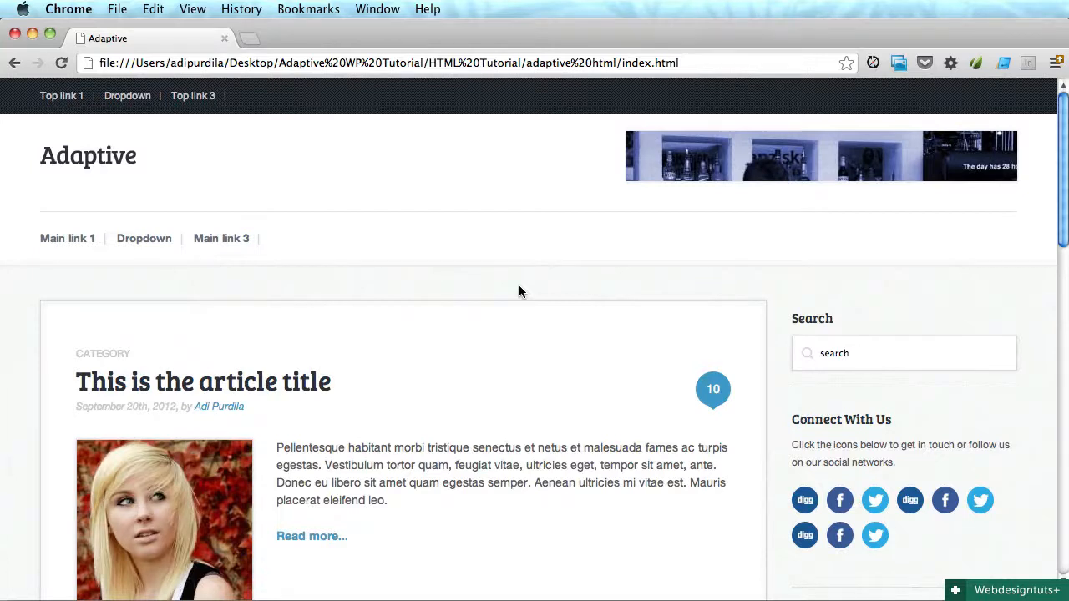
{"action": "mouse_move", "coordinate": [517, 354]}
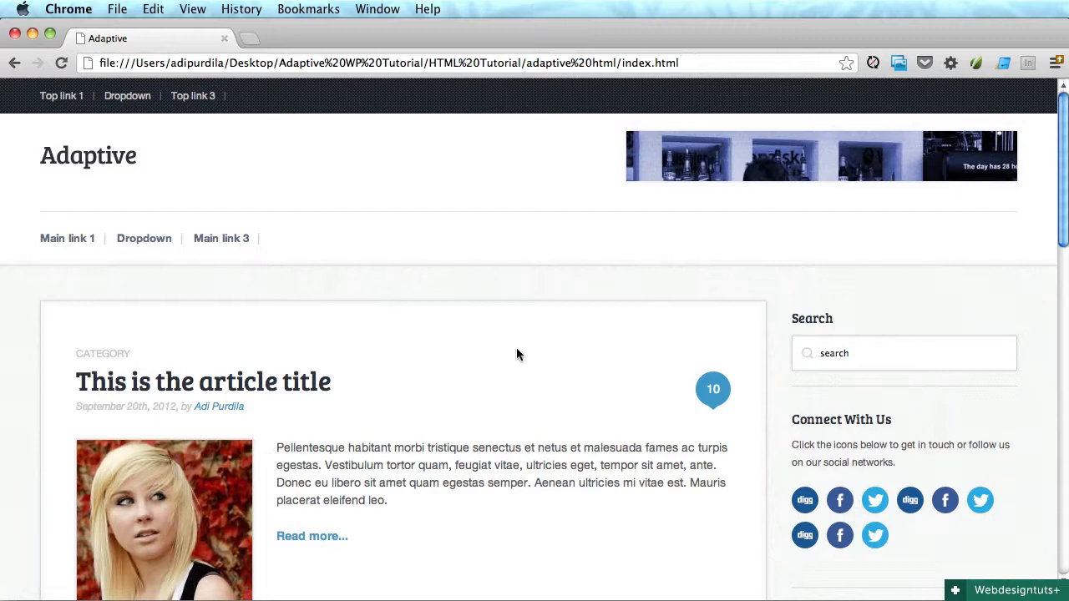
{"action": "mouse_move", "coordinate": [144, 238]}
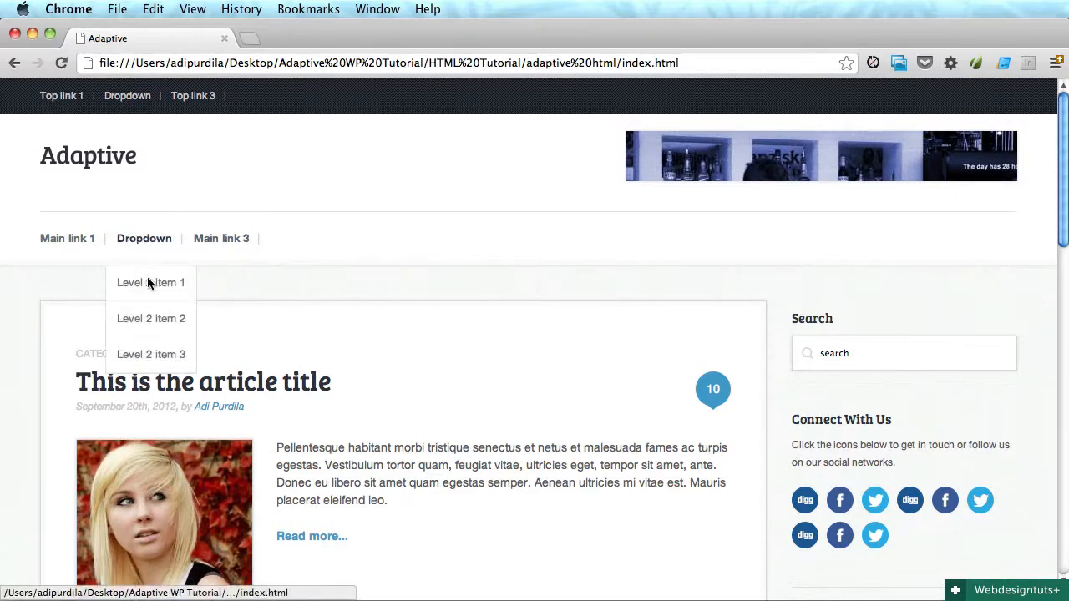
{"action": "mouse_move", "coordinate": [474, 349]}
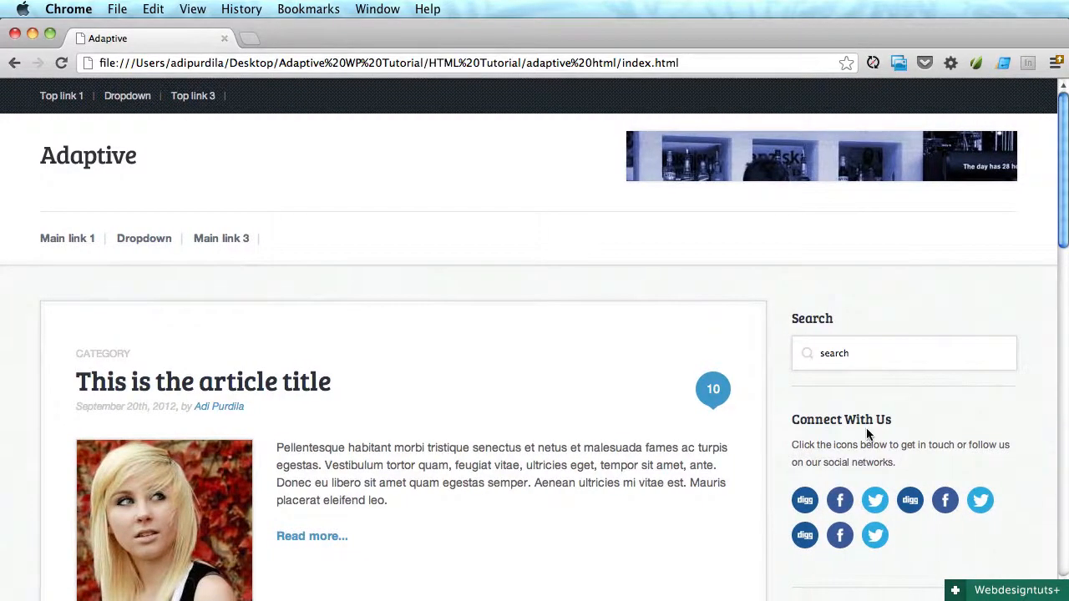
{"action": "mouse_move", "coordinate": [912, 401]}
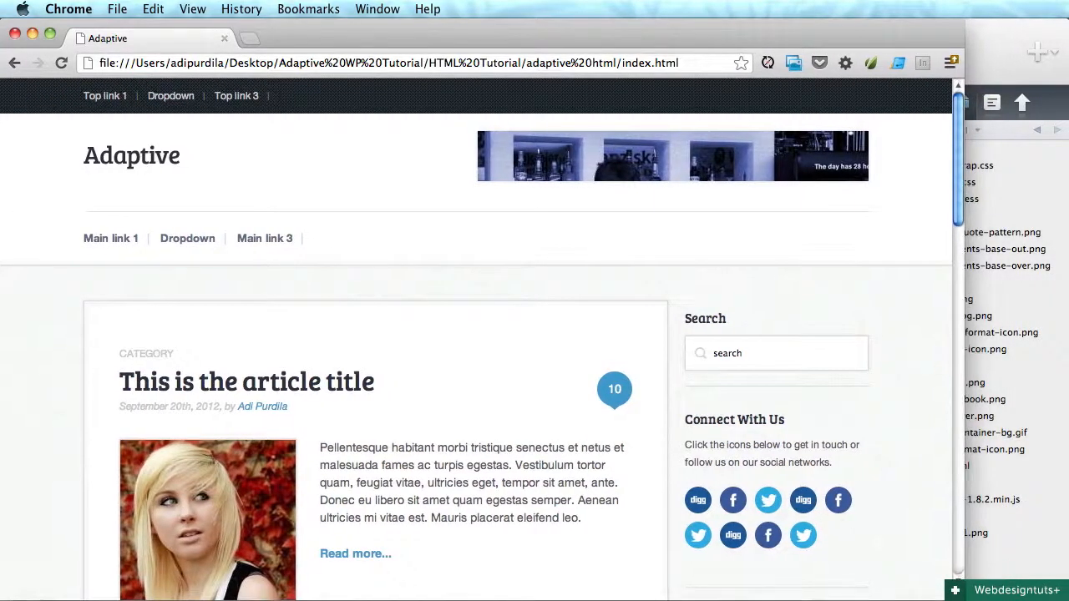
Step: Scroll through the page markup and pick out the article container's span9 class
{"action": "scroll", "scroll_direction": "down", "scroll_amount": 3}
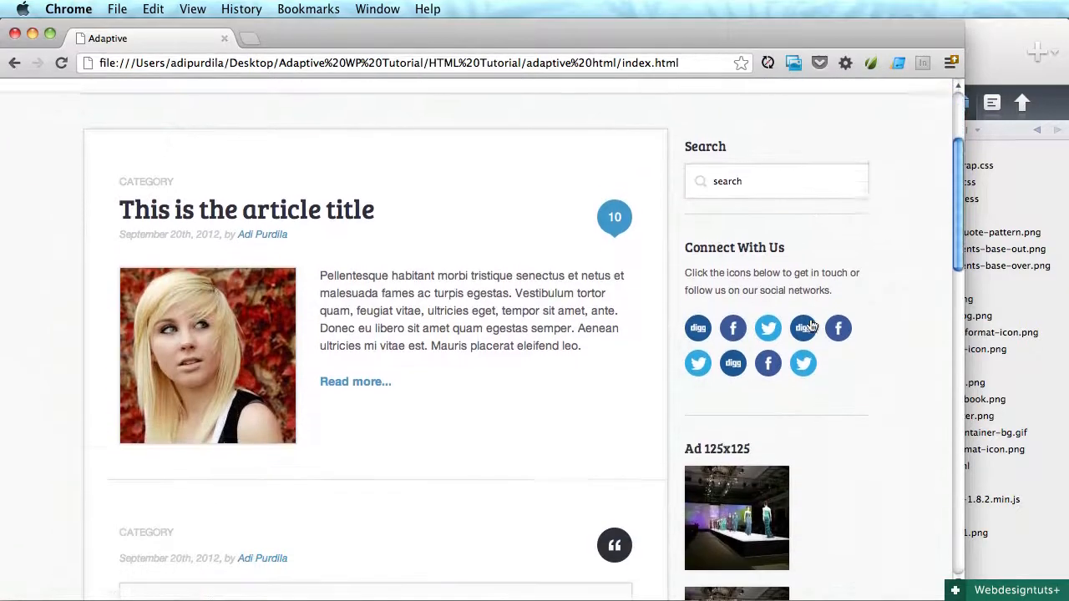
{"action": "scroll", "scroll_direction": "down", "scroll_amount": 3}
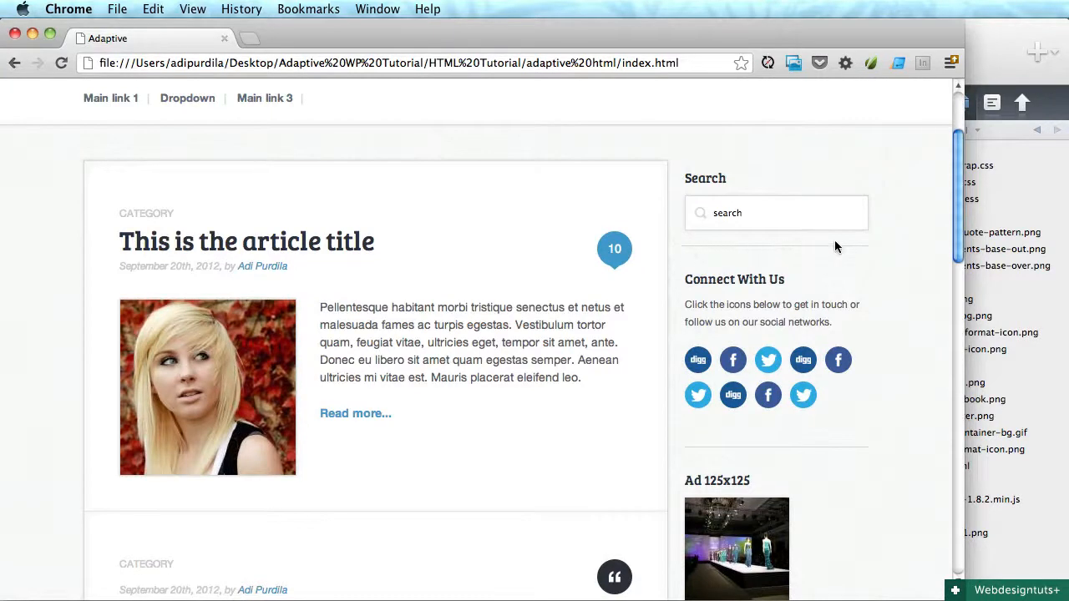
{"action": "mouse_move", "coordinate": [877, 286]}
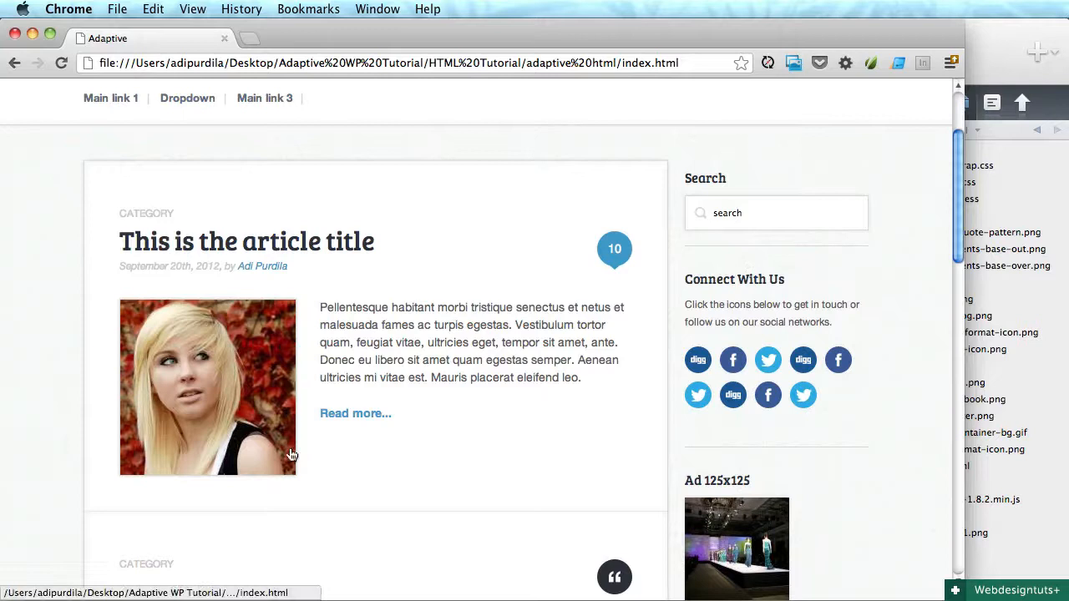
{"action": "mouse_move", "coordinate": [446, 246]}
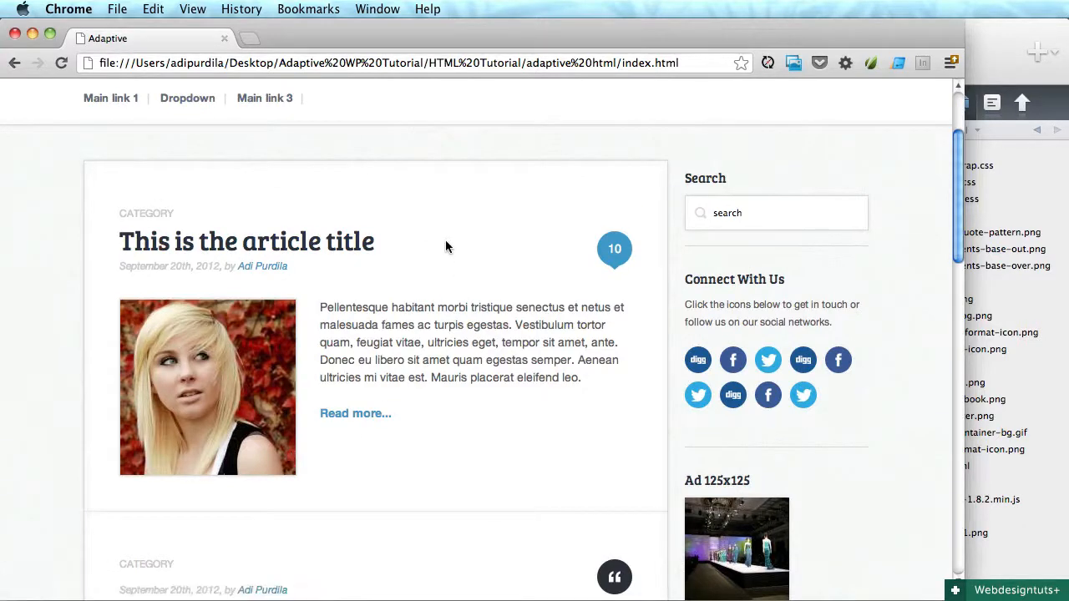
{"action": "mouse_move", "coordinate": [467, 247]}
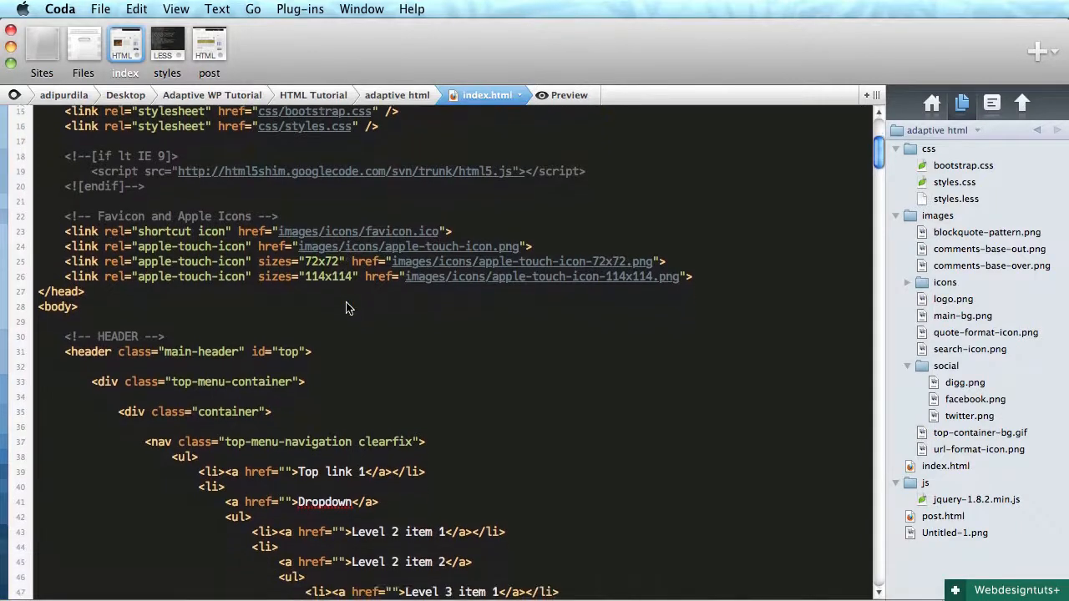
{"action": "scroll", "scroll_direction": "down", "scroll_amount": 3}
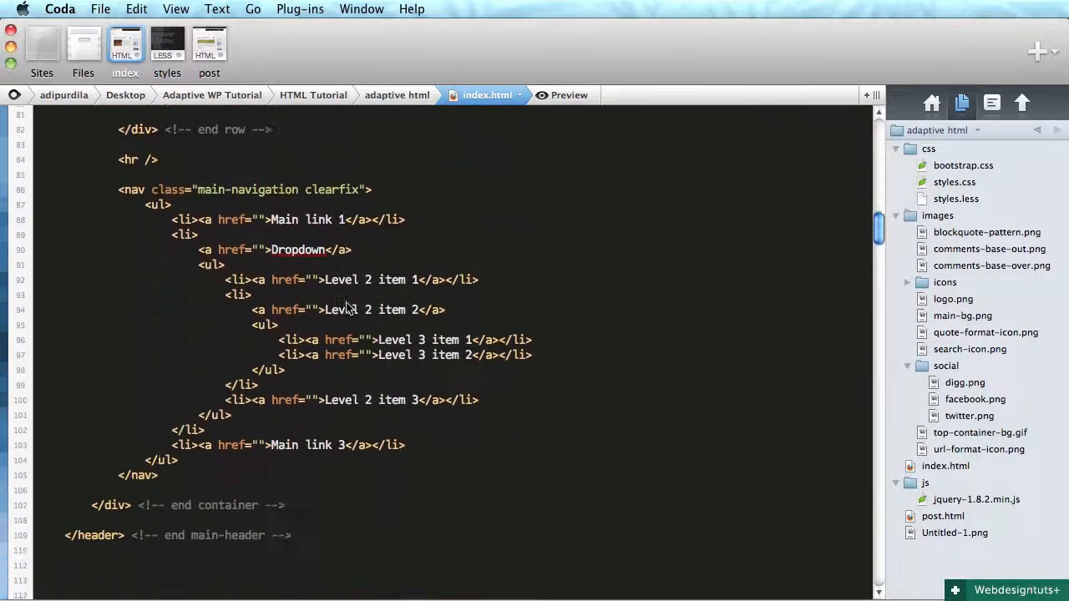
{"action": "scroll", "scroll_direction": "down", "scroll_amount": 3}
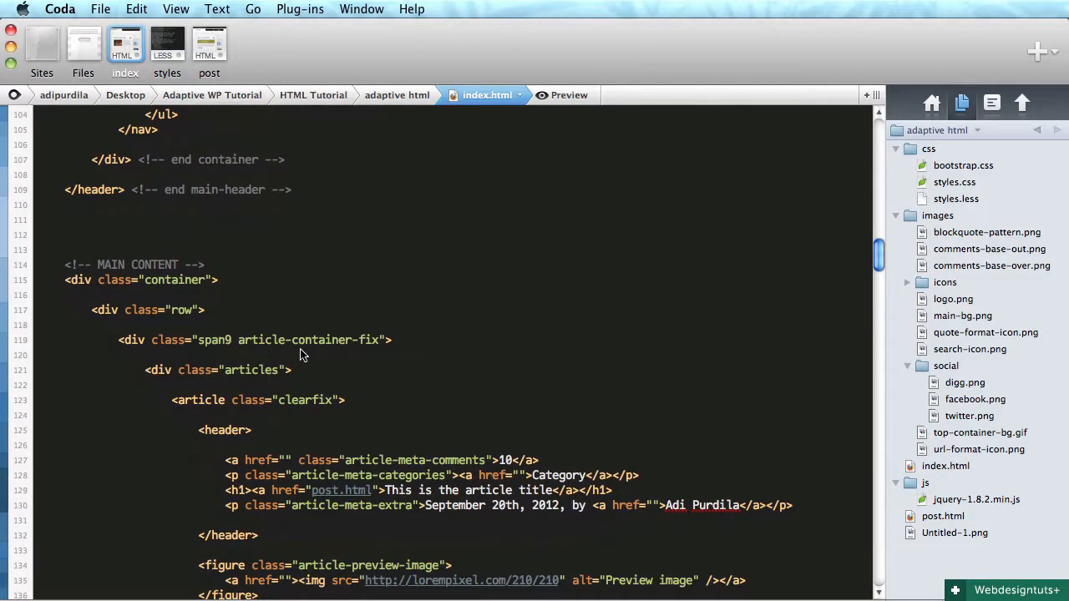
{"action": "mouse_move", "coordinate": [234, 348]}
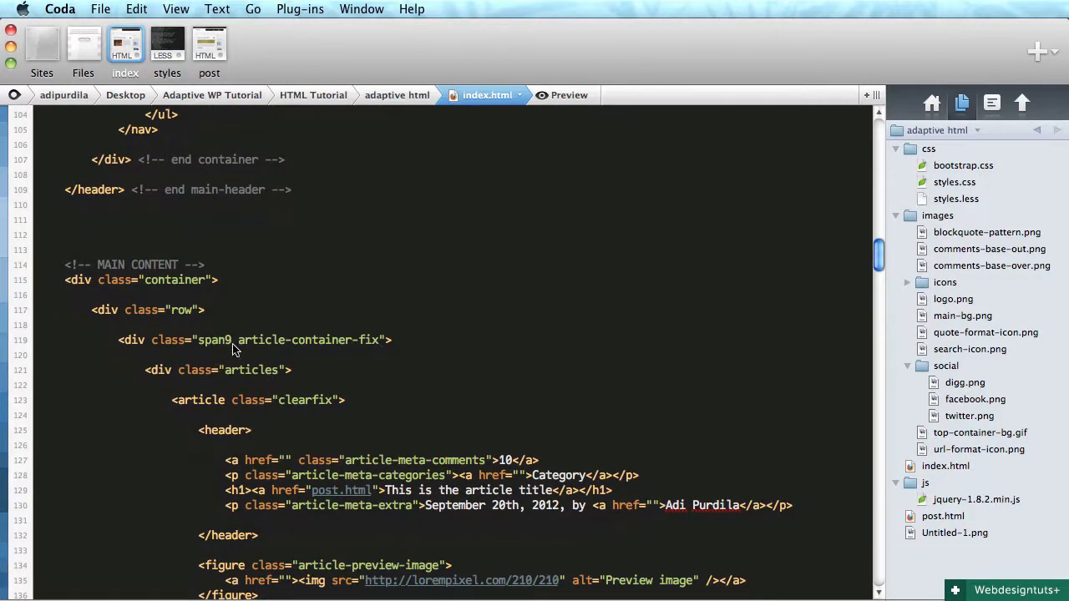
{"action": "double_click", "coordinate": [214, 340]}
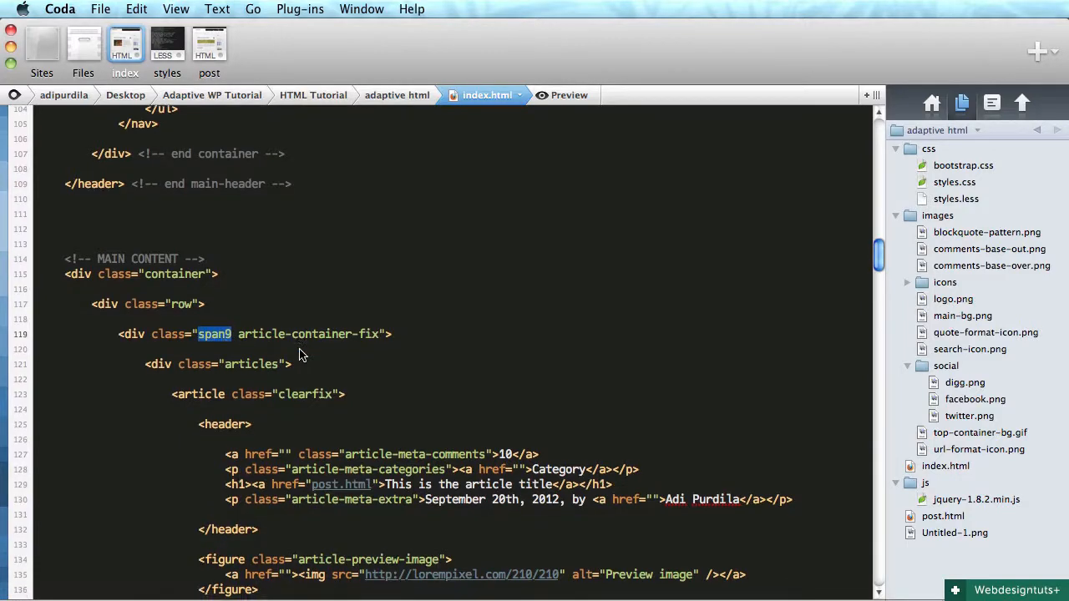
{"action": "scroll", "scroll_direction": "down", "scroll_amount": 3}
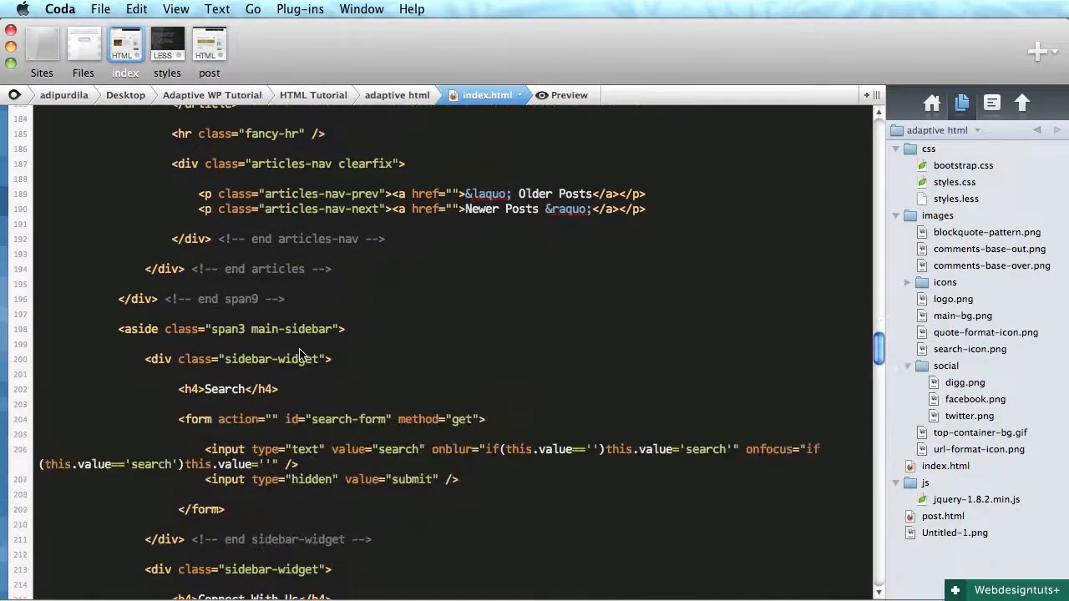
{"action": "mouse_move", "coordinate": [143, 344]}
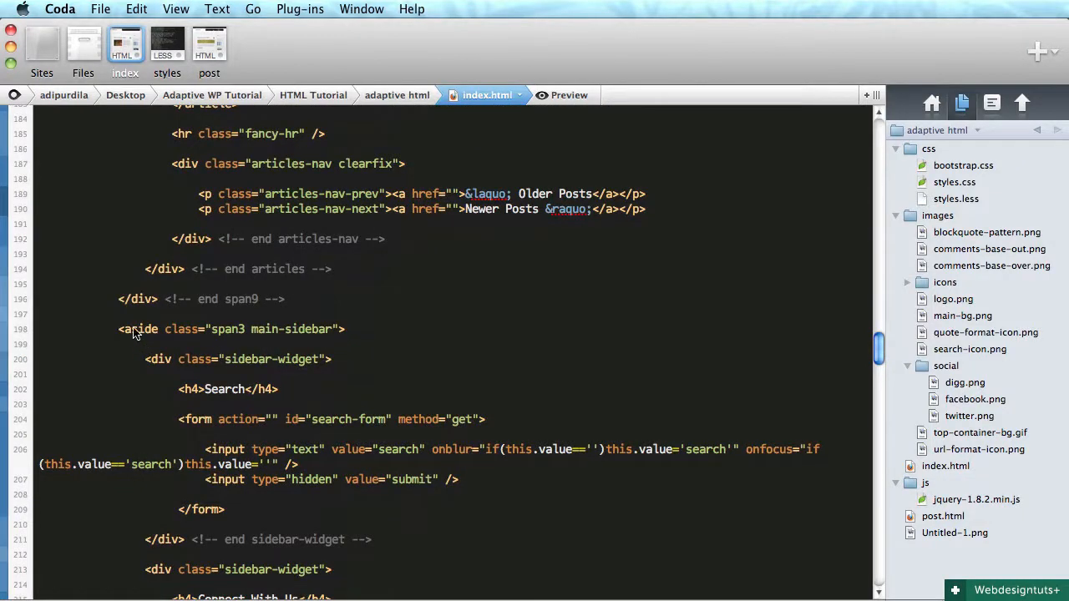
Step: In styles.less, title the comment MEDIA Q and duplicate a media query as 'Smaller than 1200'
{"action": "left_click", "coordinate": [166, 44]}
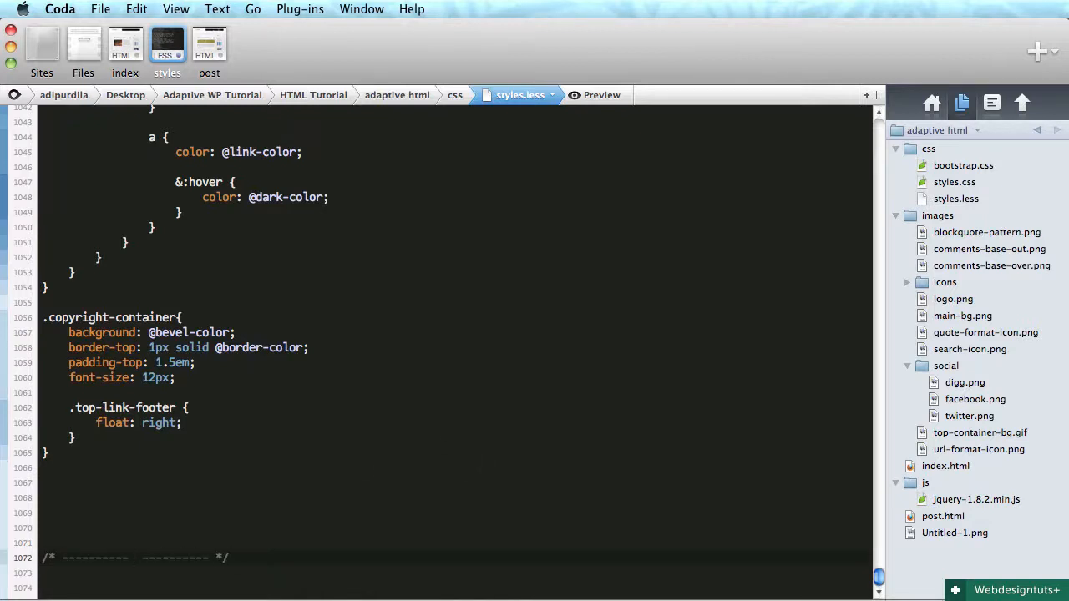
{"action": "type", "text": "MEDIA Q"}
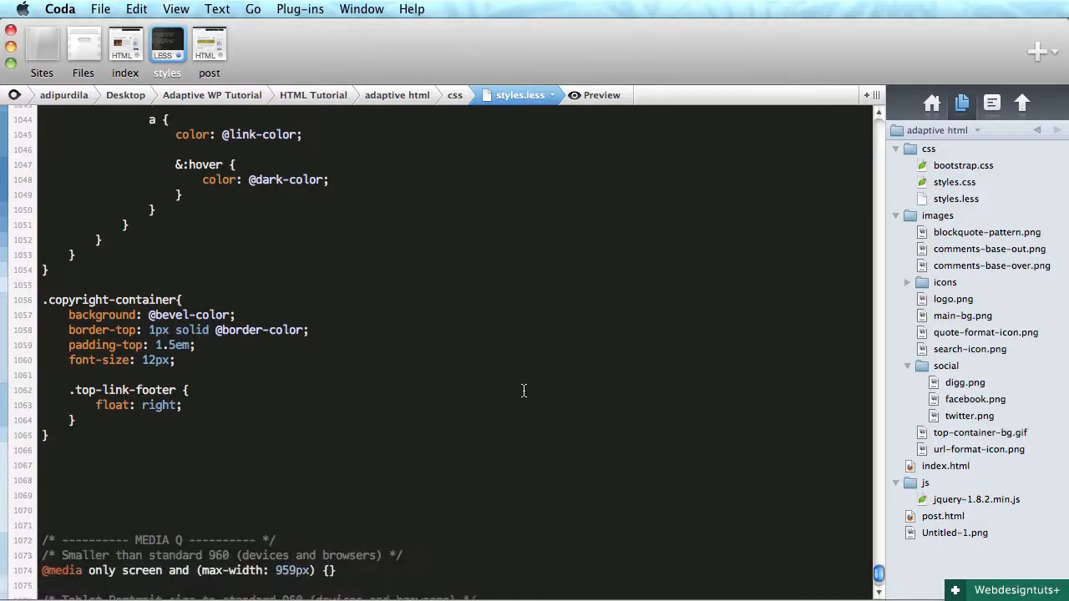
{"action": "scroll", "scroll_direction": "down", "scroll_amount": 3}
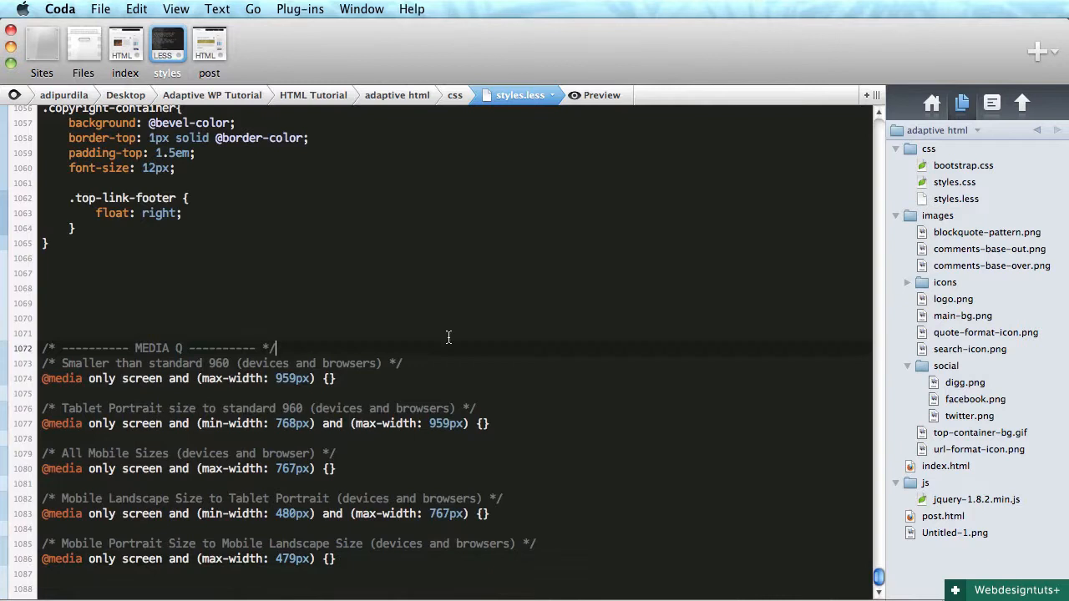
{"action": "left_click_drag", "start_coordinate": [44, 363], "coordinate": [335, 378]}
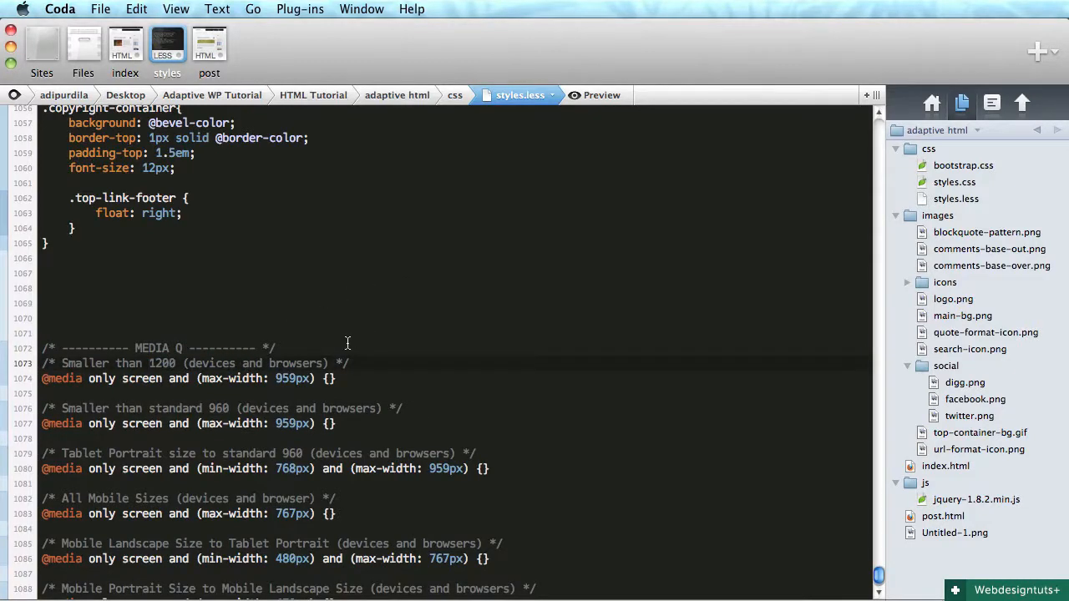
{"action": "double_click", "coordinate": [293, 378]}
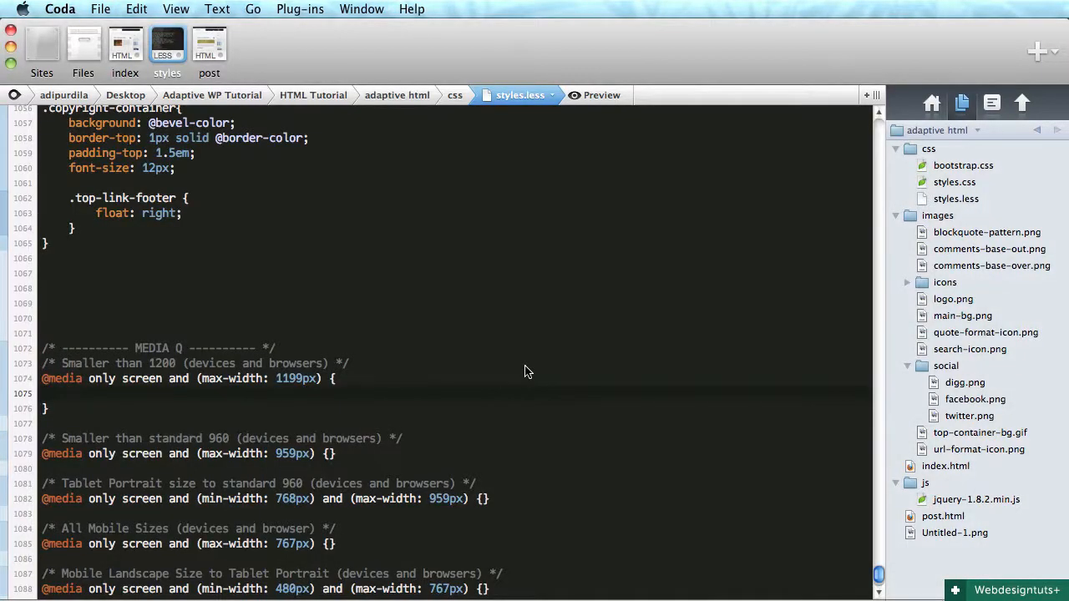
Step: In the under-1200 query, give .main-sidebar width 270px and a 30px left margin
{"action": "type", "text": ".main-sudebar"}
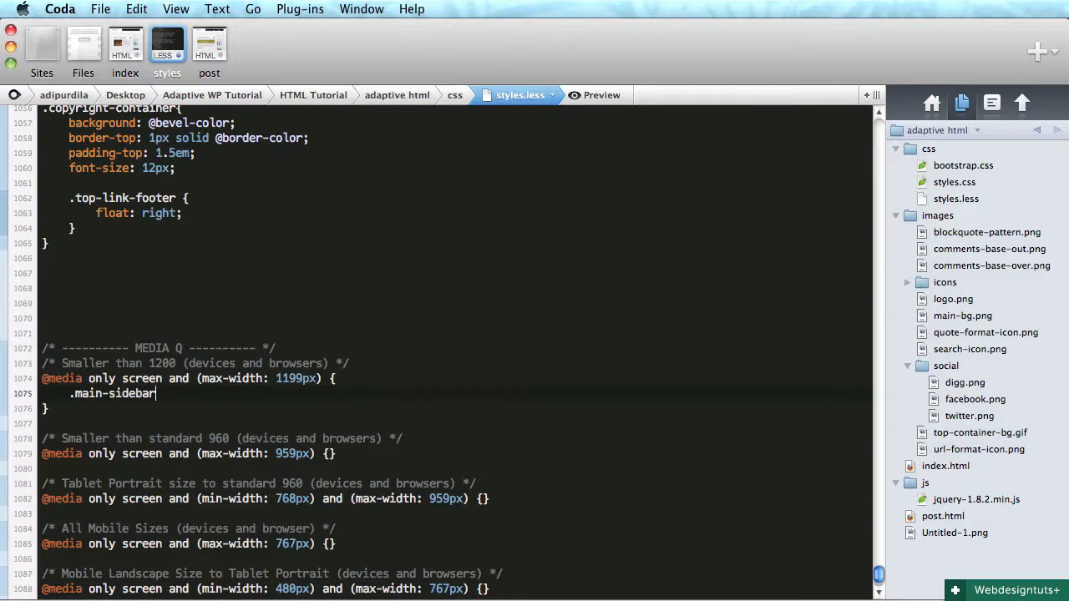
{"action": "type", "text": "{"}
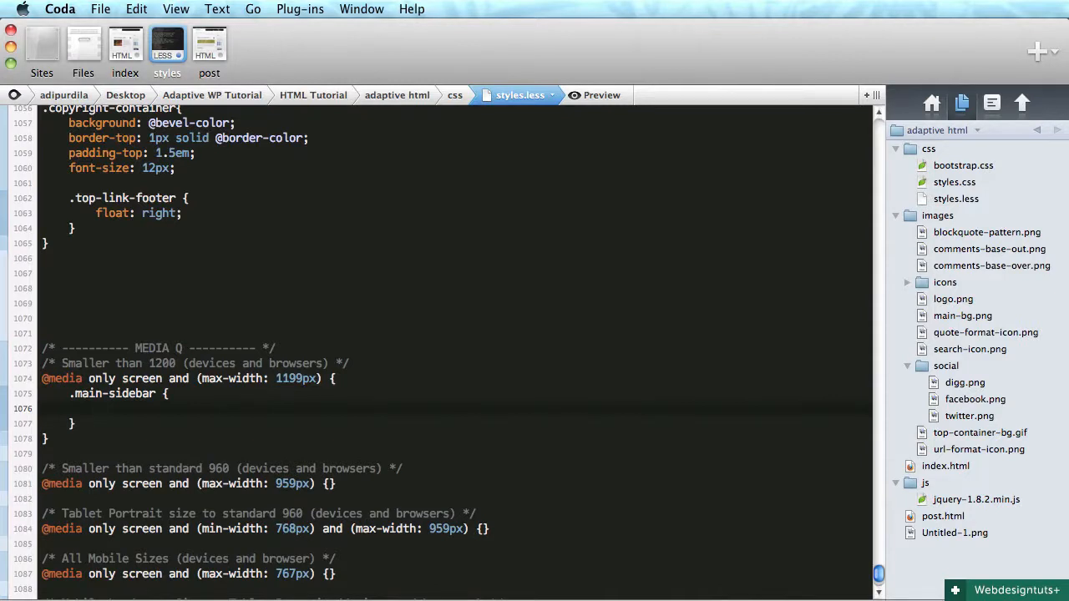
{"action": "type", "text": "width: 2"}
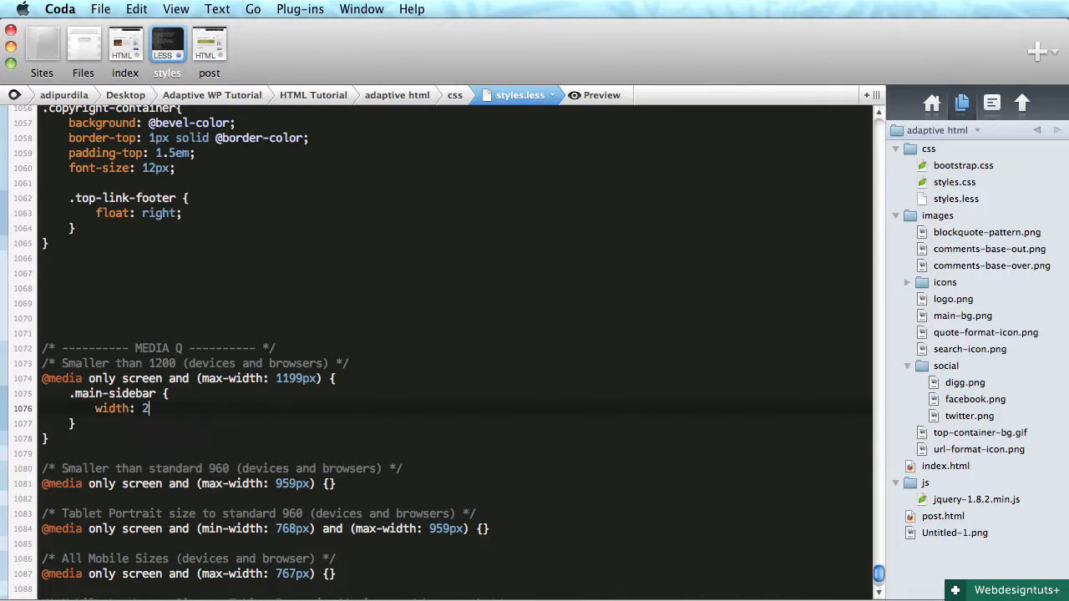
{"action": "type", "text": "70px;"}
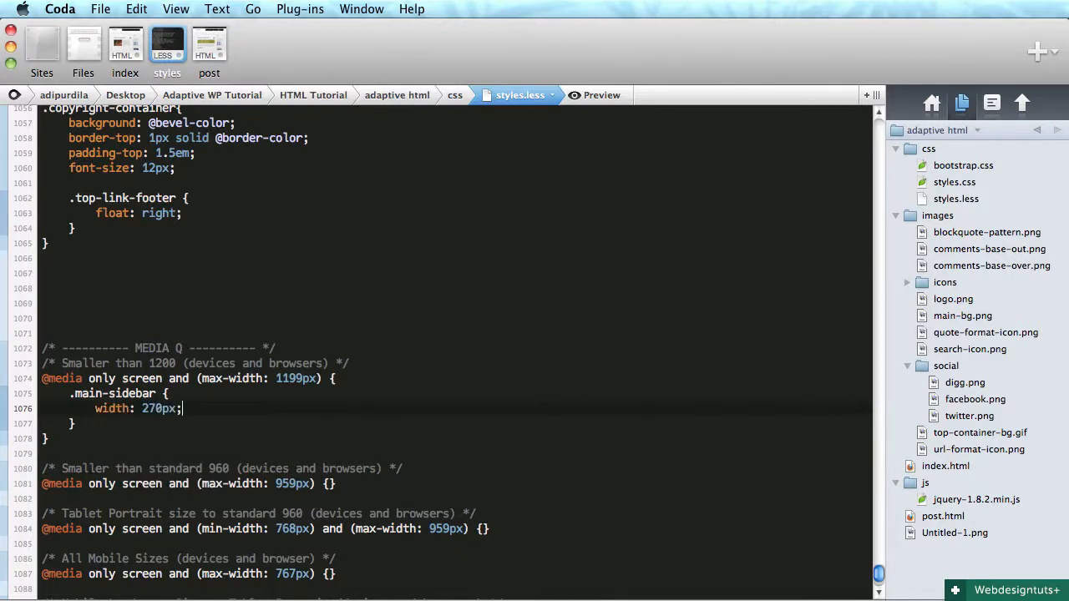
{"action": "type", "text": "margin"}
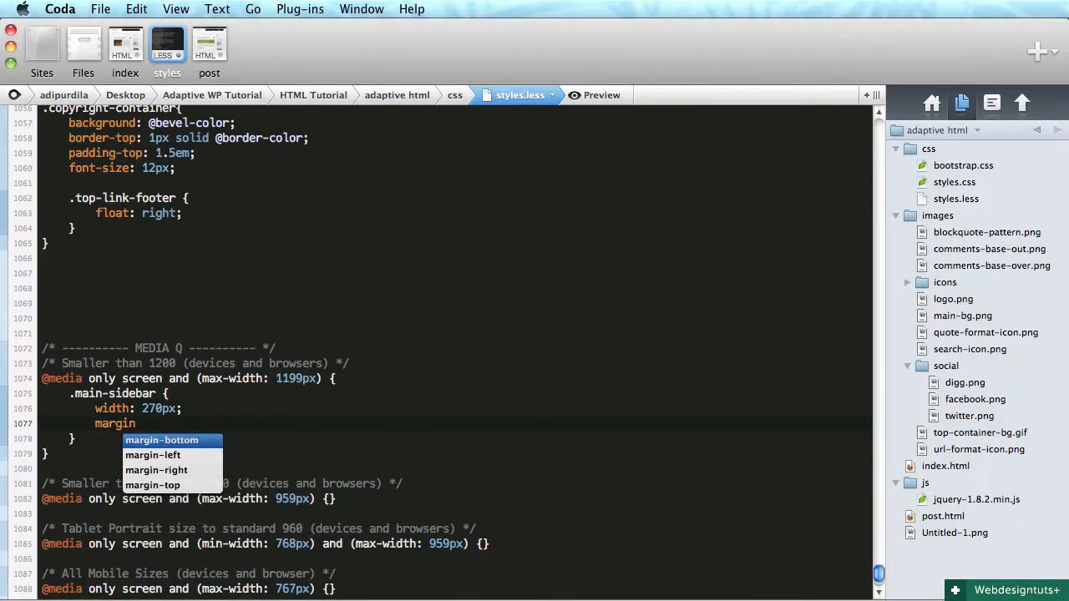
{"action": "left_click", "coordinate": [153, 455]}
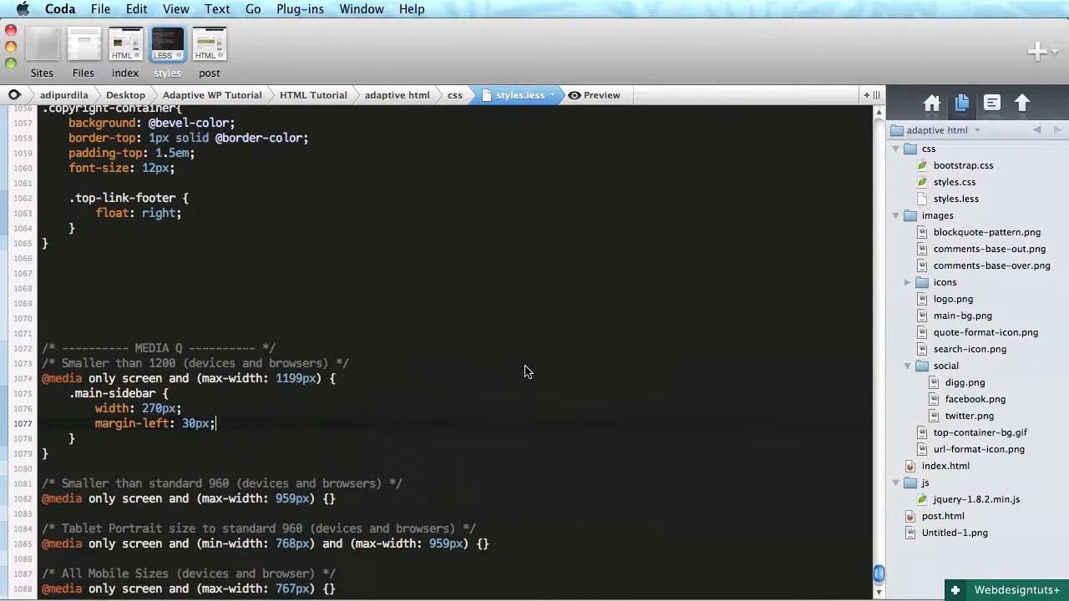
Step: Add an .article-container-fix rule with width: 640px
{"action": "type", "text": ".articl"}
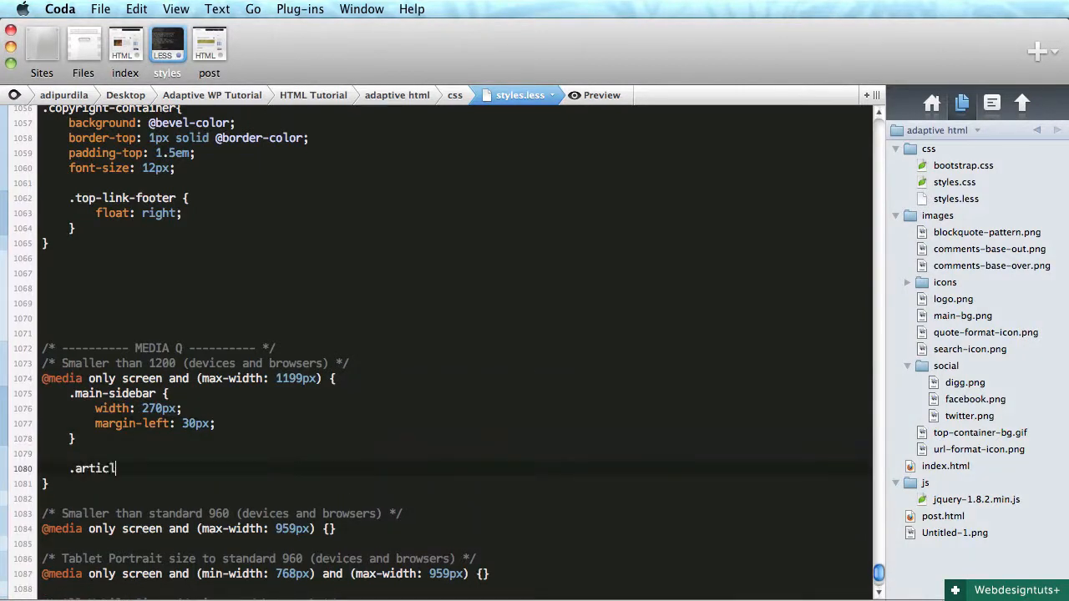
{"action": "type", "text": "e-container-fox"}
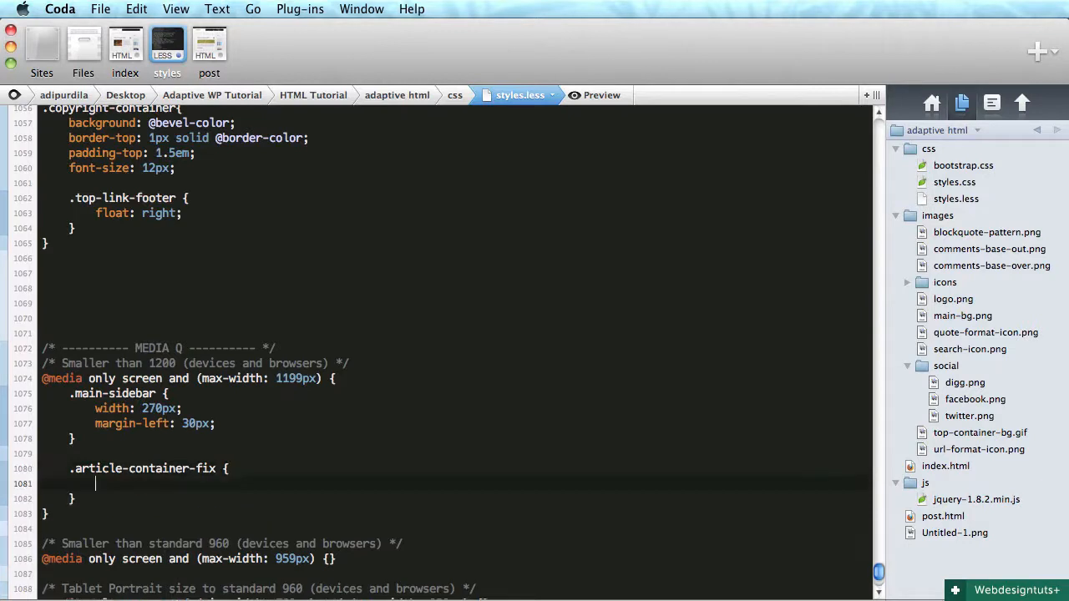
{"action": "type", "text": "w"}
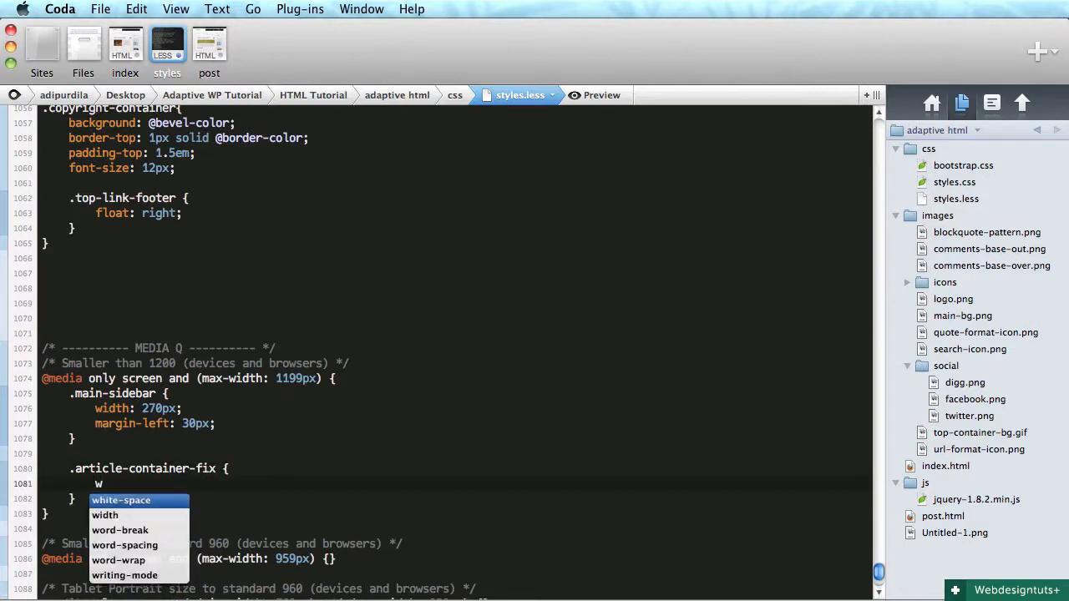
{"action": "type", "text": "idth: 6"}
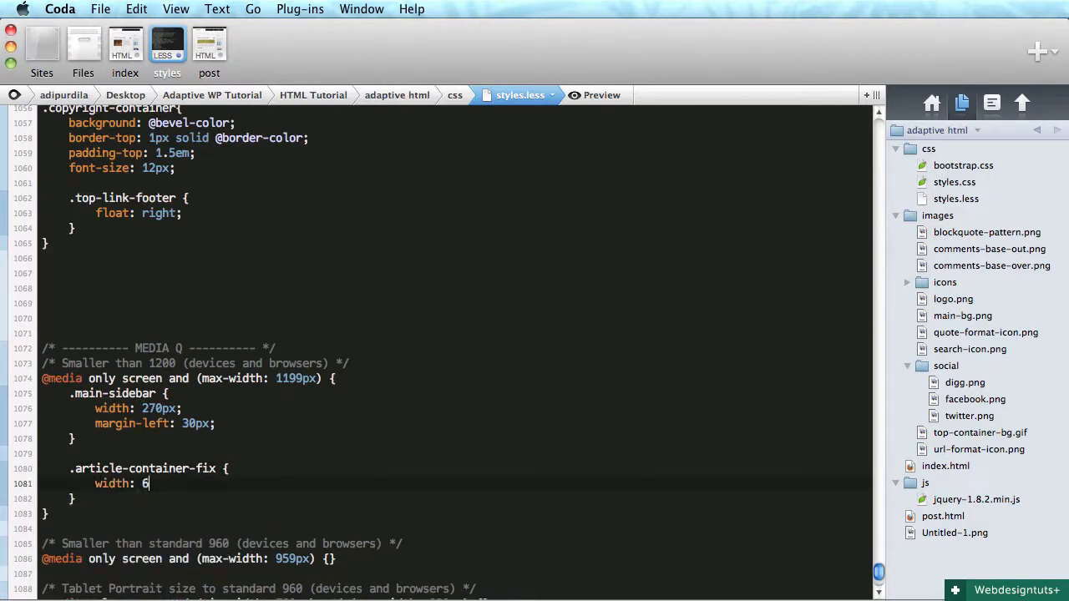
{"action": "type", "text": "40px;"}
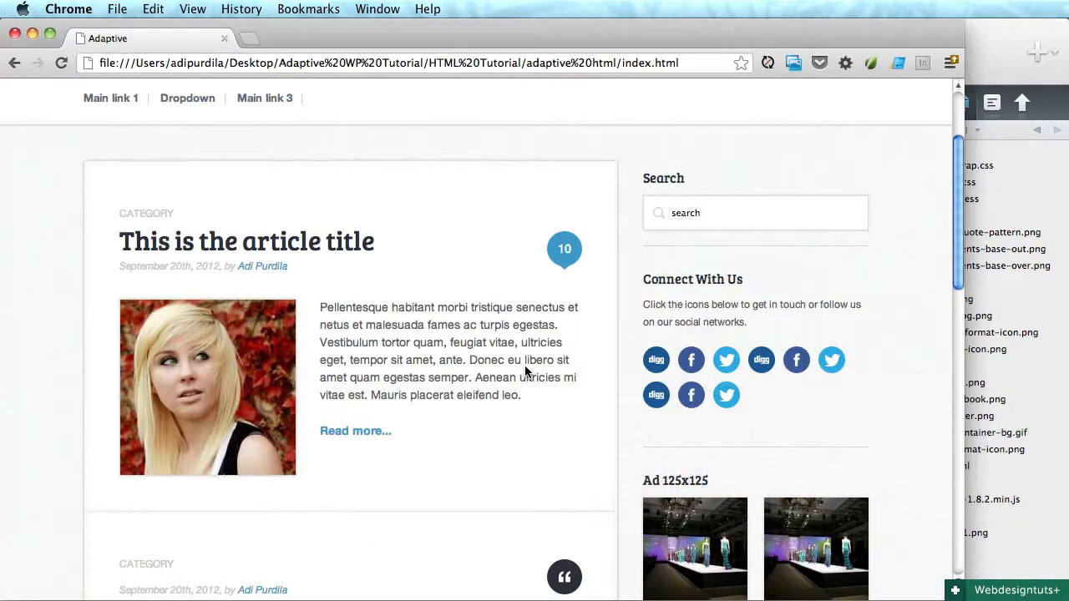
{"action": "scroll", "scroll_direction": "down", "scroll_amount": 3}
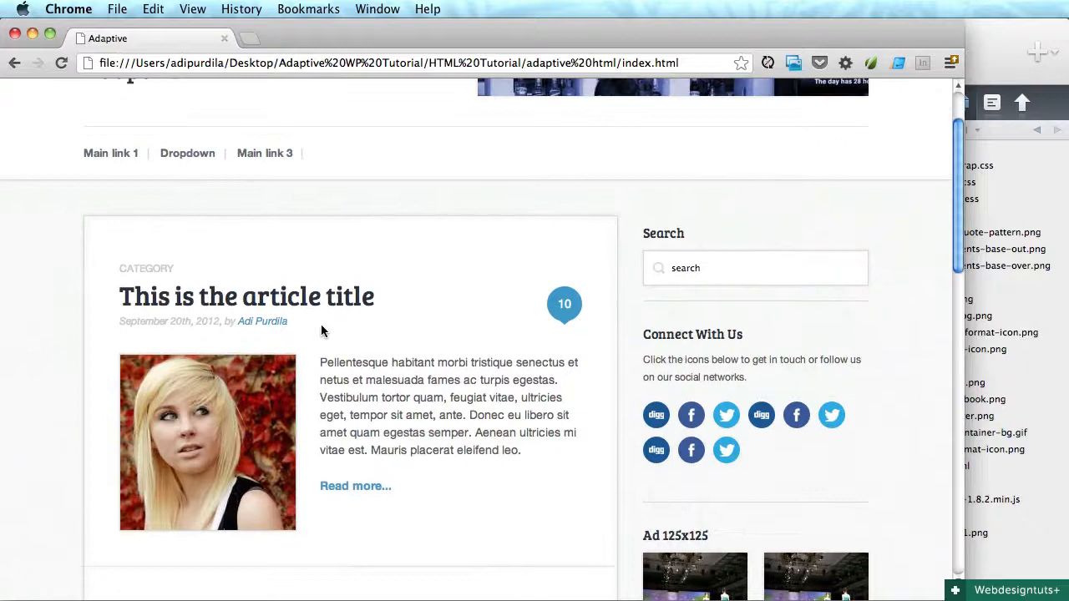
{"action": "mouse_move", "coordinate": [538, 402]}
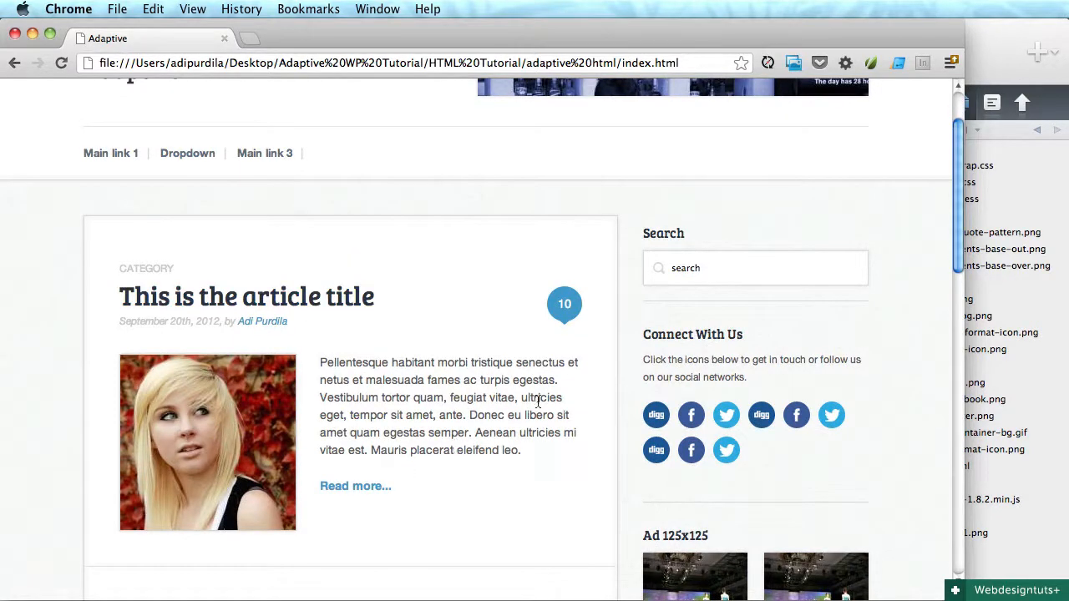
{"action": "scroll", "scroll_direction": "down", "scroll_amount": 3}
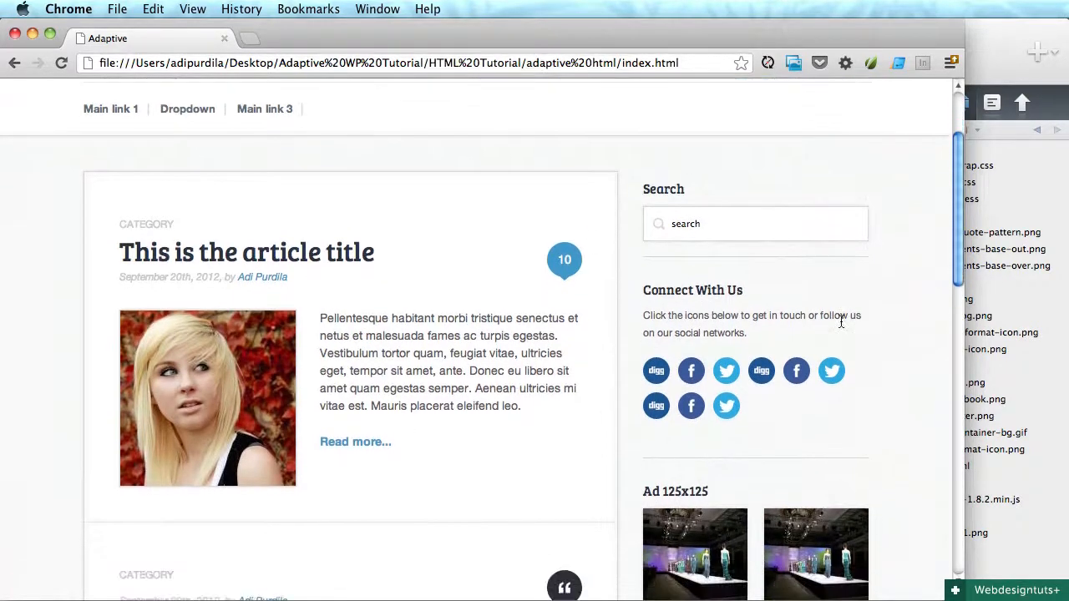
{"action": "scroll", "scroll_direction": "down", "scroll_amount": 3}
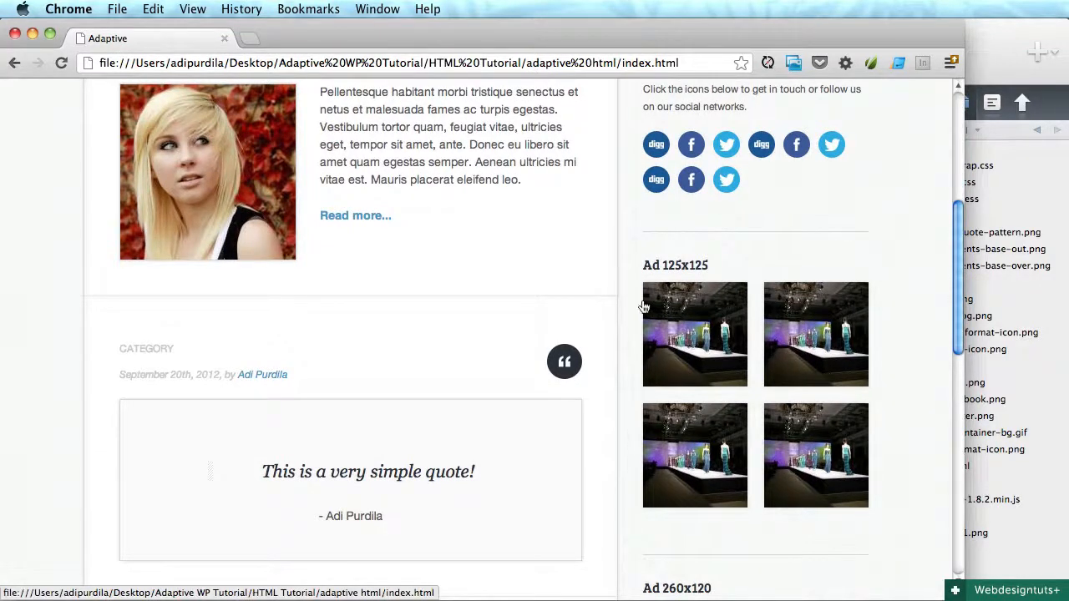
{"action": "mouse_move", "coordinate": [789, 326]}
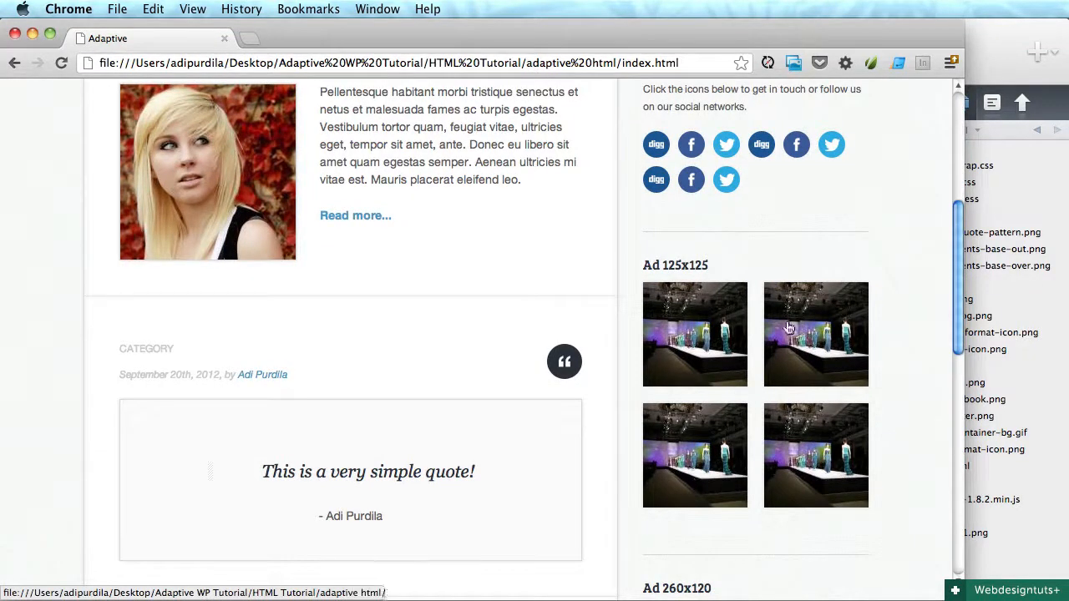
{"action": "scroll", "scroll_direction": "down", "scroll_amount": 3}
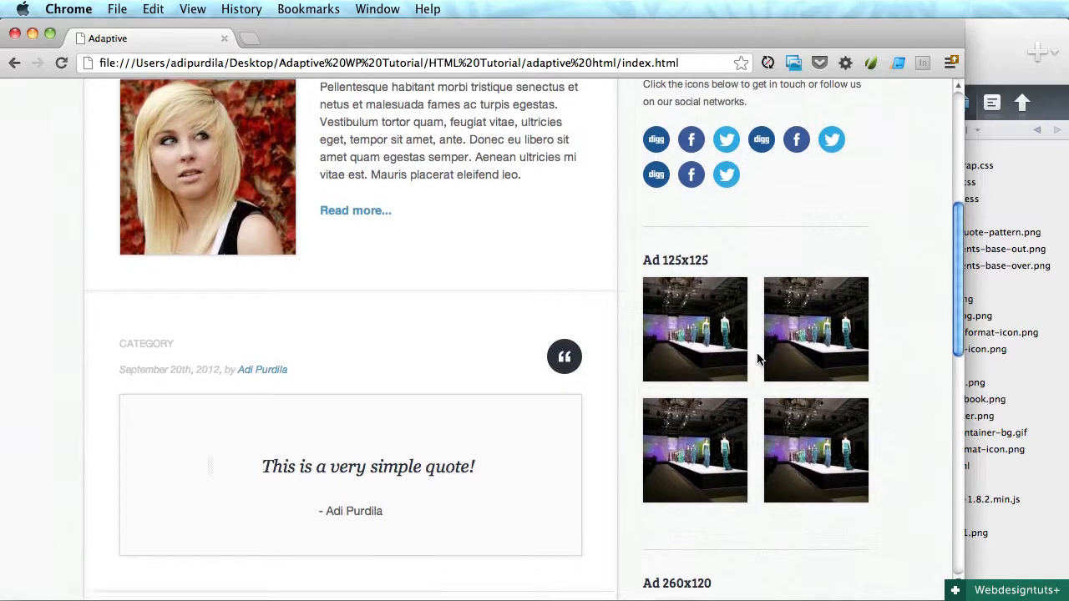
{"action": "scroll", "scroll_direction": "down", "scroll_amount": 3}
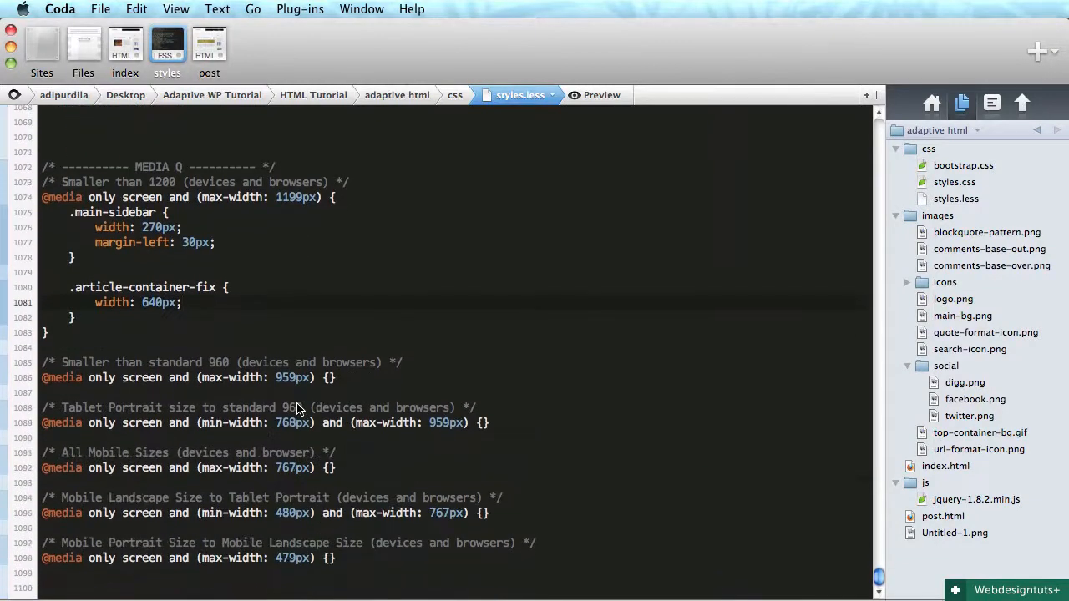
Step: In the 768–959px query, hide .main-sidebar with display: none and start .article-container-fix
{"action": "double_click", "coordinate": [288, 422]}
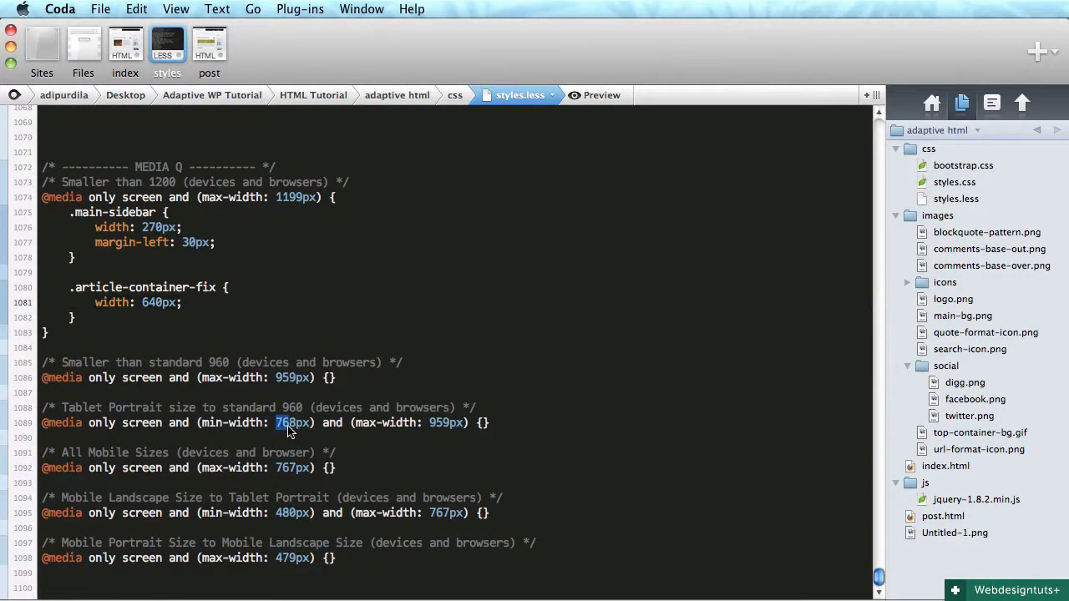
{"action": "double_click", "coordinate": [440, 422]}
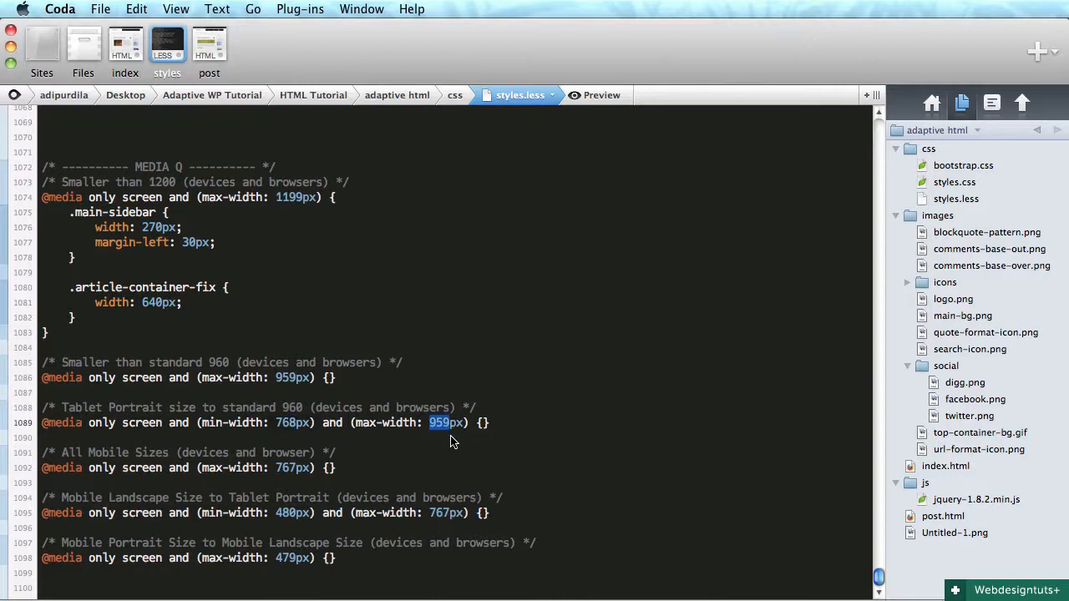
{"action": "mouse_move", "coordinate": [164, 440]}
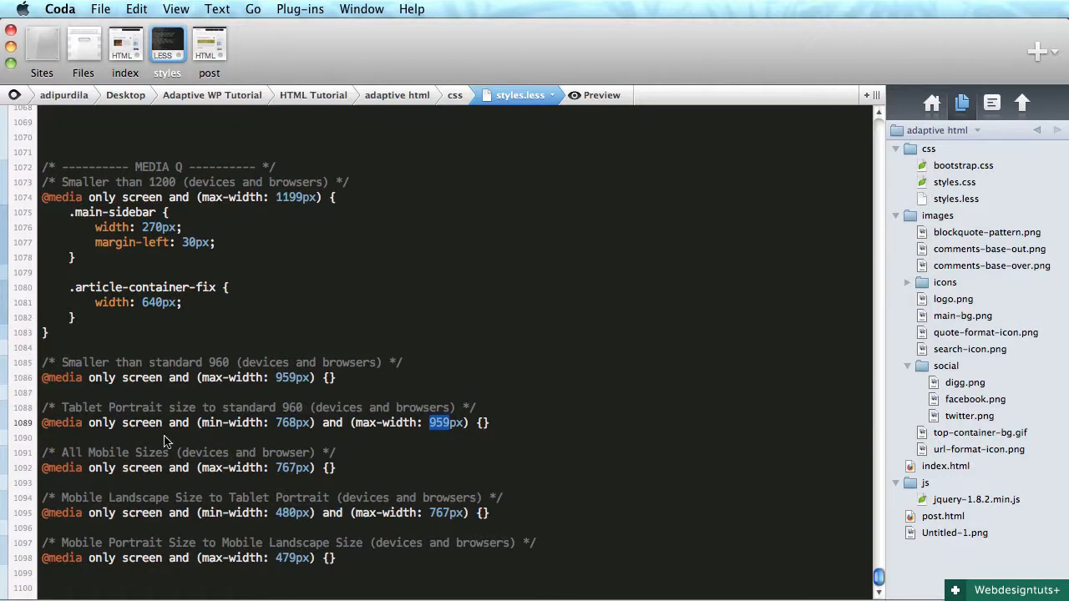
{"action": "mouse_move", "coordinate": [386, 424]}
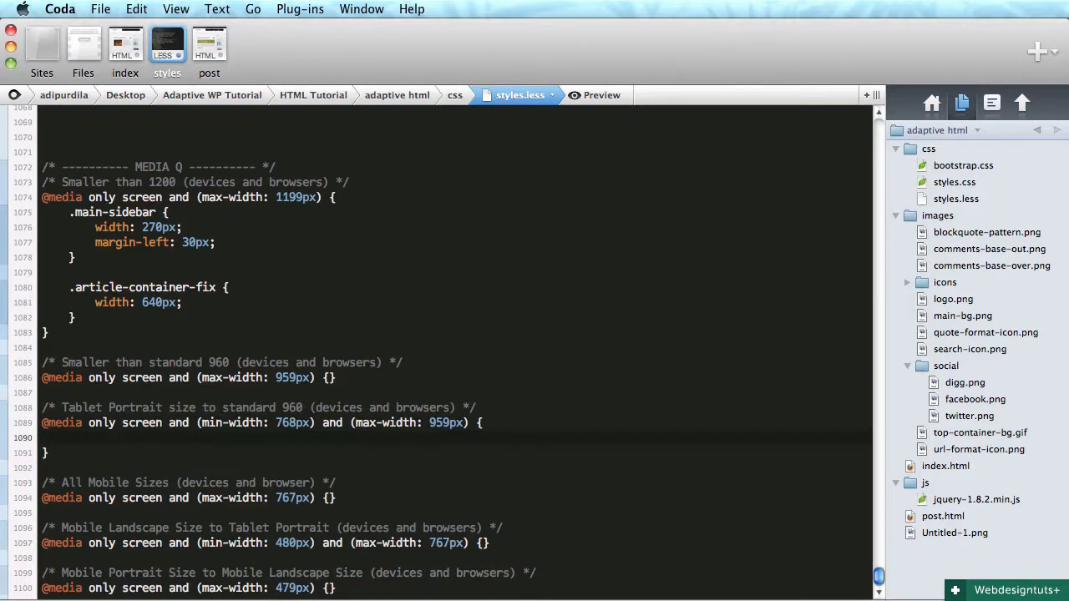
{"action": "type", "text": ".main-"}
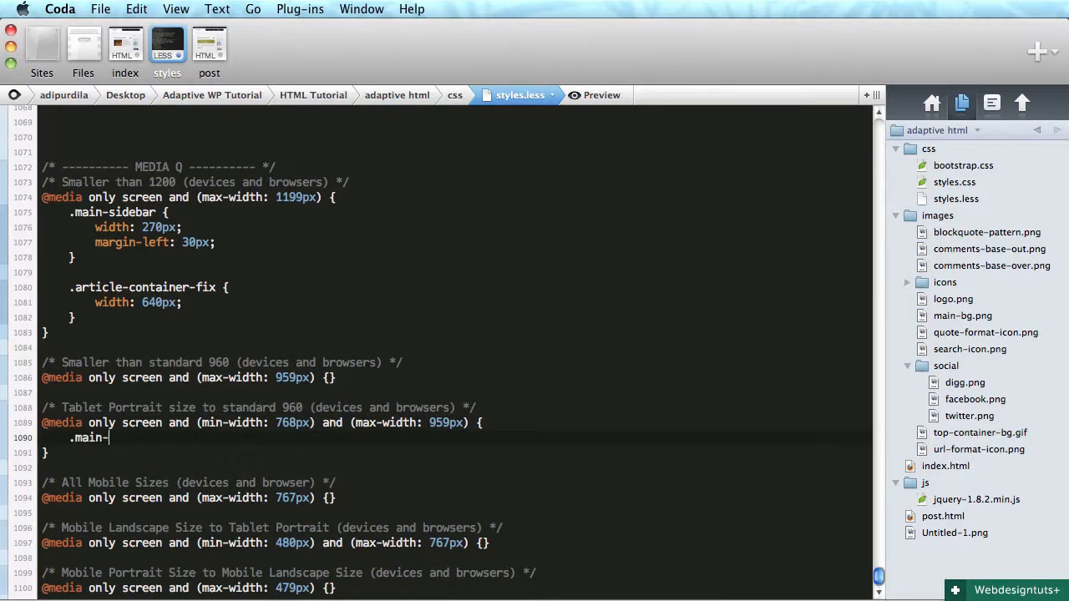
{"action": "type", "text": "si"}
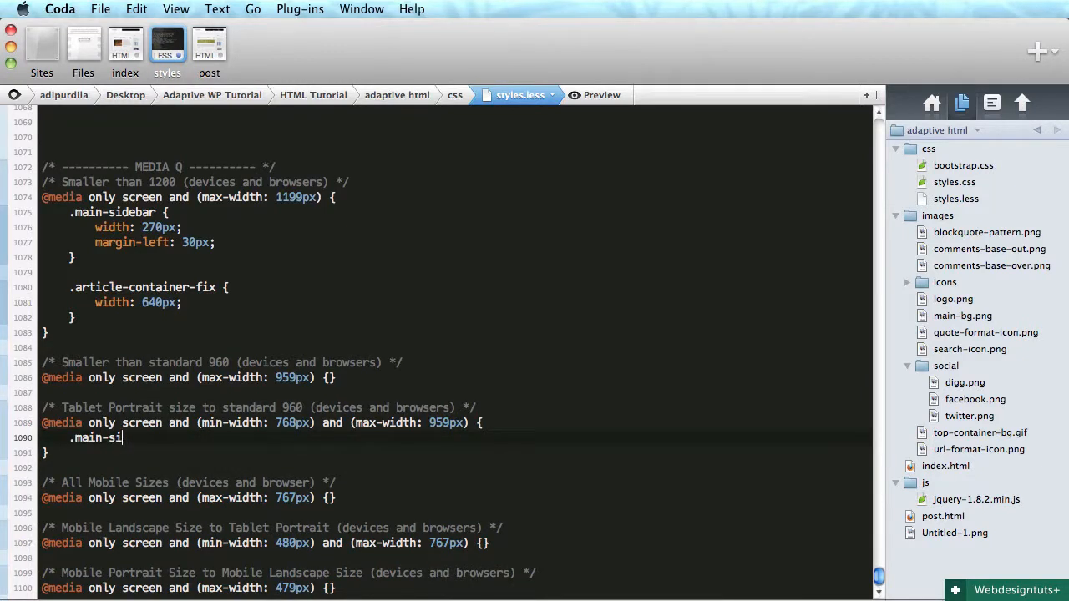
{"action": "type", "text": "debar {"}
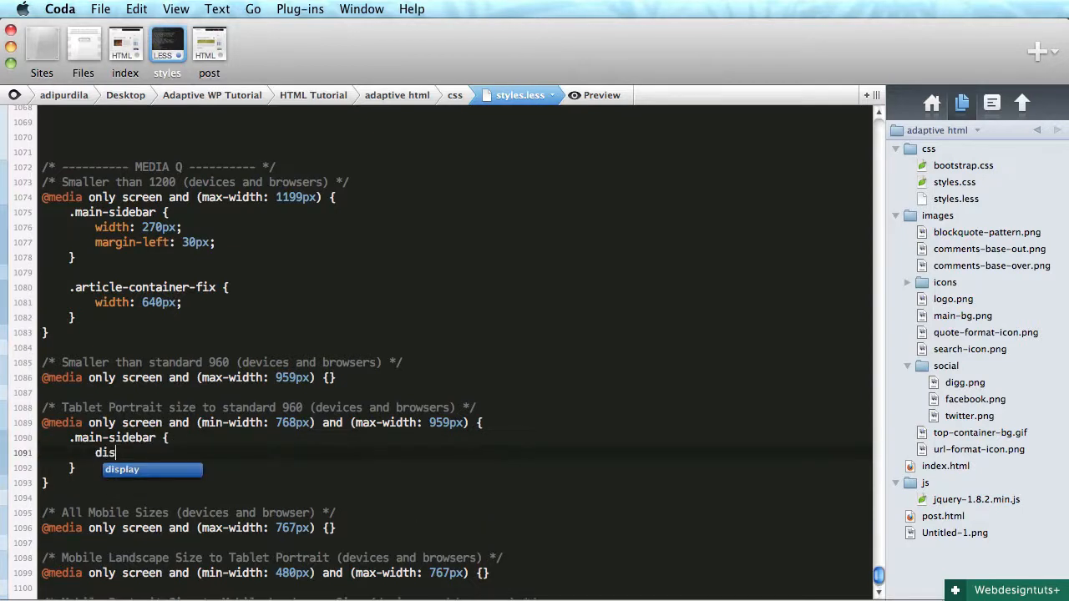
{"action": "type", "text": "play: none;"}
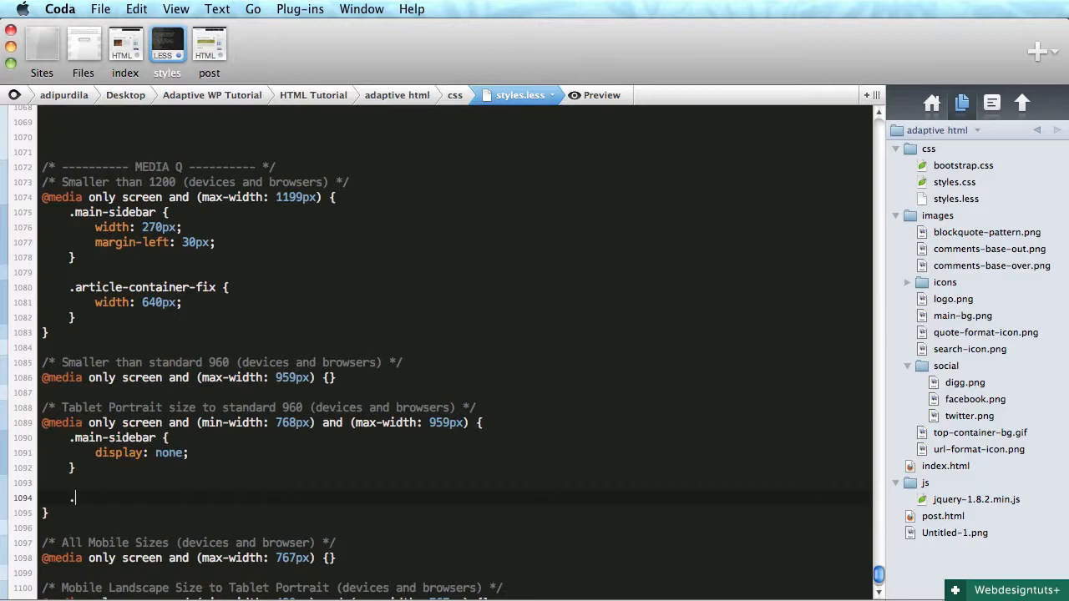
{"action": "type", "text": "articl"}
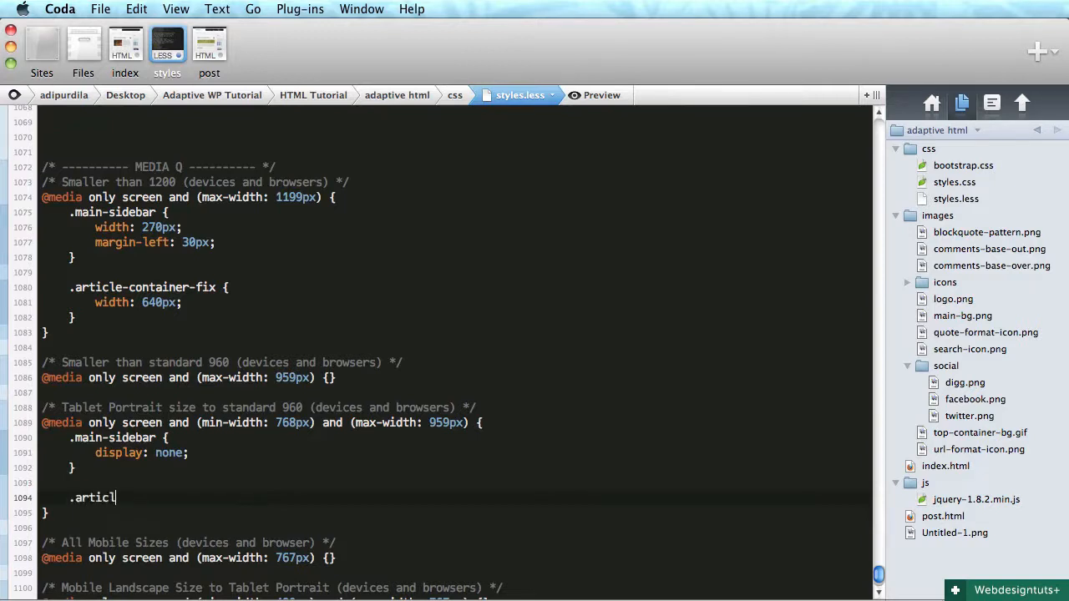
{"action": "type", "text": "e-container-fix"}
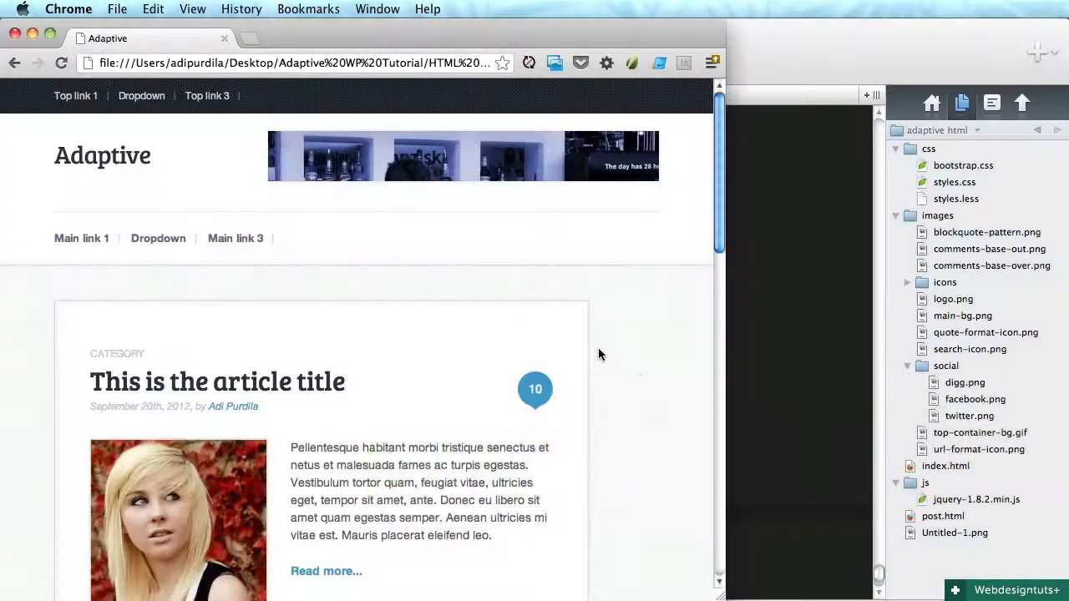
{"action": "mouse_move", "coordinate": [656, 442]}
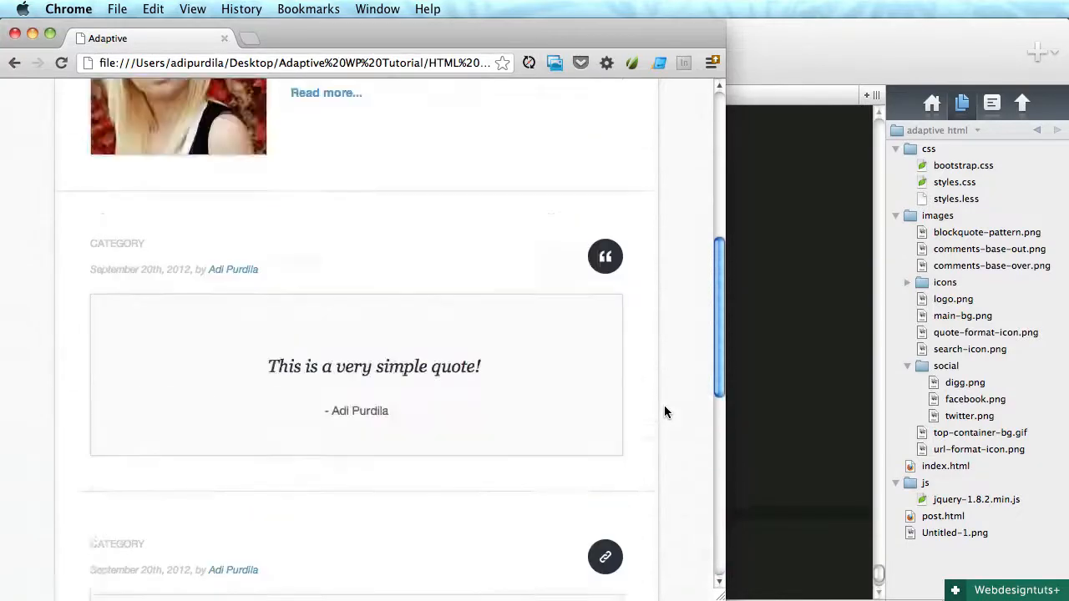
Step: Scroll back up the reloaded Adaptive page to check the widened article
{"action": "scroll", "scroll_direction": "up", "scroll_amount": 3}
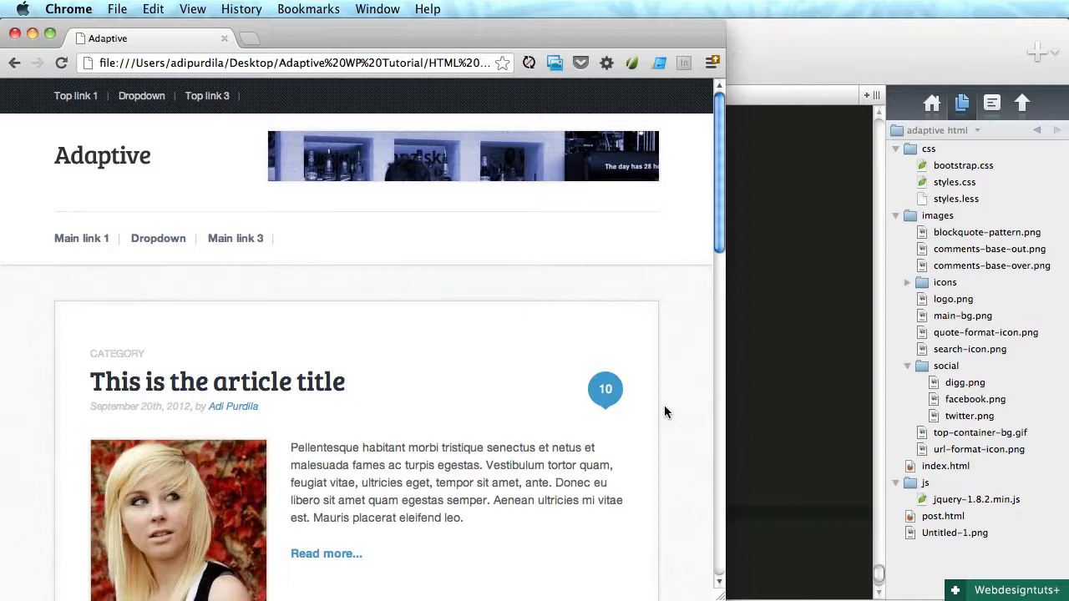
{"action": "mouse_move", "coordinate": [238, 198]}
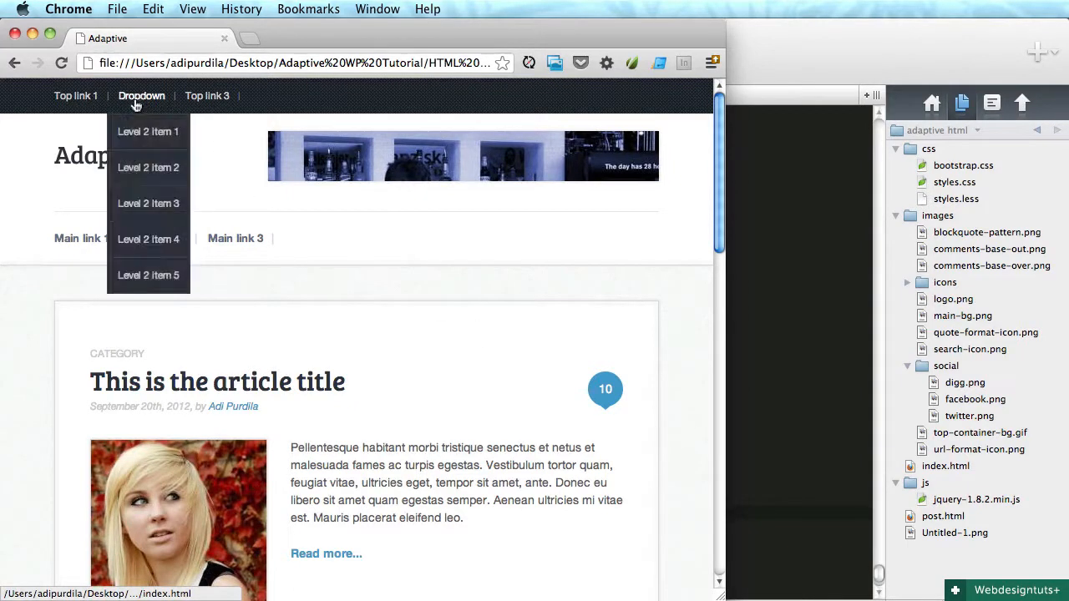
{"action": "mouse_move", "coordinate": [218, 119]}
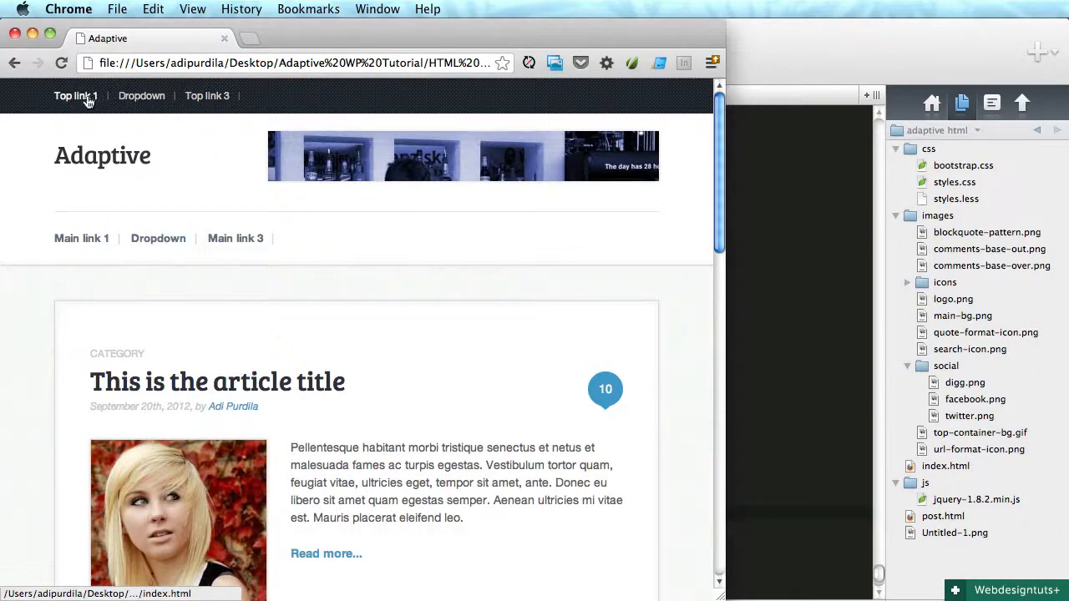
{"action": "mouse_move", "coordinate": [141, 95]}
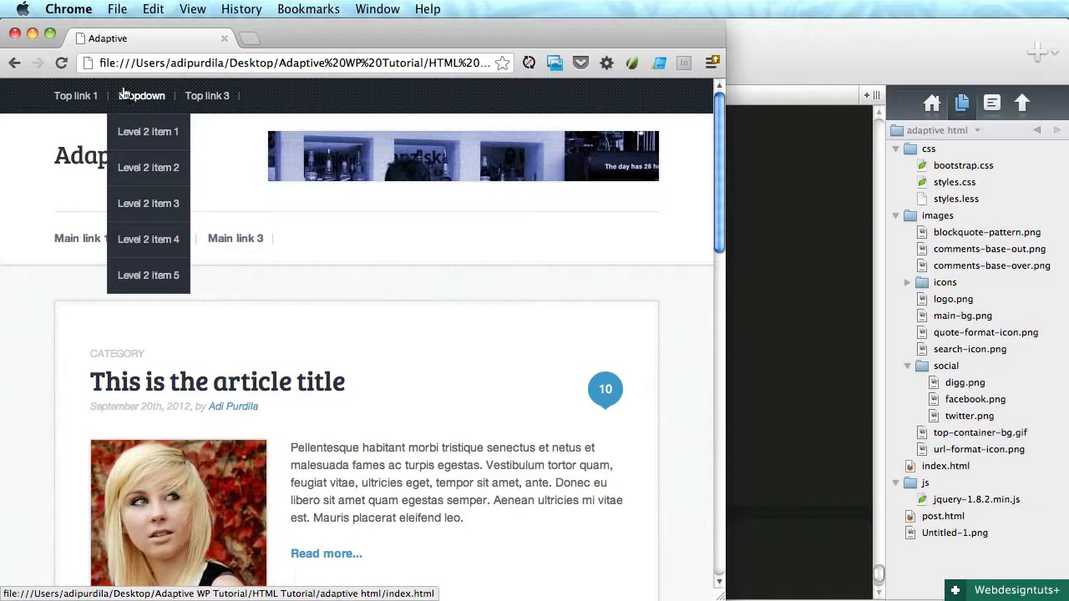
{"action": "mouse_move", "coordinate": [75, 95]}
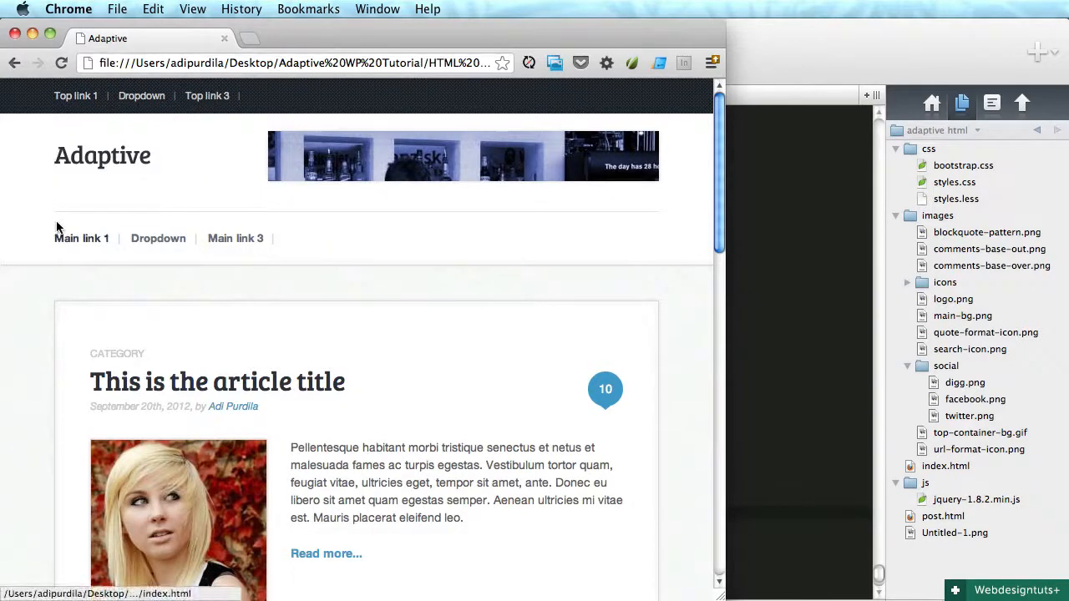
{"action": "mouse_move", "coordinate": [470, 209]}
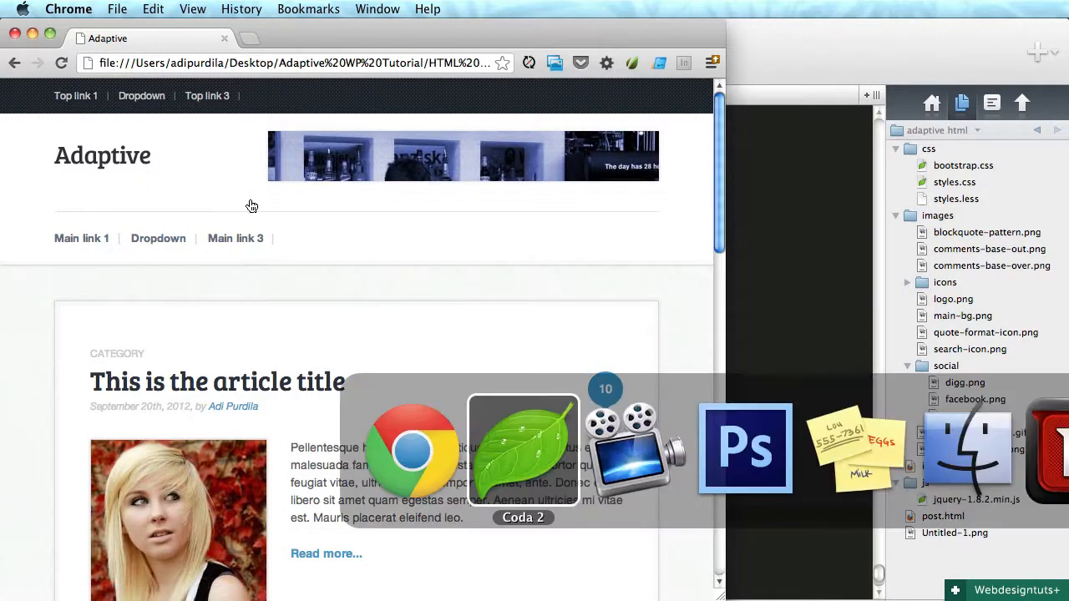
Step: Below the top nav, add a 'Select a page...' link with class small-button blue and id rwd-top-nav-btn
{"action": "left_click", "coordinate": [523, 448]}
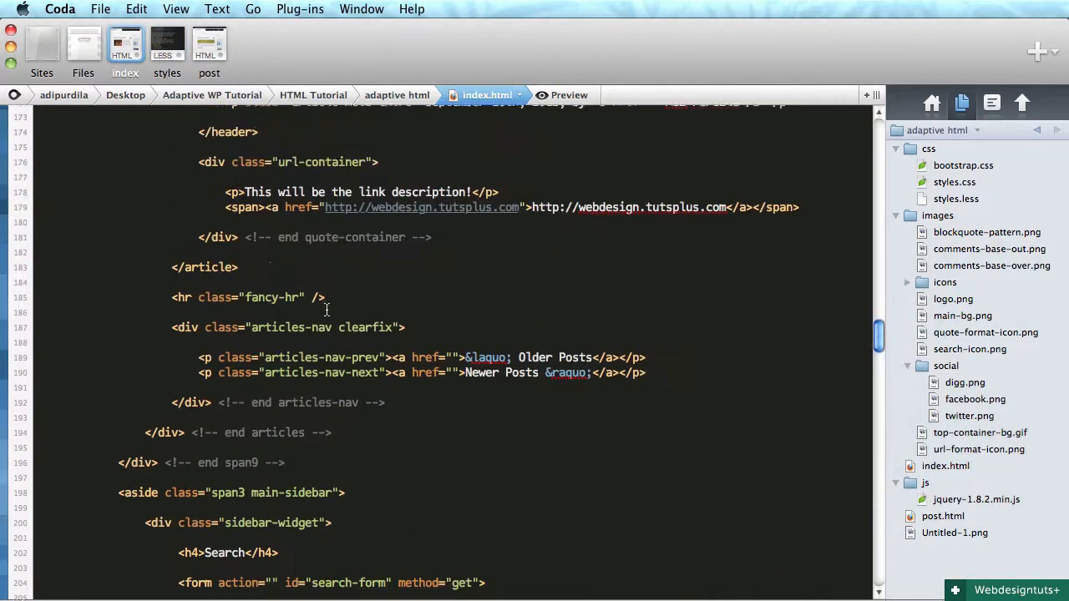
{"action": "scroll", "scroll_direction": "up", "scroll_amount": 3}
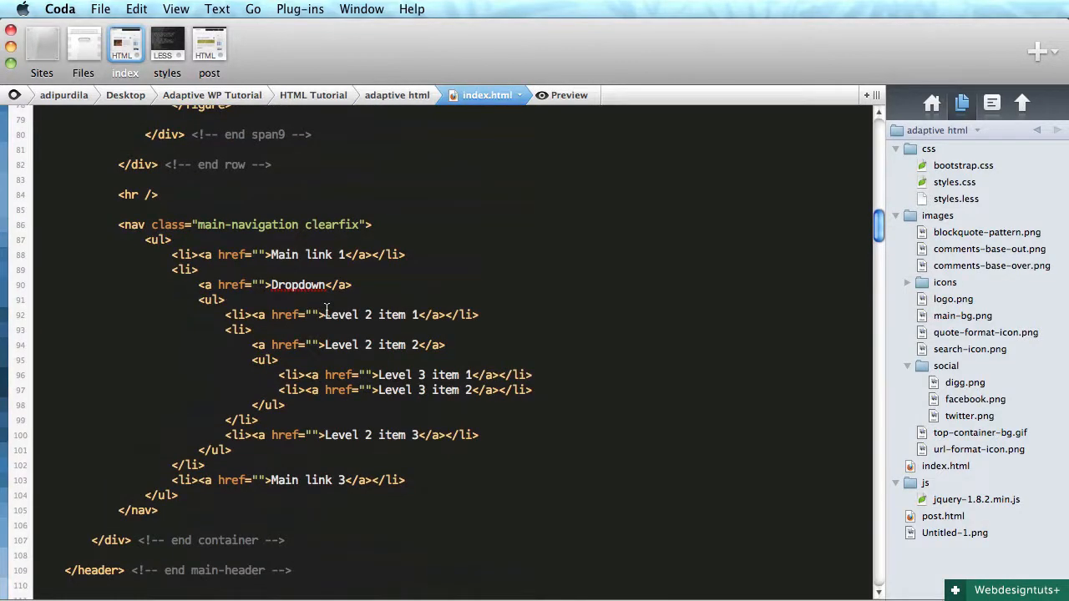
{"action": "scroll", "scroll_direction": "up", "scroll_amount": 3}
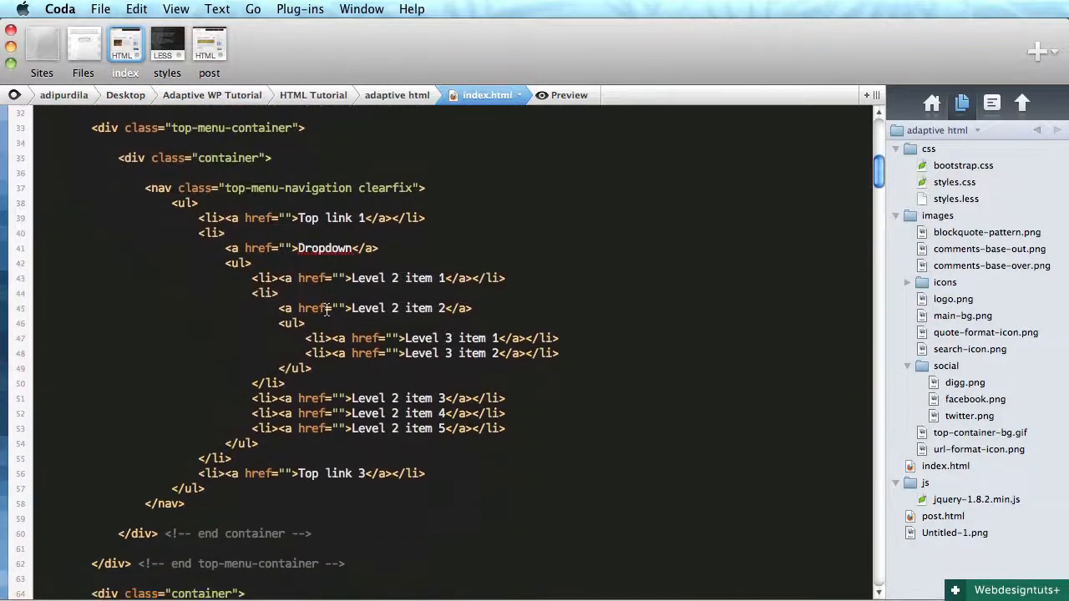
{"action": "scroll", "scroll_direction": "down", "scroll_amount": 3}
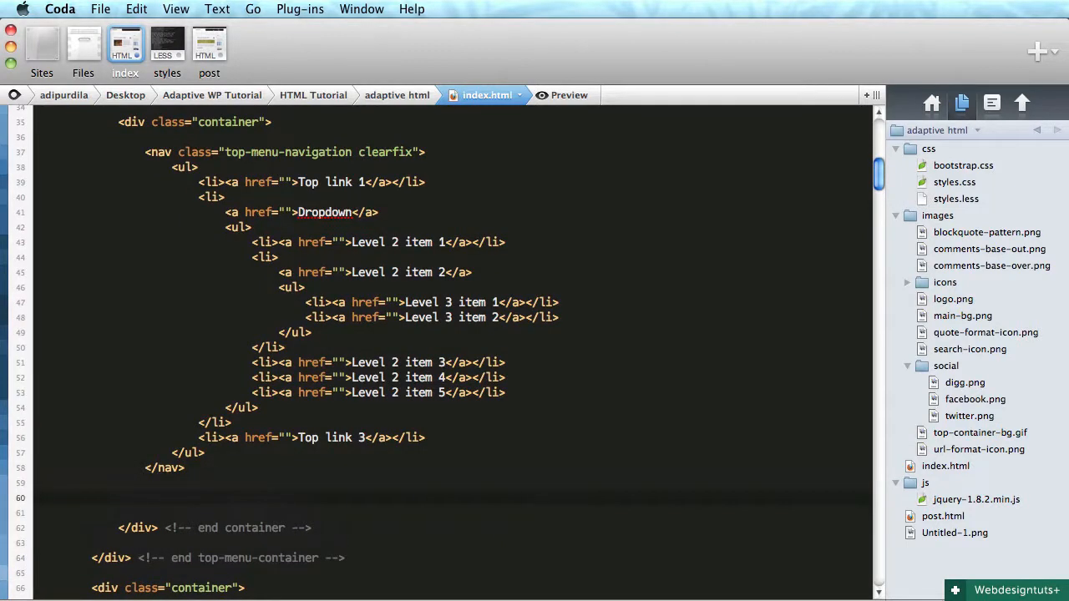
{"action": "type", "text": "a"}
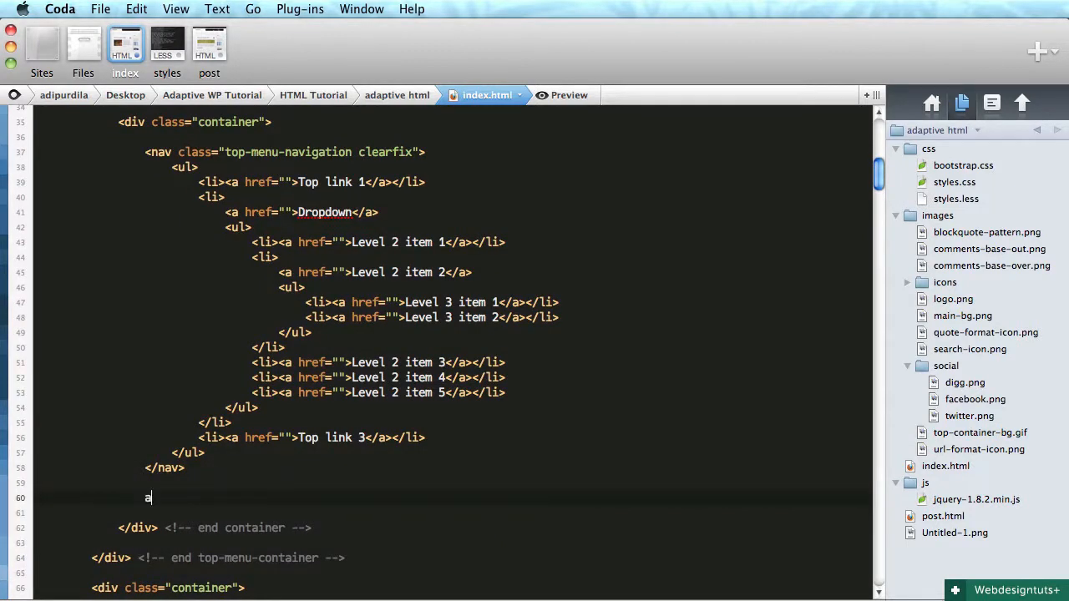
{"action": "type", "text": "."}
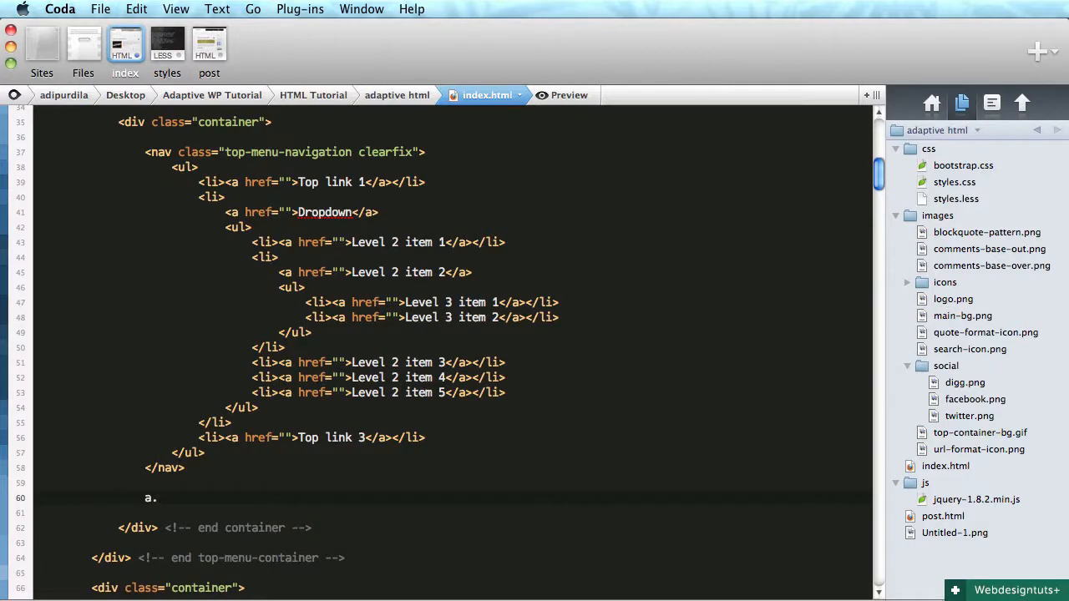
{"action": "type", "text": "small-button"}
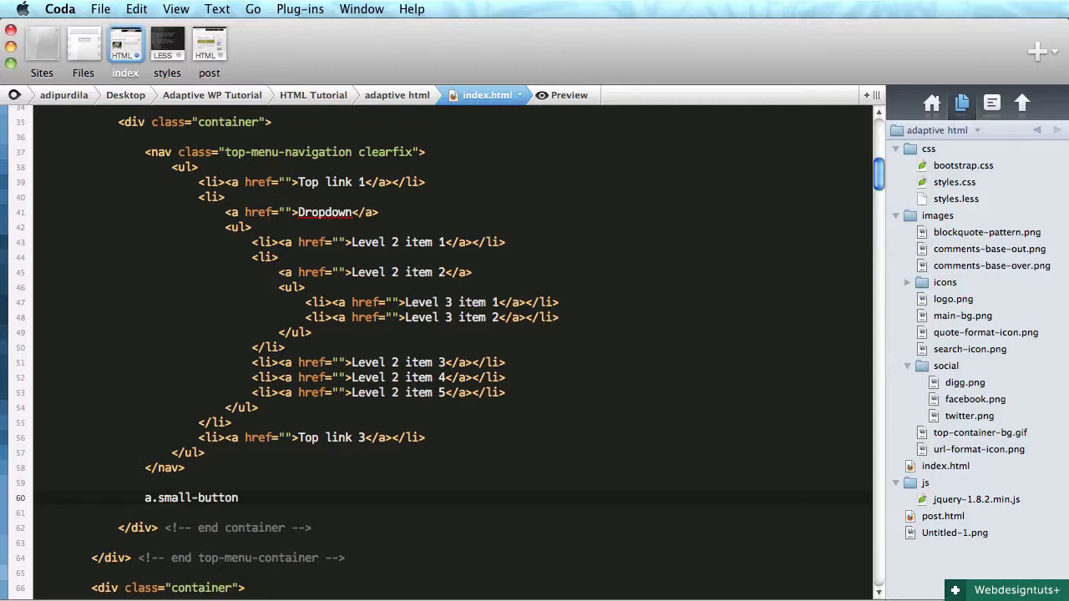
{"action": "type", "text": ".blue"}
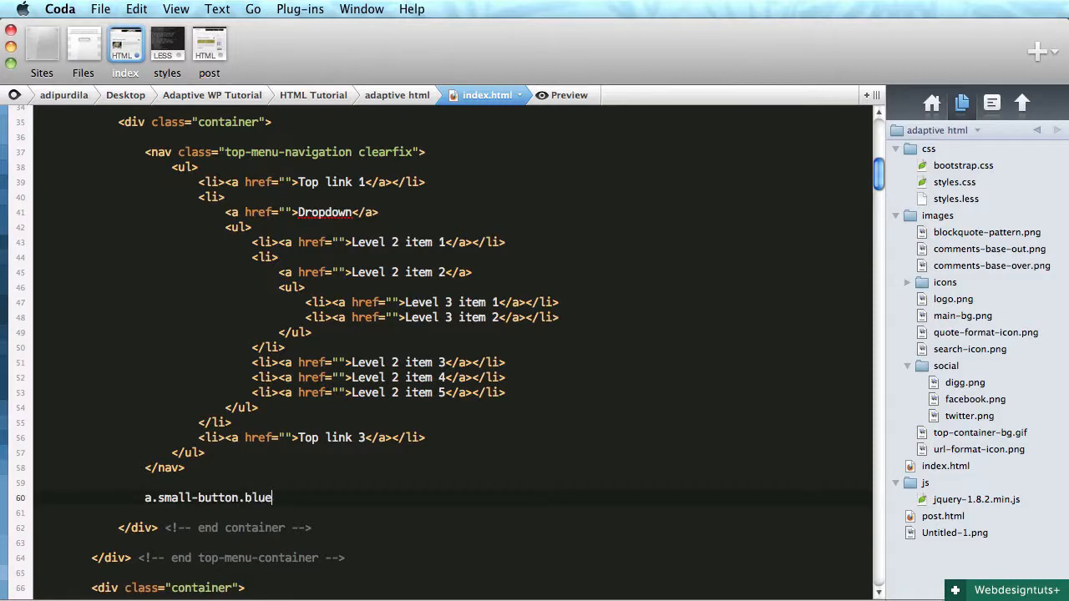
{"action": "type", "text": "#"}
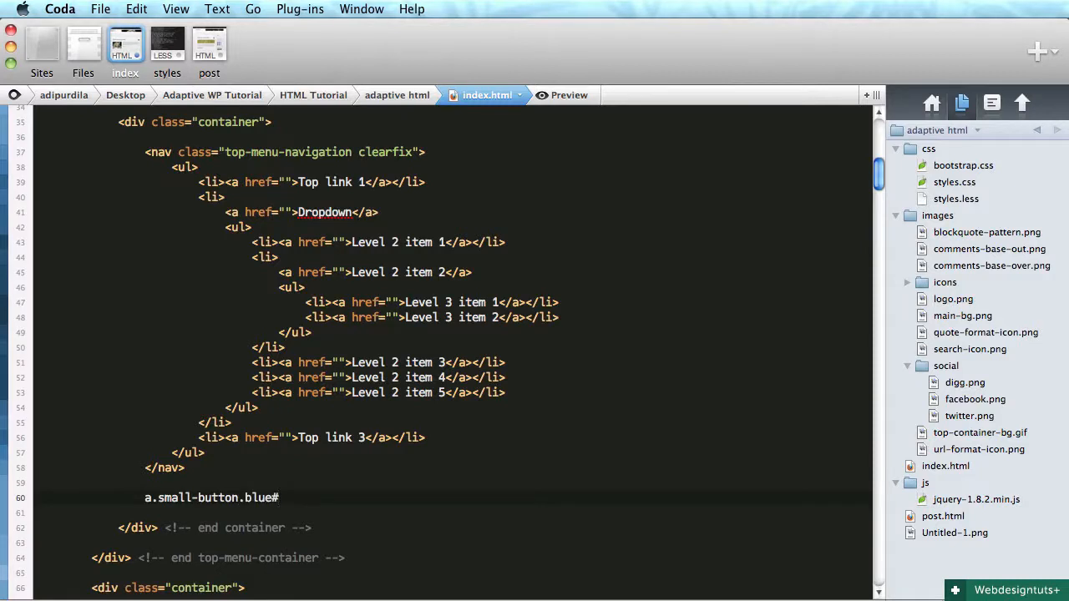
{"action": "type", "text": "rwd"}
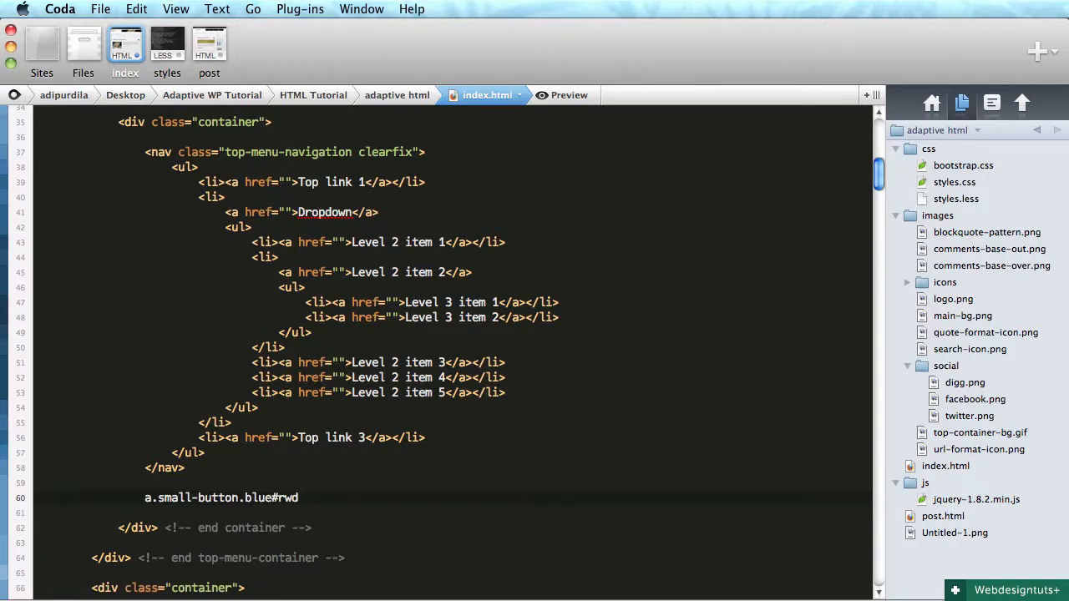
{"action": "type", "text": "-"}
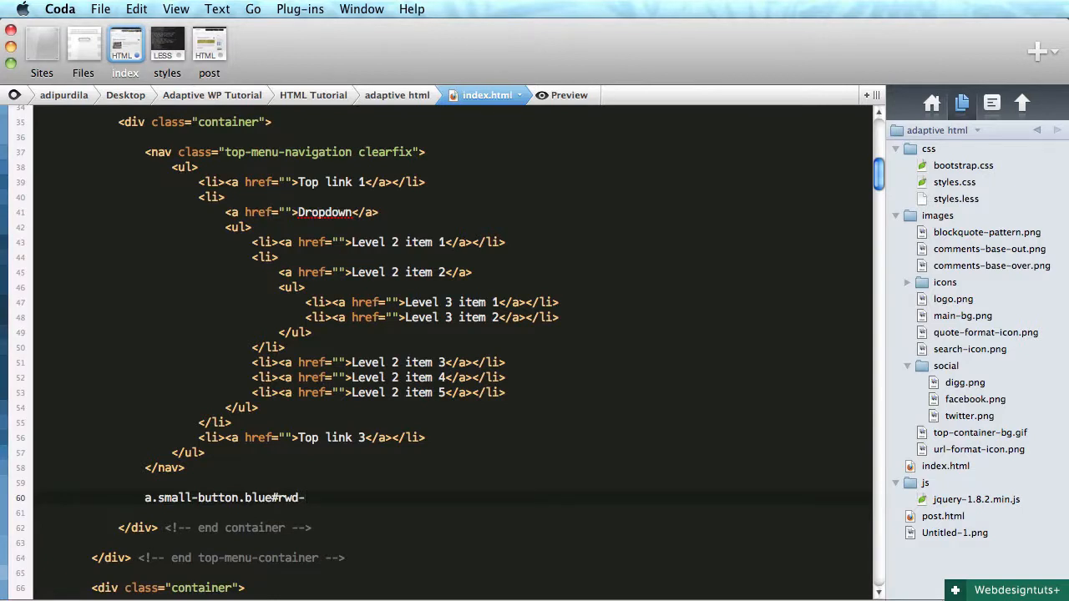
{"action": "type", "text": "top-nav-btn\"></a>"}
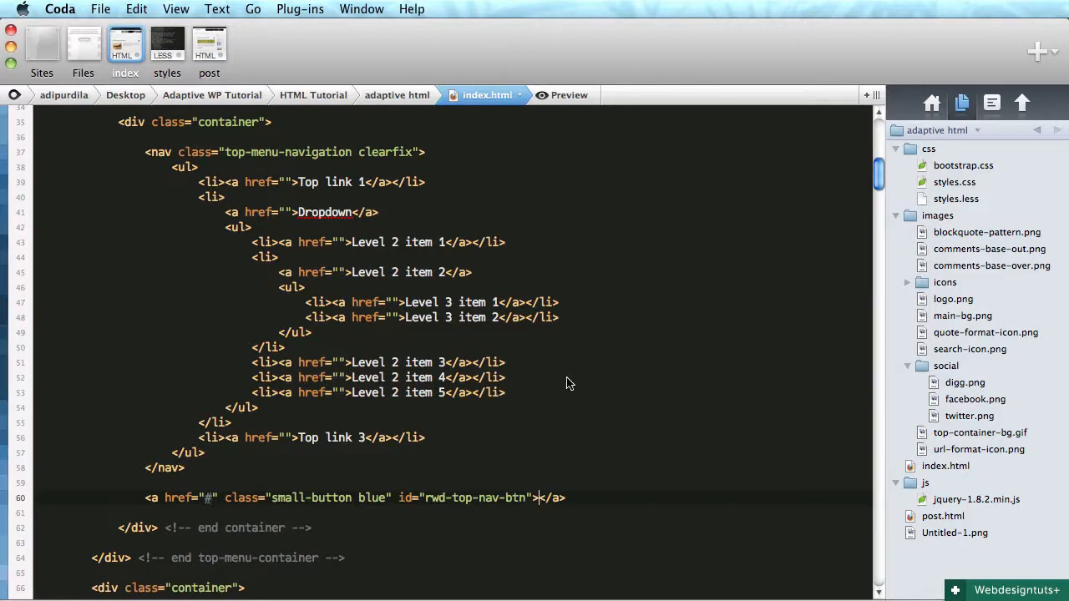
{"action": "type", "text": "Select a page..."}
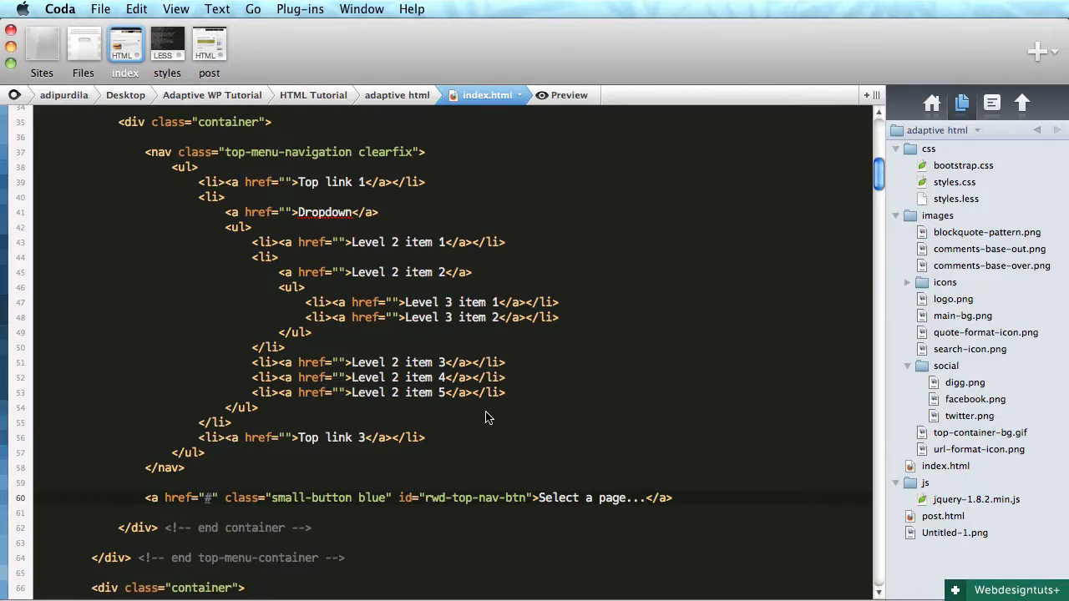
Step: Add an empty rwd-top-nav div with an end comment beneath the button
{"action": "scroll", "scroll_direction": "down", "scroll_amount": 3}
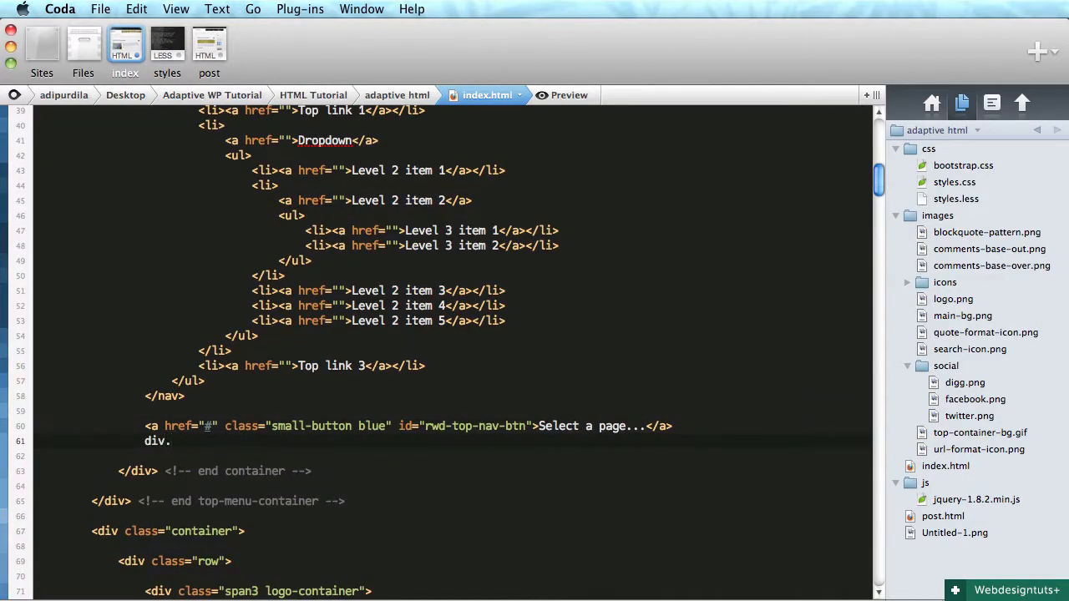
{"action": "type", "text": "rw"}
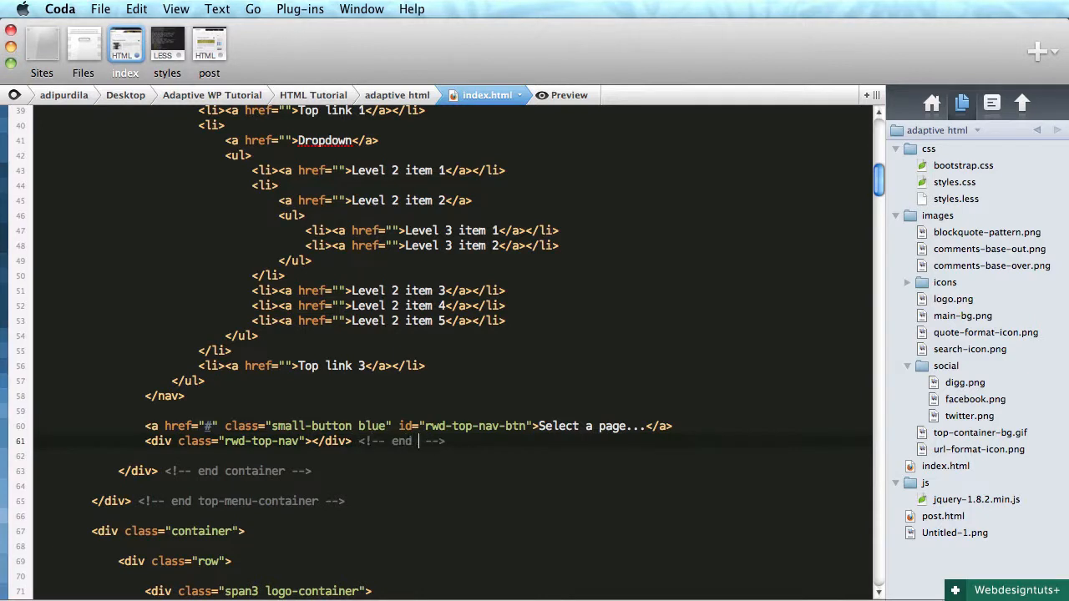
{"action": "double_click", "coordinate": [259, 441]}
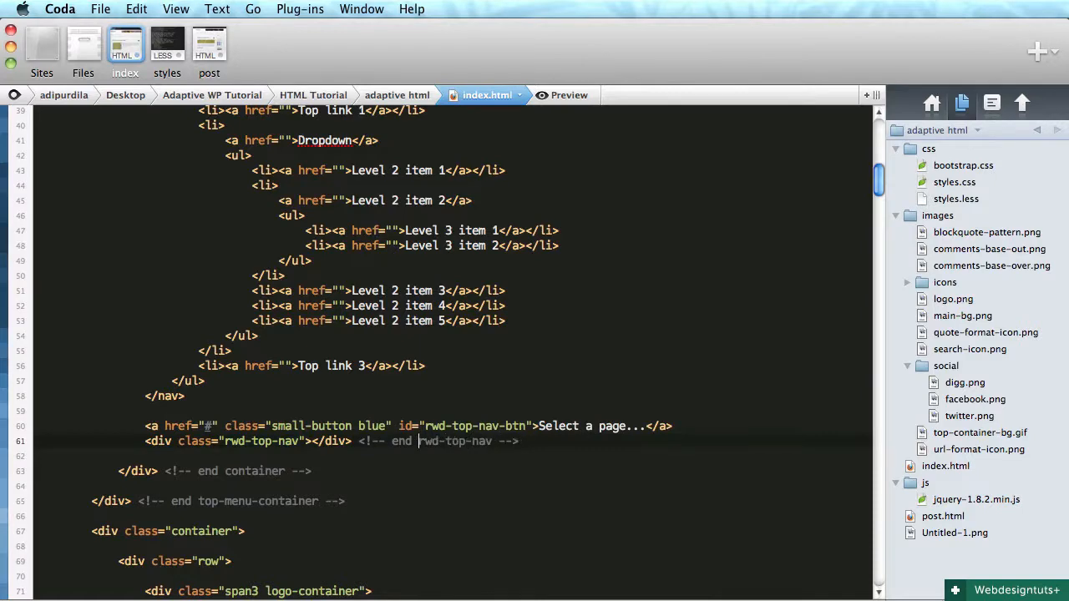
Step: Copy the button and div lines below the main navigation and start renaming top to main
{"action": "left_click_drag", "start_coordinate": [151, 426], "coordinate": [518, 441]}
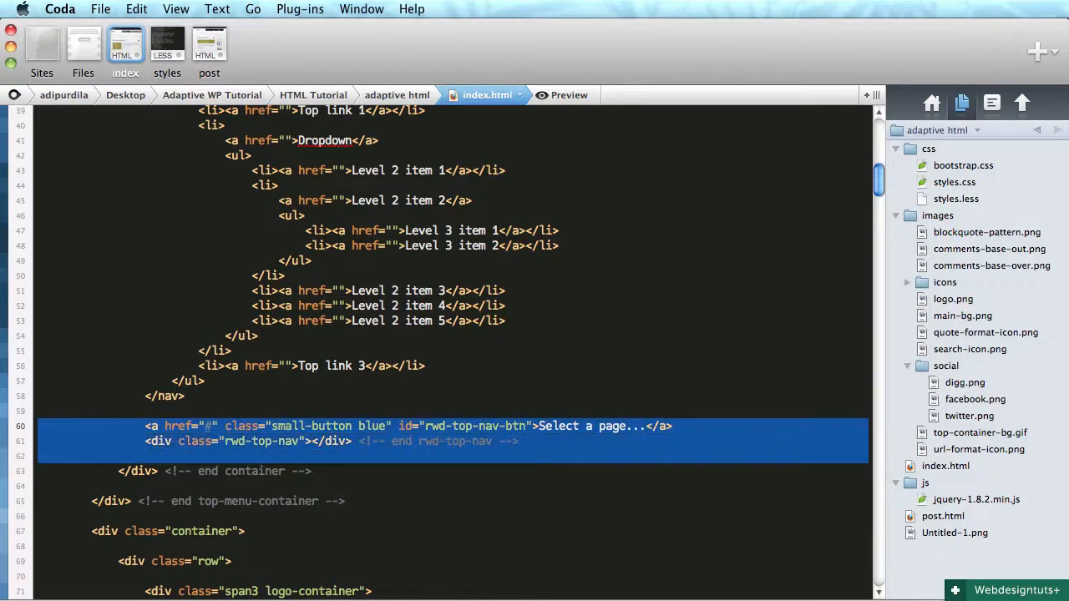
{"action": "scroll", "scroll_direction": "down", "scroll_amount": 3}
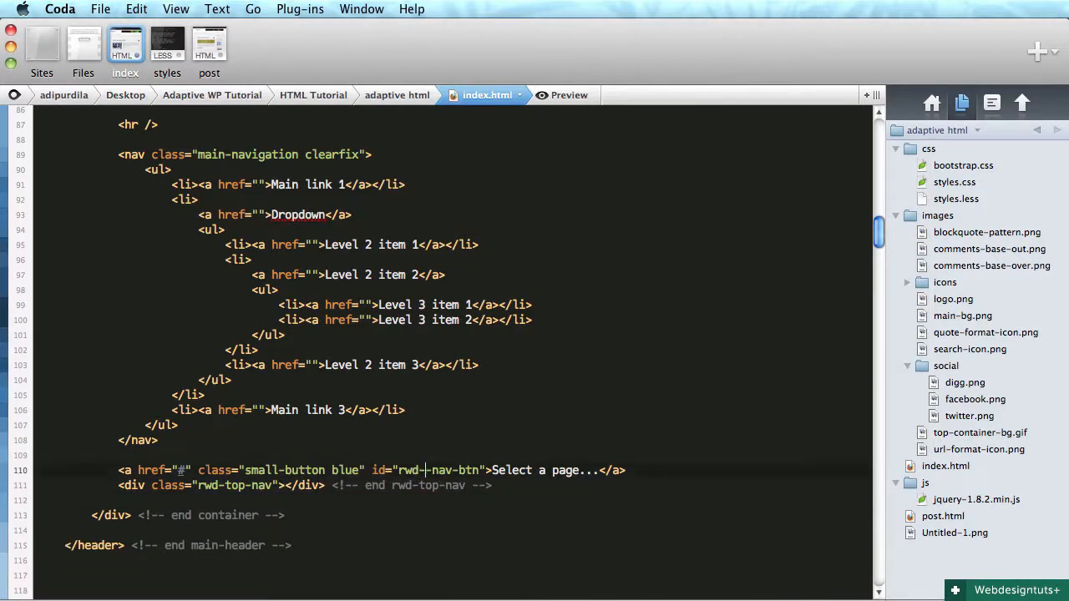
{"action": "type", "text": "main-"}
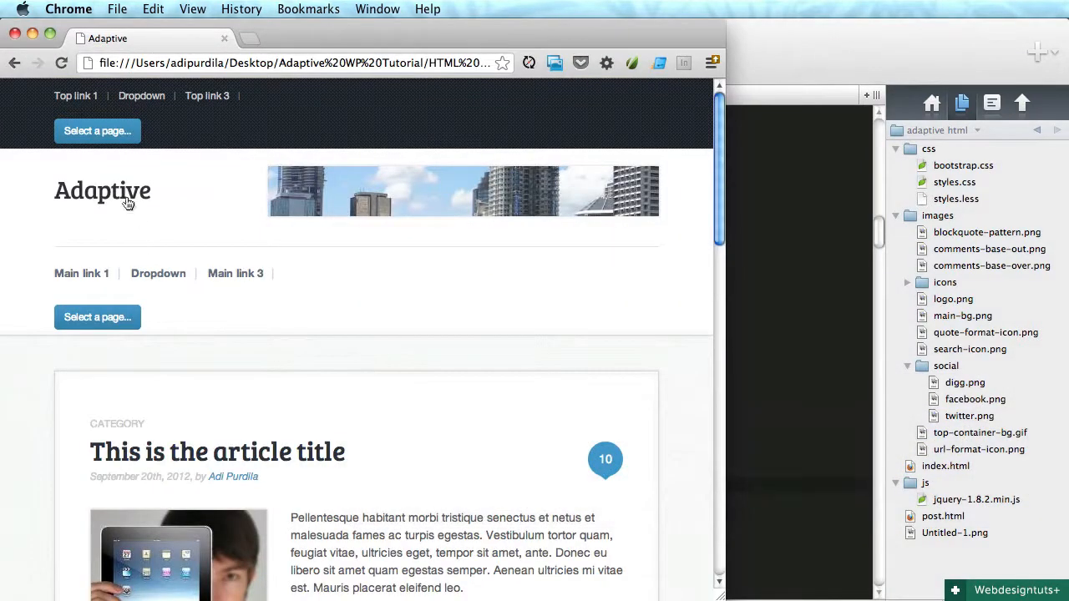
{"action": "mouse_move", "coordinate": [276, 144]}
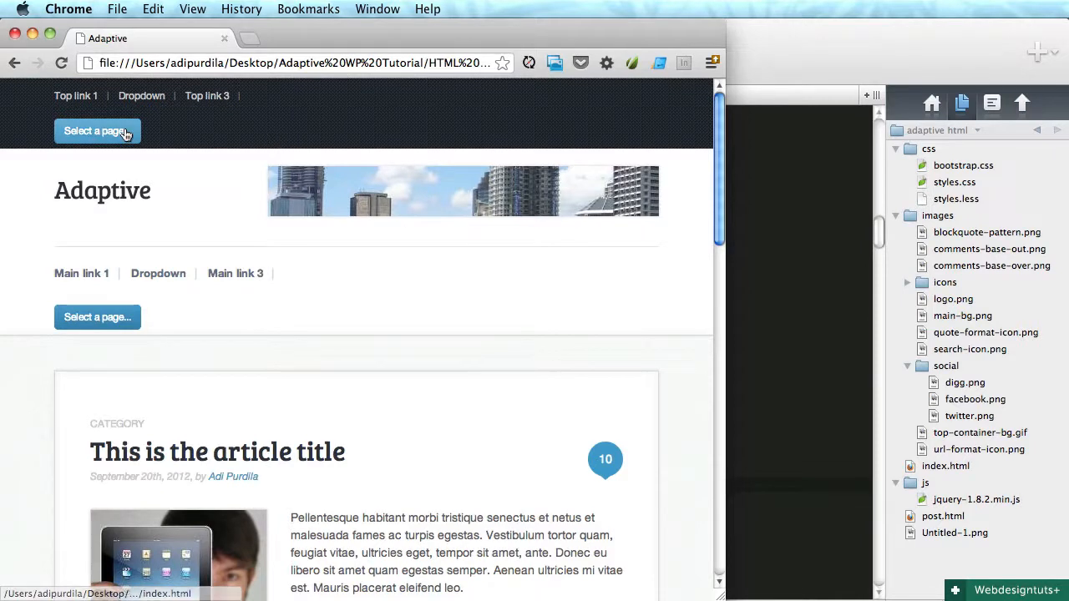
{"action": "mouse_move", "coordinate": [76, 101]}
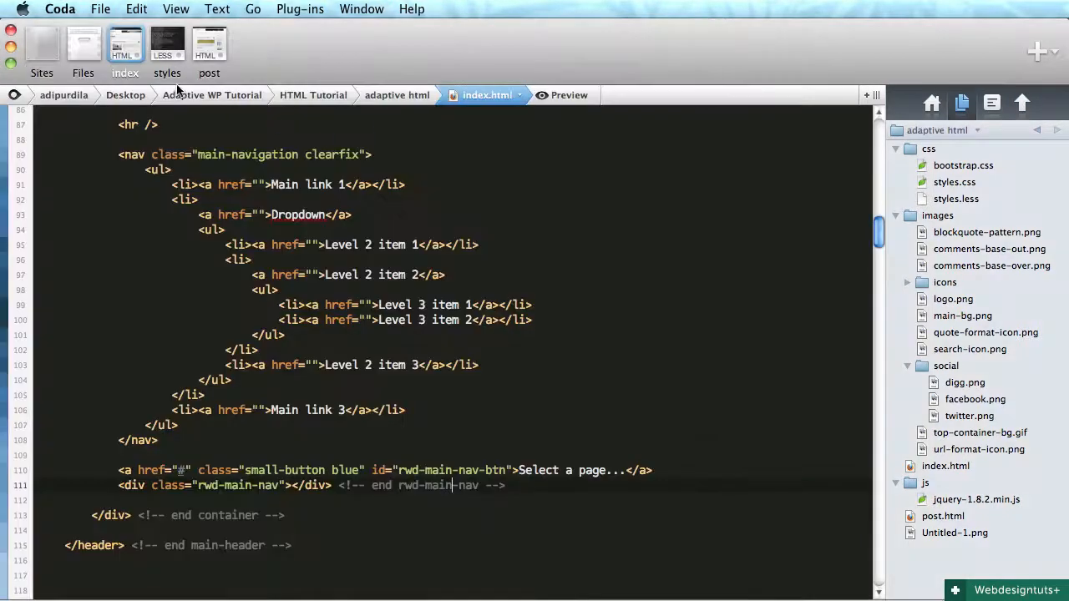
Step: Switch back to the styles.less tab in Coda
{"action": "left_click", "coordinate": [167, 46]}
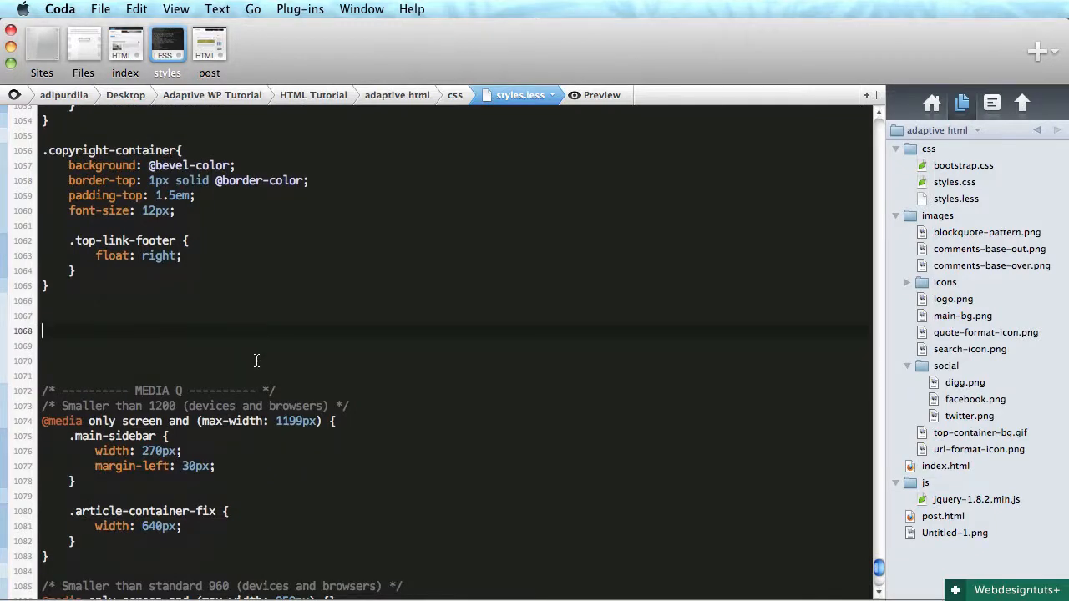
Step: Title the comment RESPONSIVE and set display: none on both rwd nav buttons and containers
{"action": "double_click", "coordinate": [158, 390]}
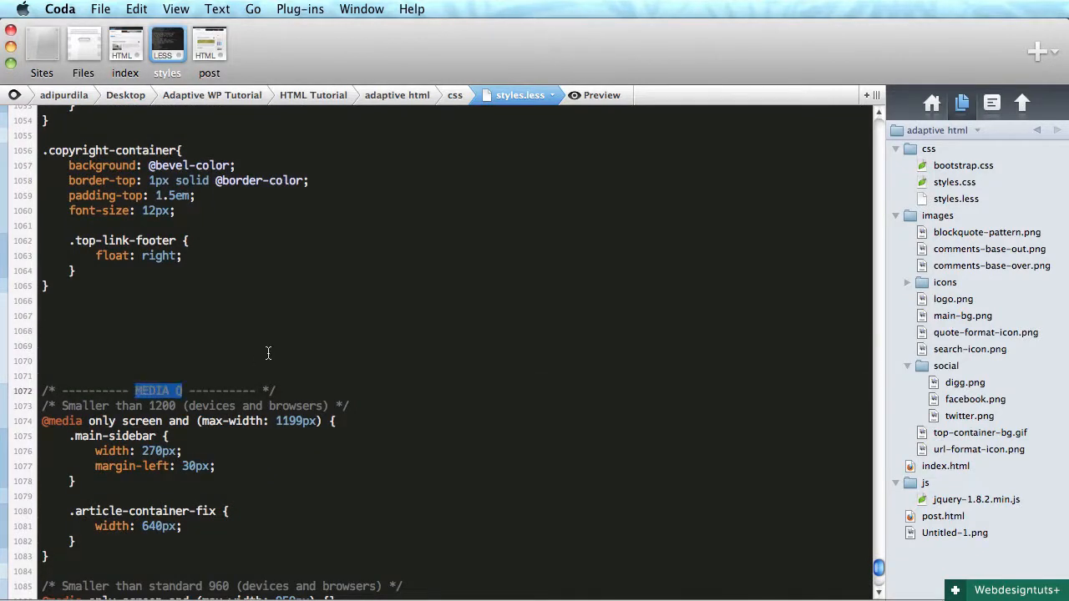
{"action": "type", "text": "RESPONSIVE"}
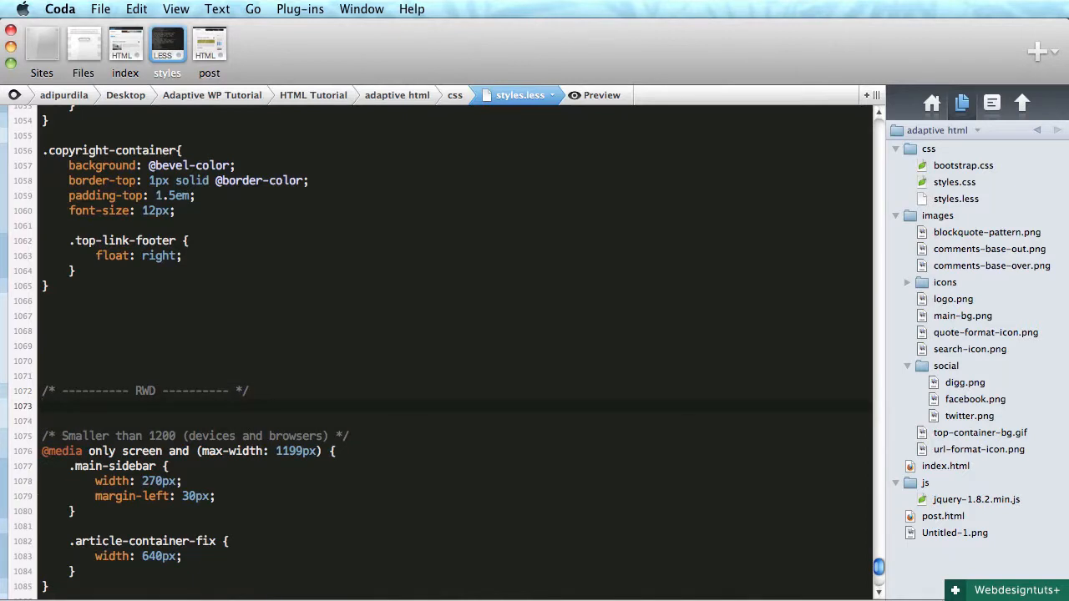
{"action": "type", "text": "#"}
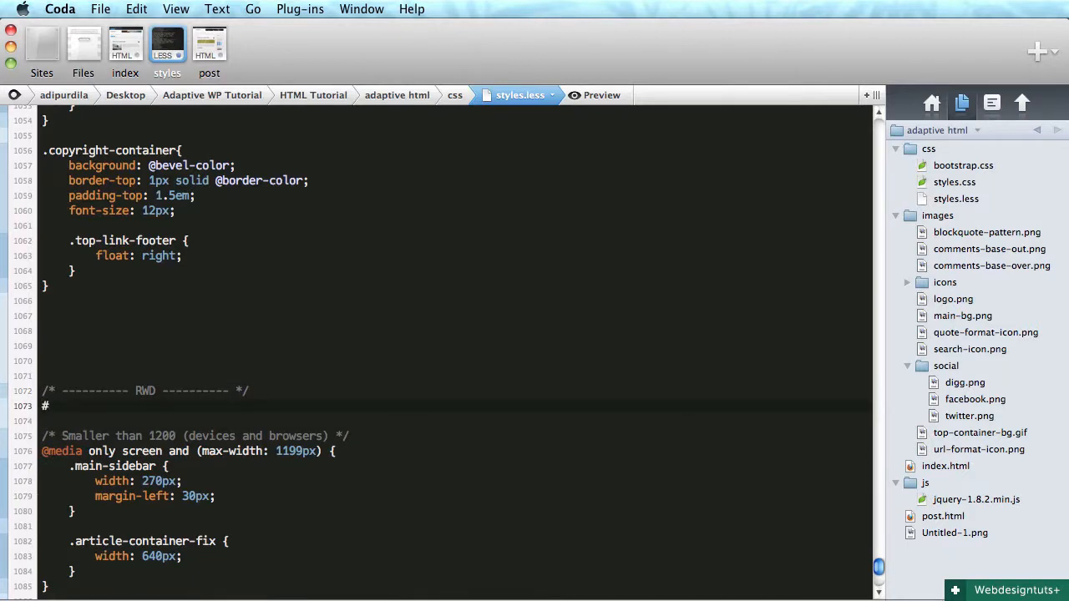
{"action": "type", "text": "rwd-"}
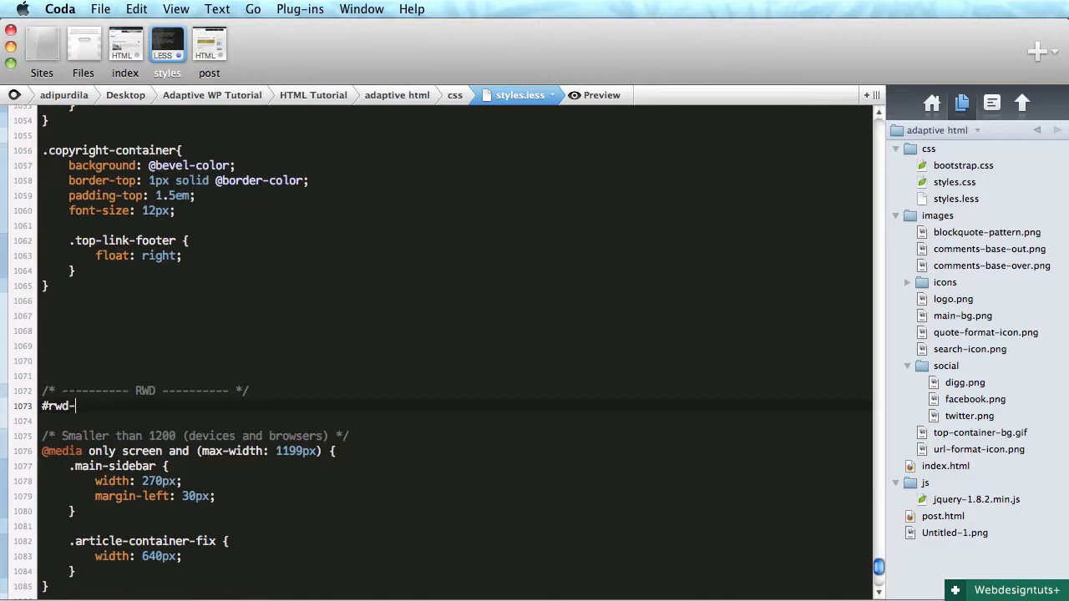
{"action": "type", "text": "top-nav-button, #"}
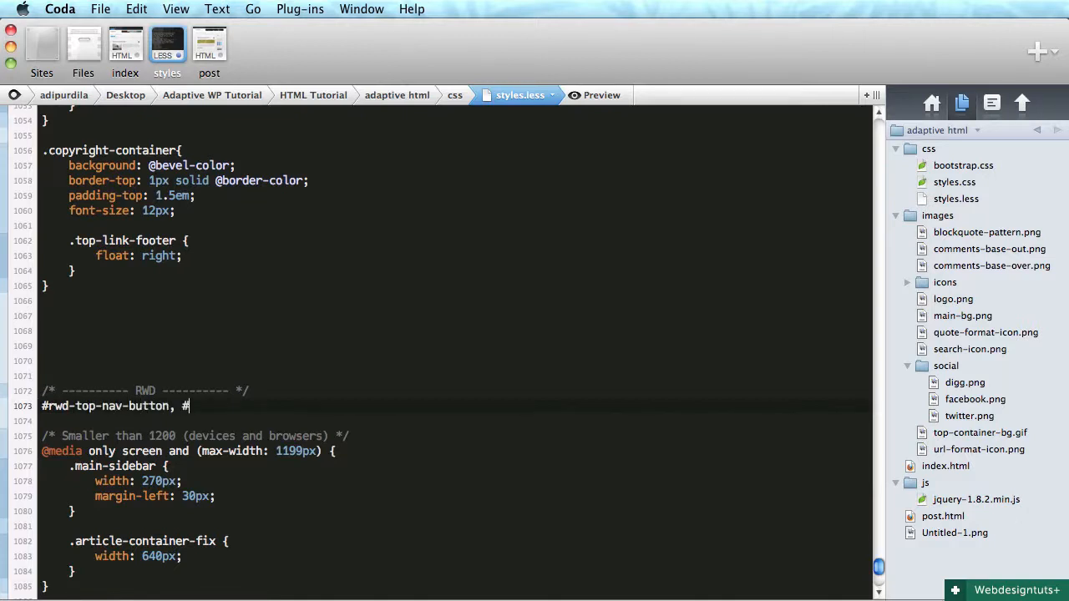
{"action": "type", "text": "rwd-main-nav-button"}
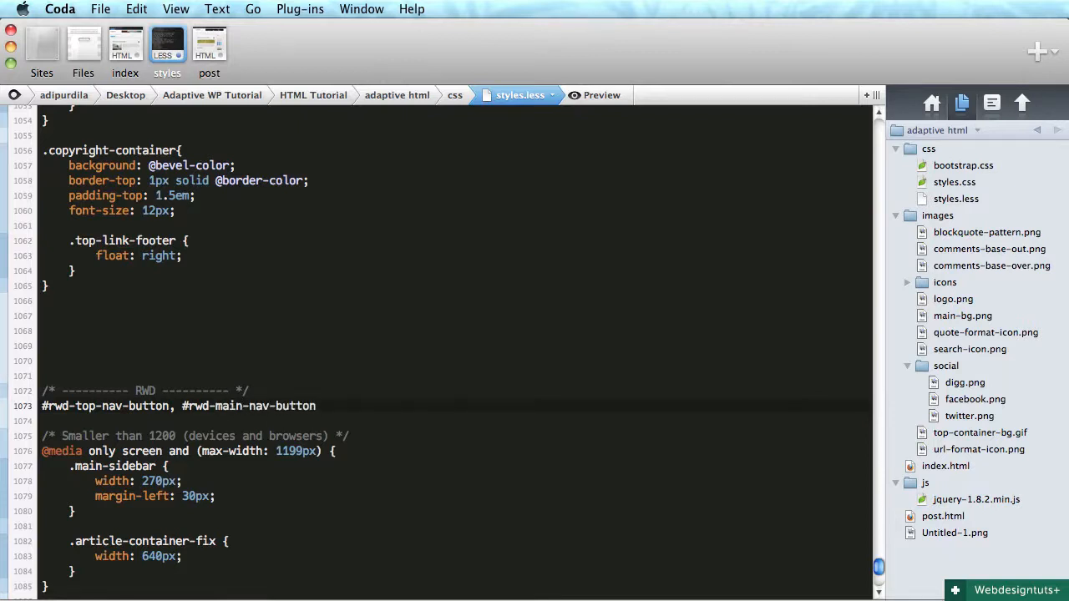
{"action": "type", "text": ","}
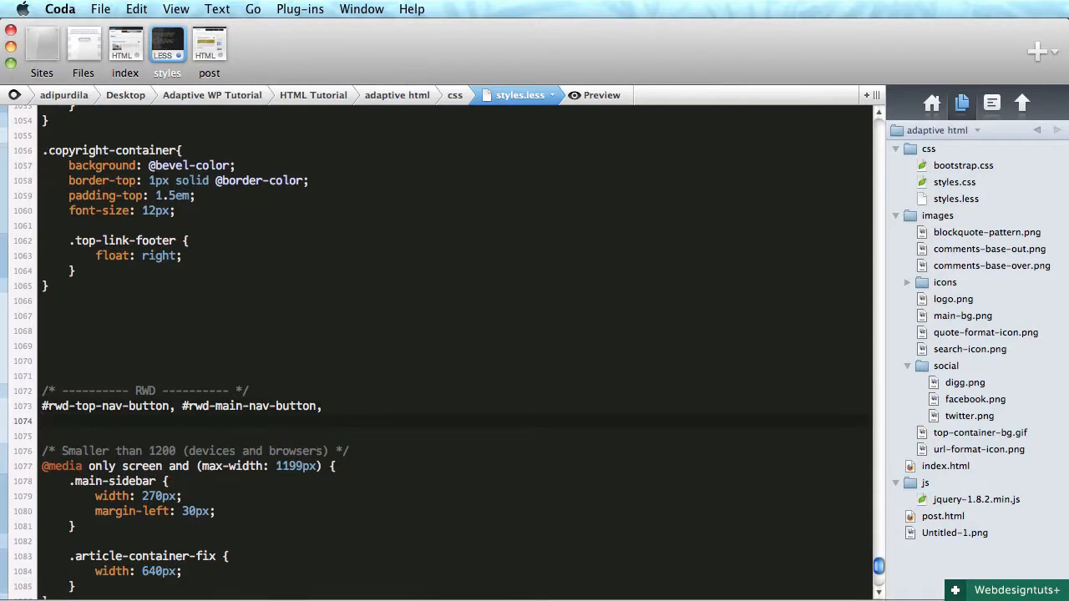
{"action": "type", "text": ".rwd-"}
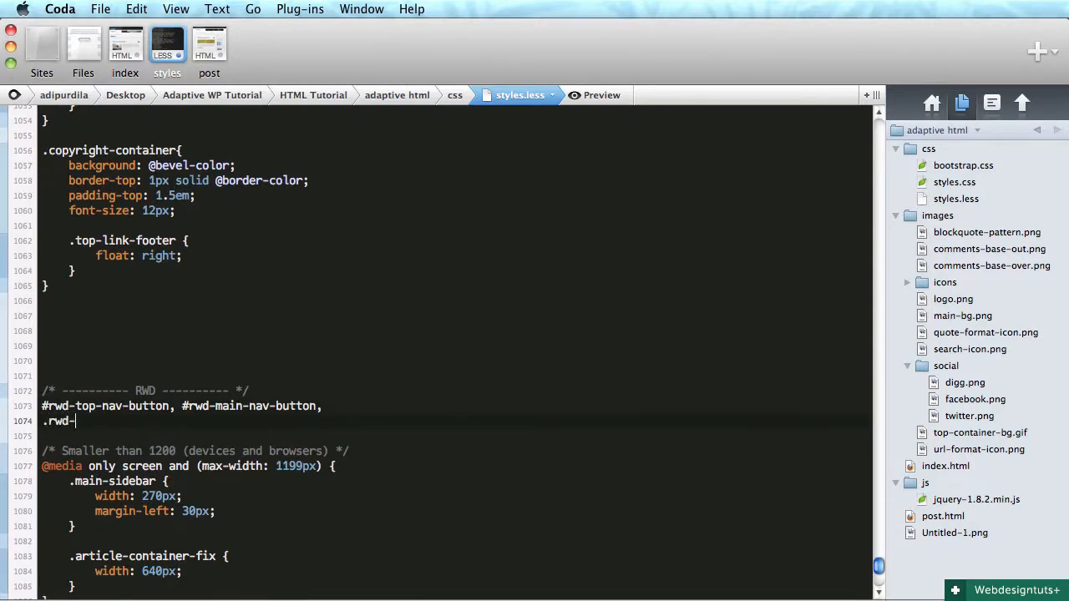
{"action": "type", "text": "top-nav,"}
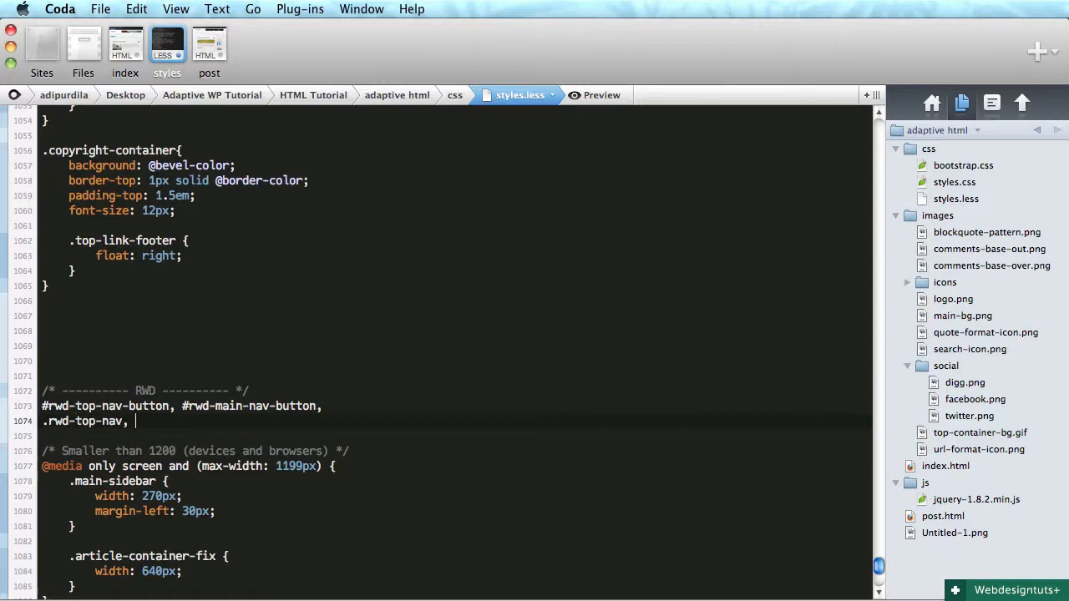
{"action": "type", "text": ".rwd-main-nav {"}
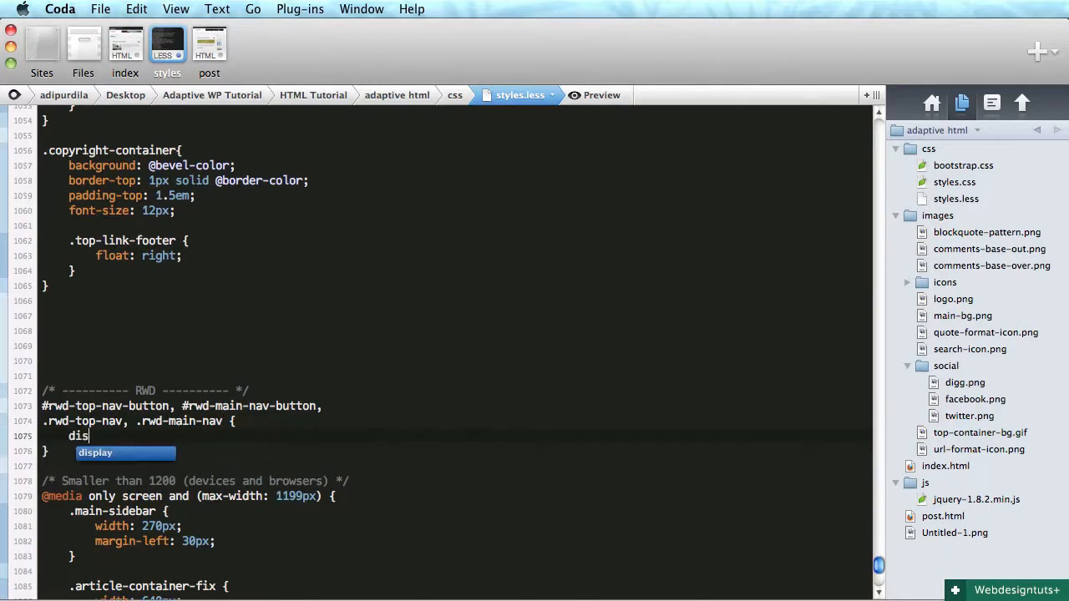
{"action": "type", "text": "play: none;"}
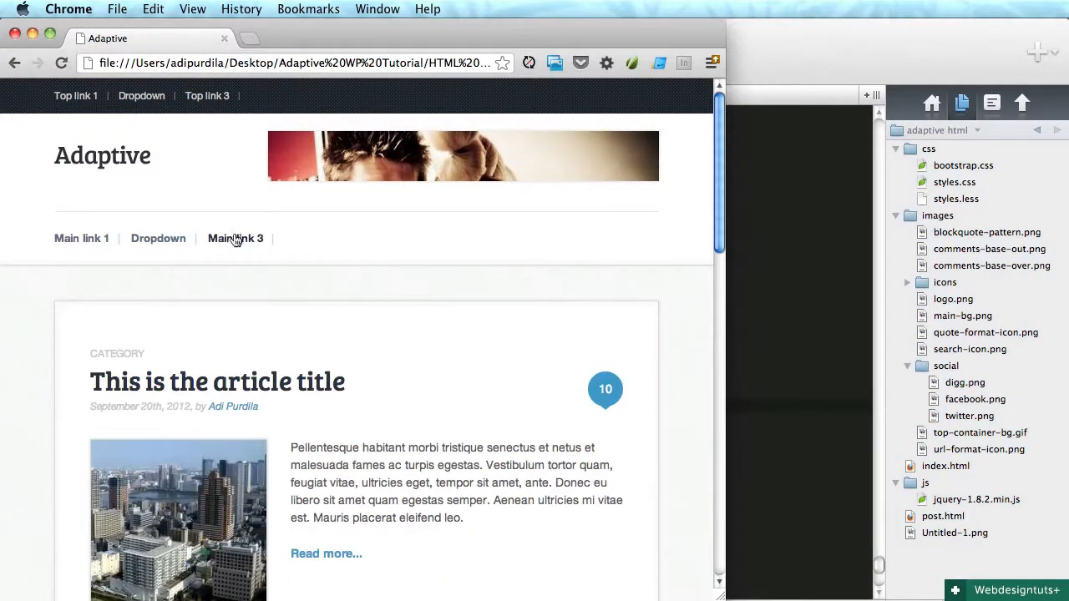
{"action": "mouse_move", "coordinate": [245, 257]}
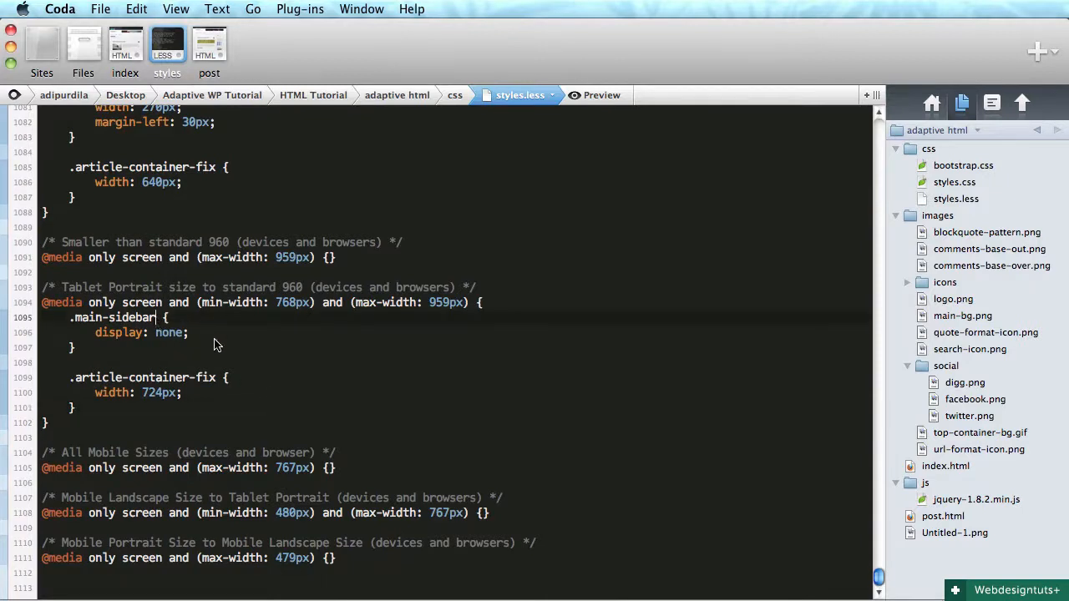
Step: Add .top-menu-navigation and .main-navigation to the tablet query's hidden .main-sidebar selector
{"action": "type", "text": ", .top"}
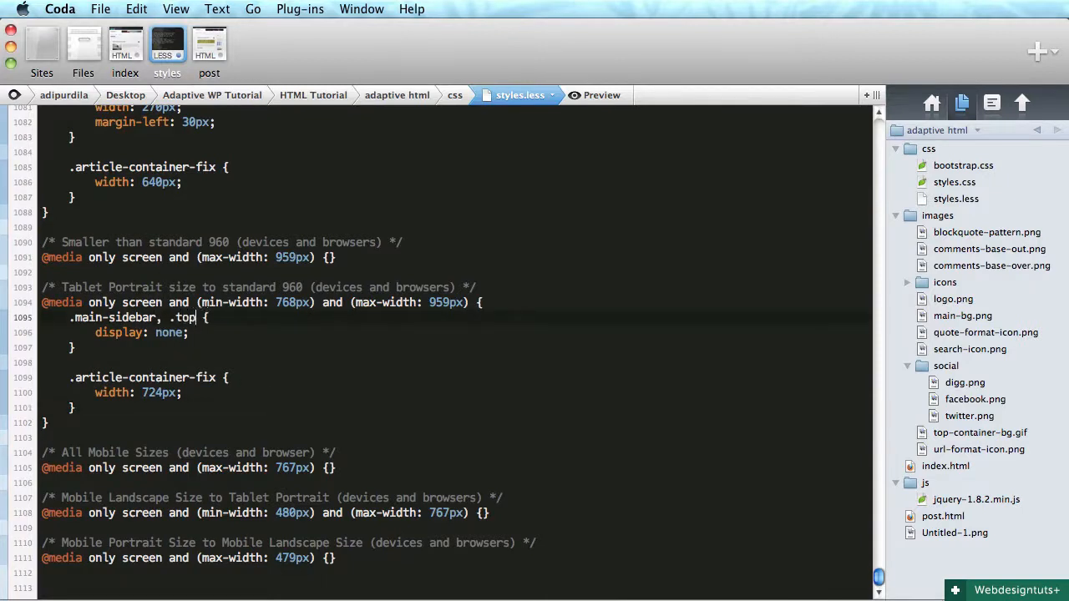
{"action": "type", "text": "-nav-"}
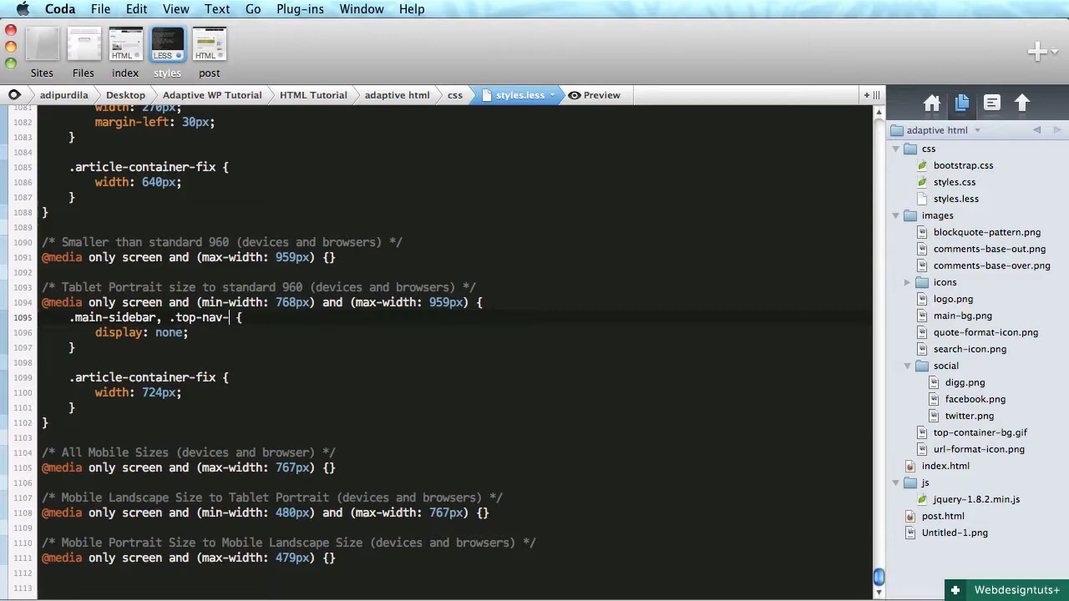
{"action": "left_click", "coordinate": [125, 43]}
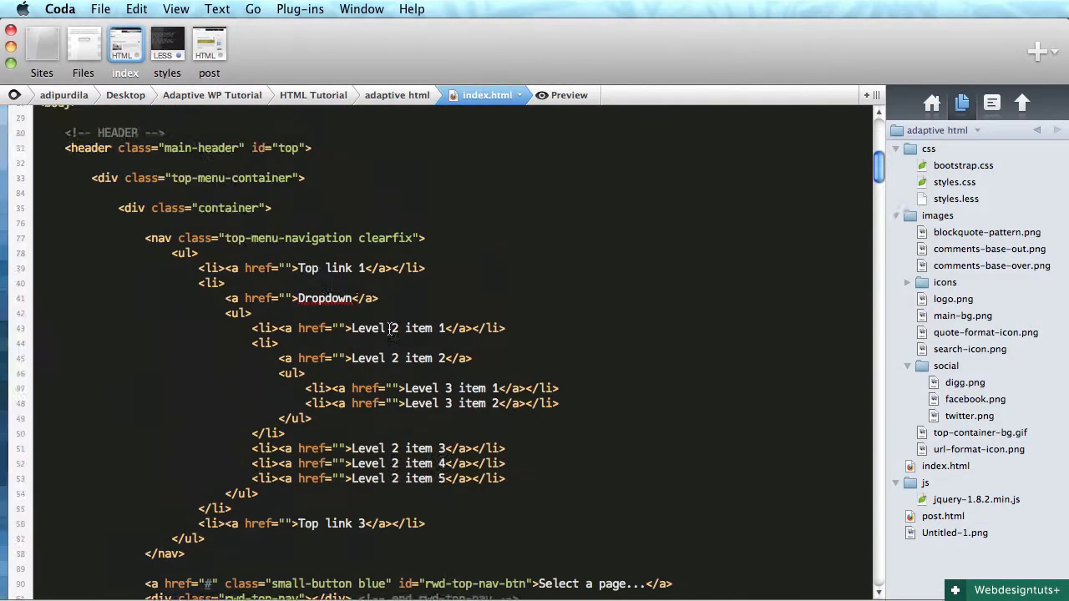
{"action": "mouse_move", "coordinate": [167, 57]}
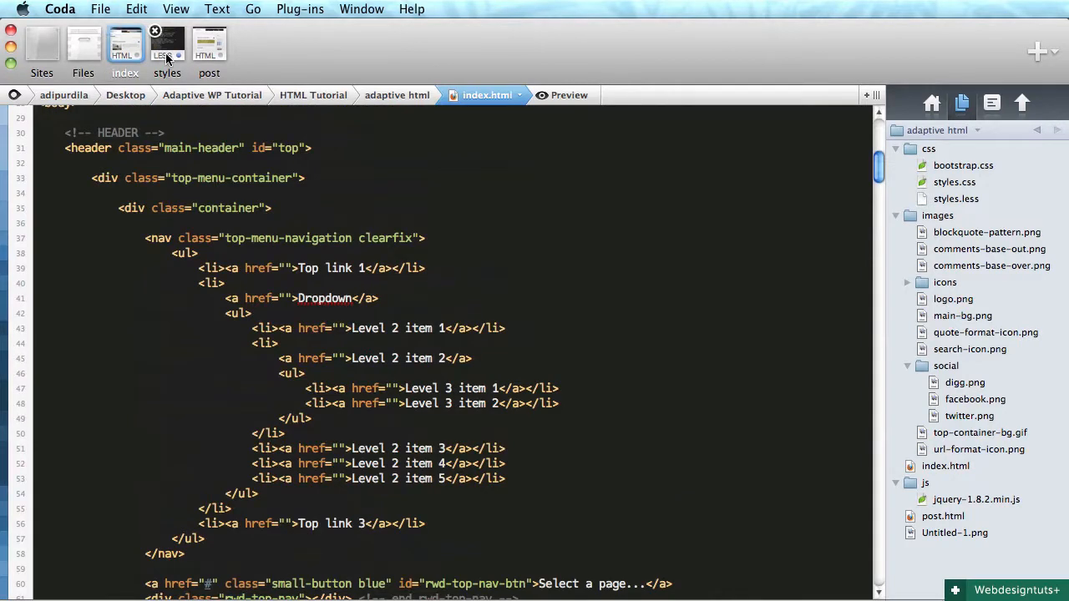
{"action": "left_click", "coordinate": [167, 46]}
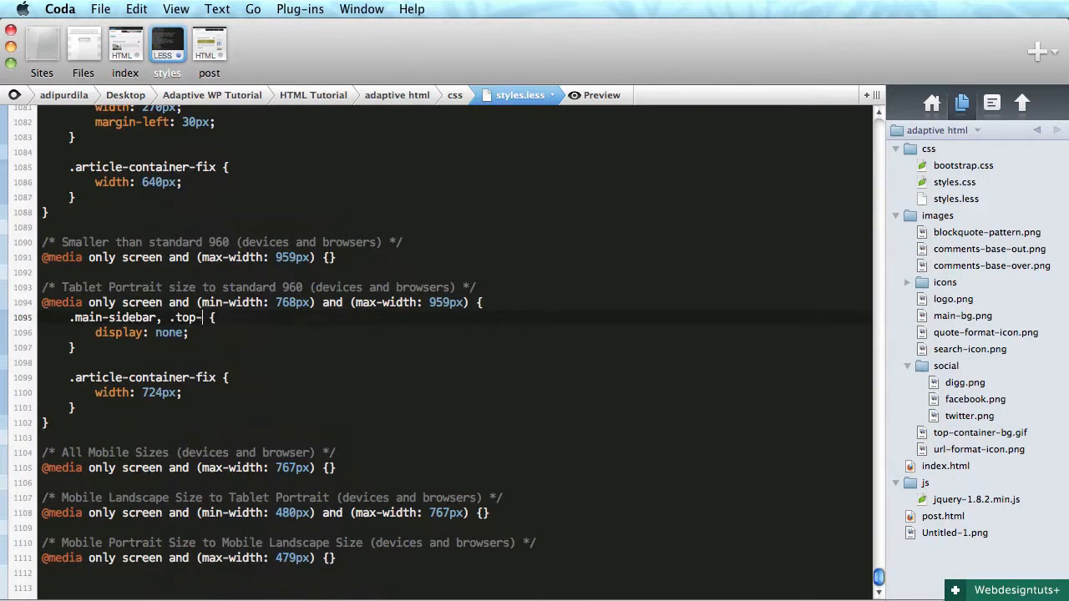
{"action": "type", "text": "menu-nav"}
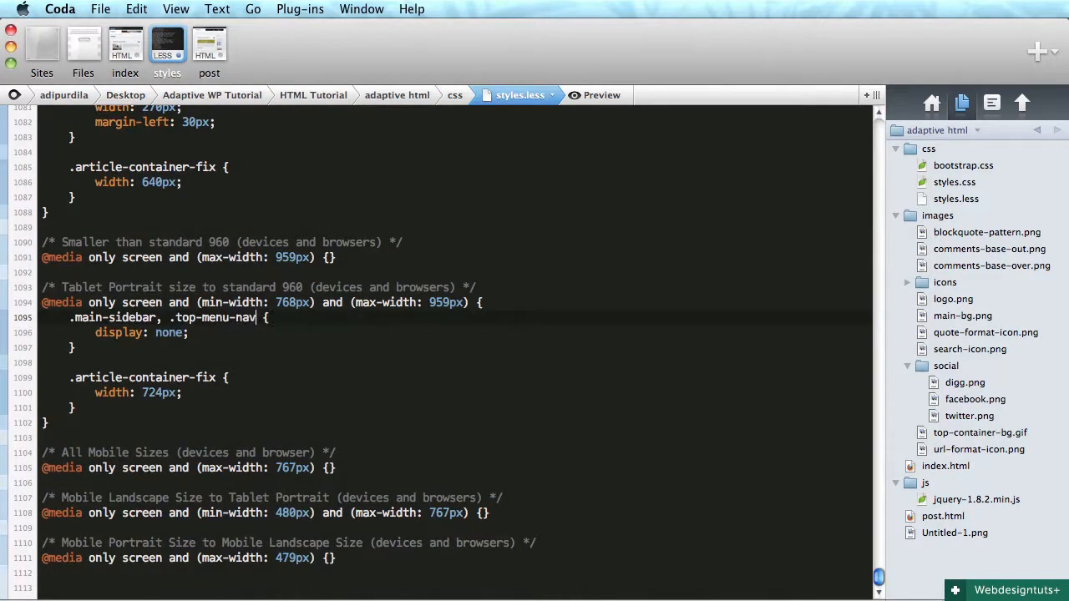
{"action": "type", "text": "igation,"}
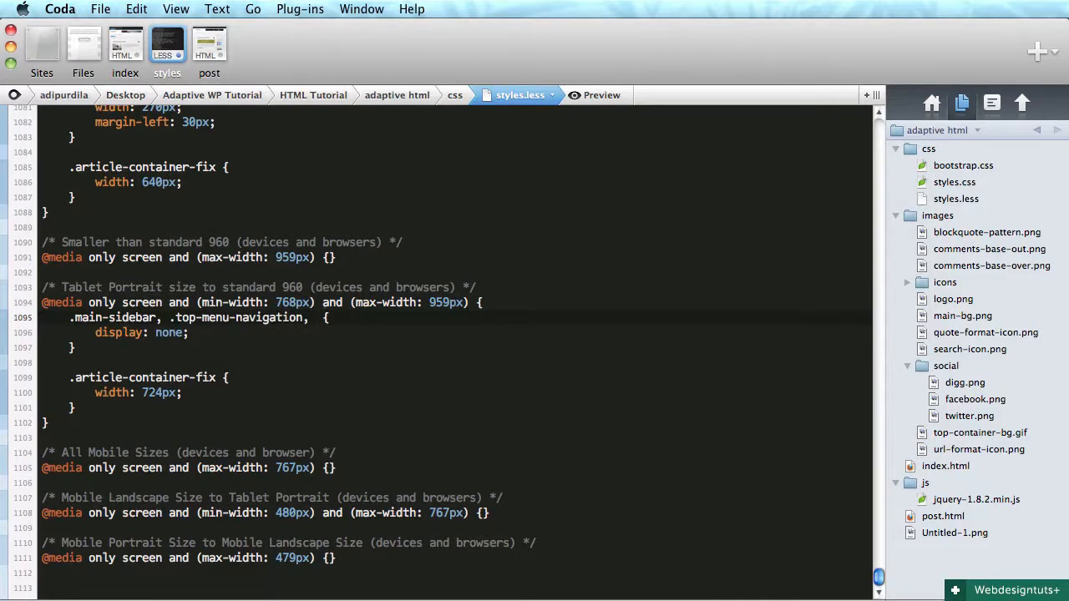
{"action": "type", "text": ".main-navi"}
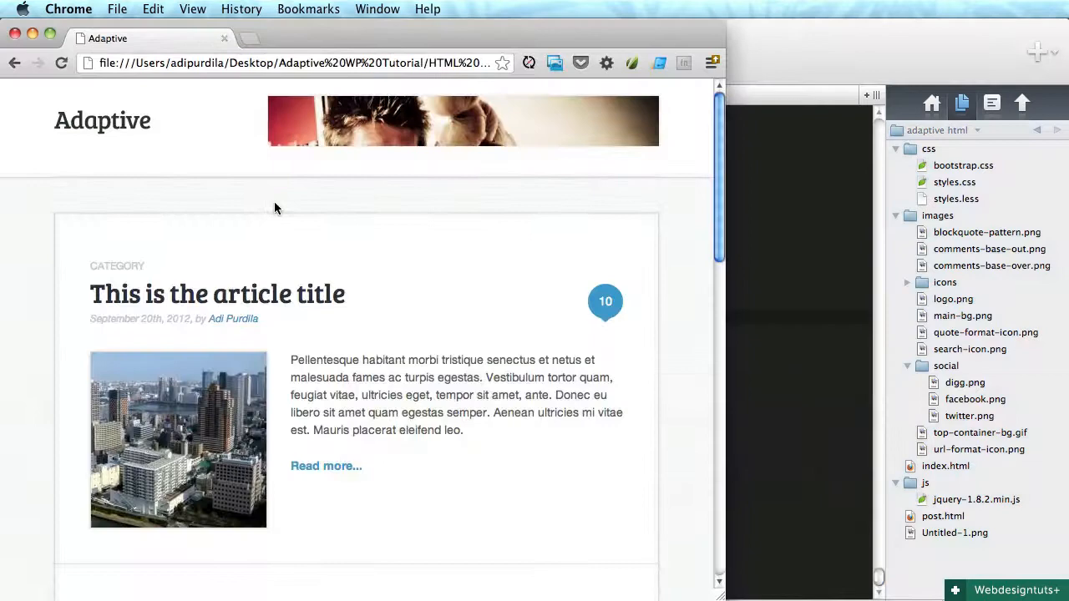
{"action": "mouse_move", "coordinate": [249, 177]}
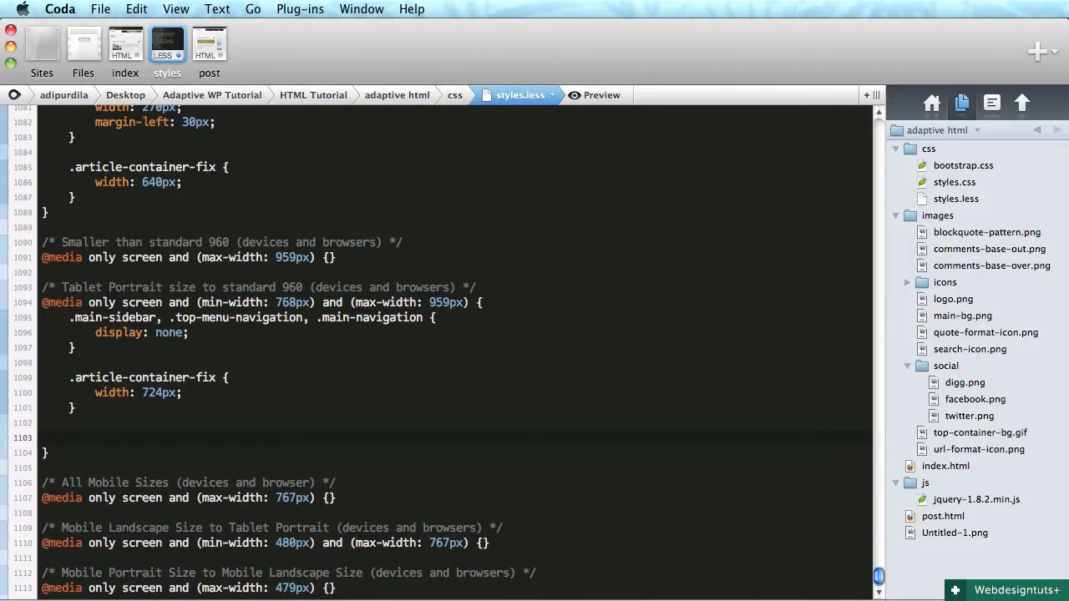
Step: In the tablet query, make #rwd-top-nav-btn and #rwd-main-nav-btn inline-block with margin 1em 0
{"action": "type", "text": "#r"}
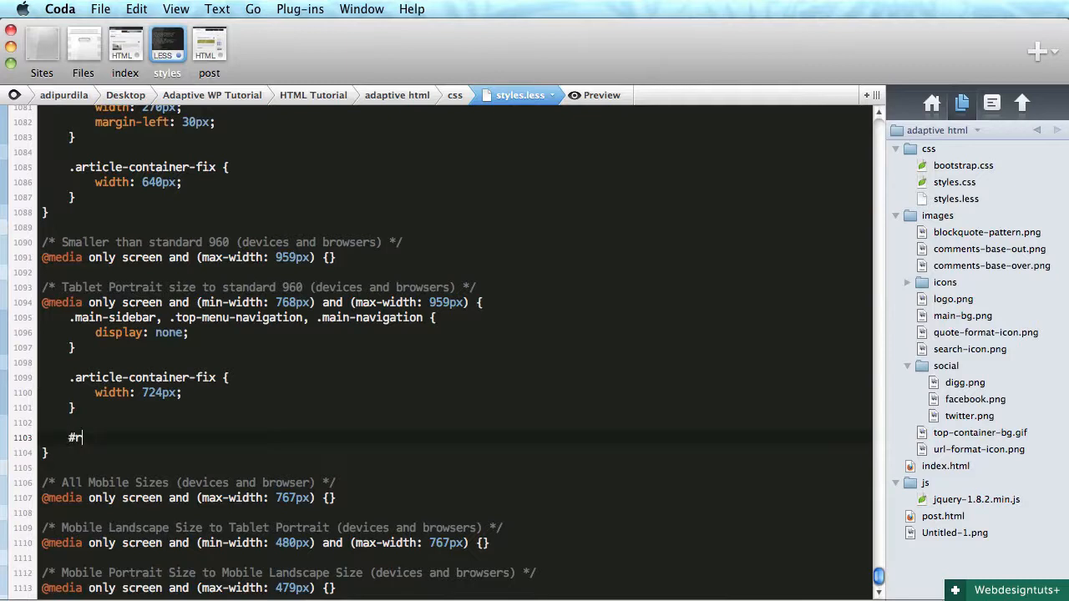
{"action": "type", "text": "wd"}
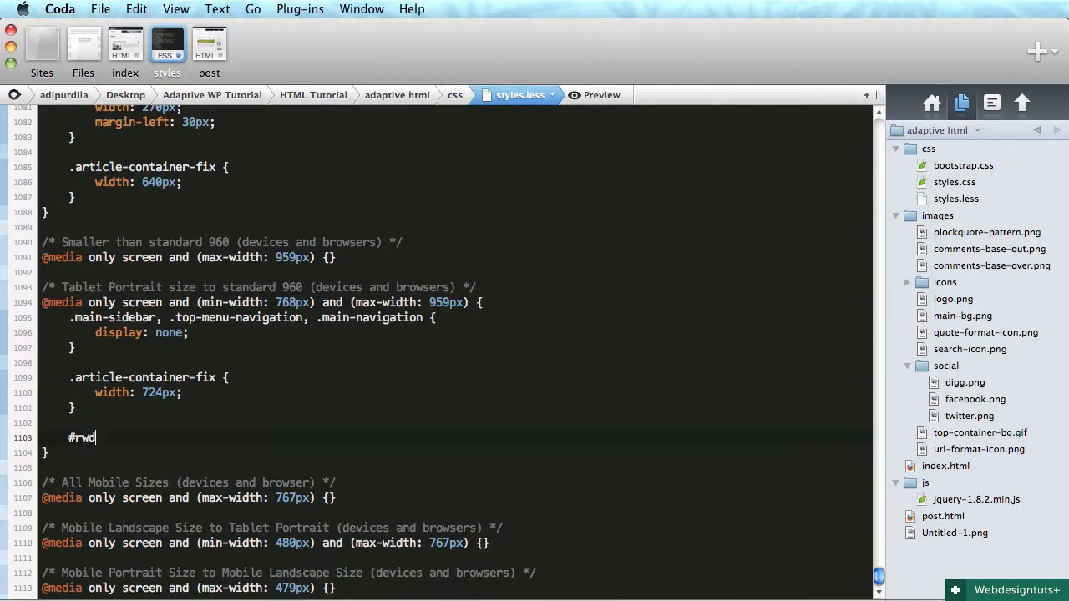
{"action": "type", "text": "-top-nav-b"}
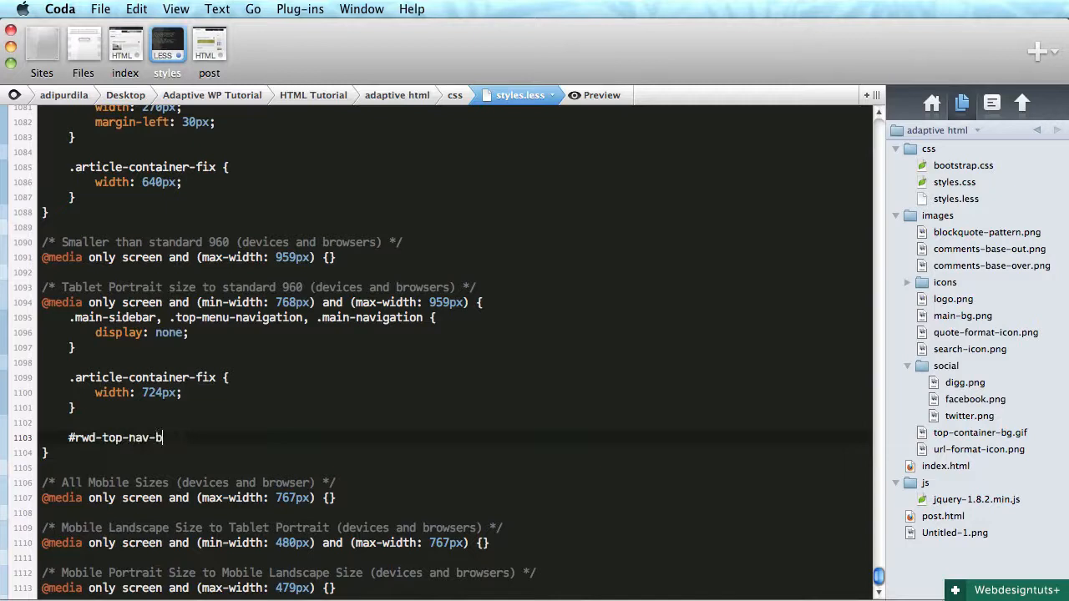
{"action": "type", "text": "tn,"}
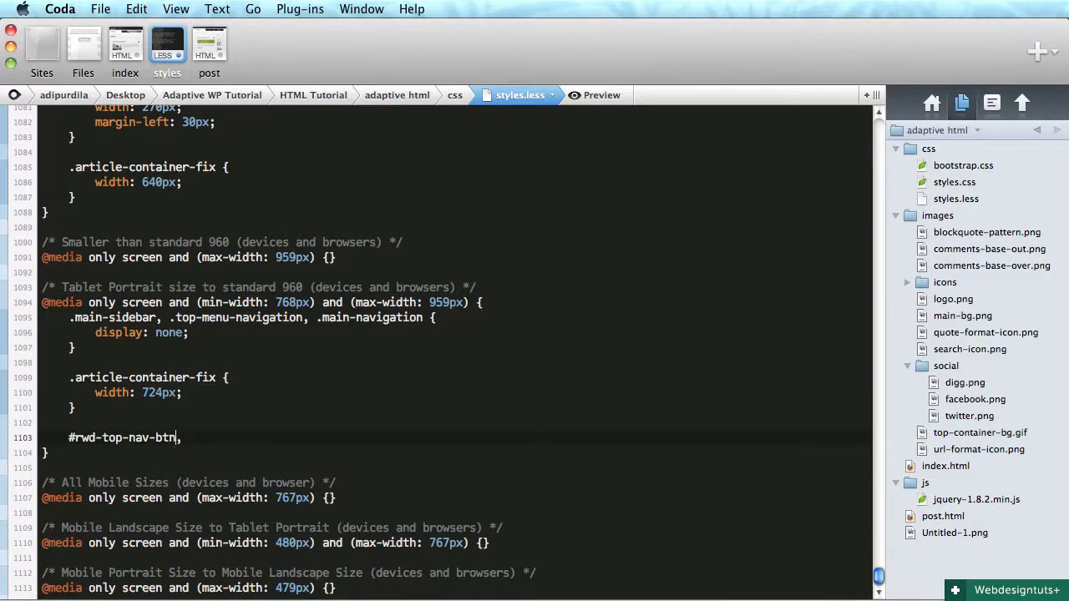
{"action": "double_click", "coordinate": [124, 436]}
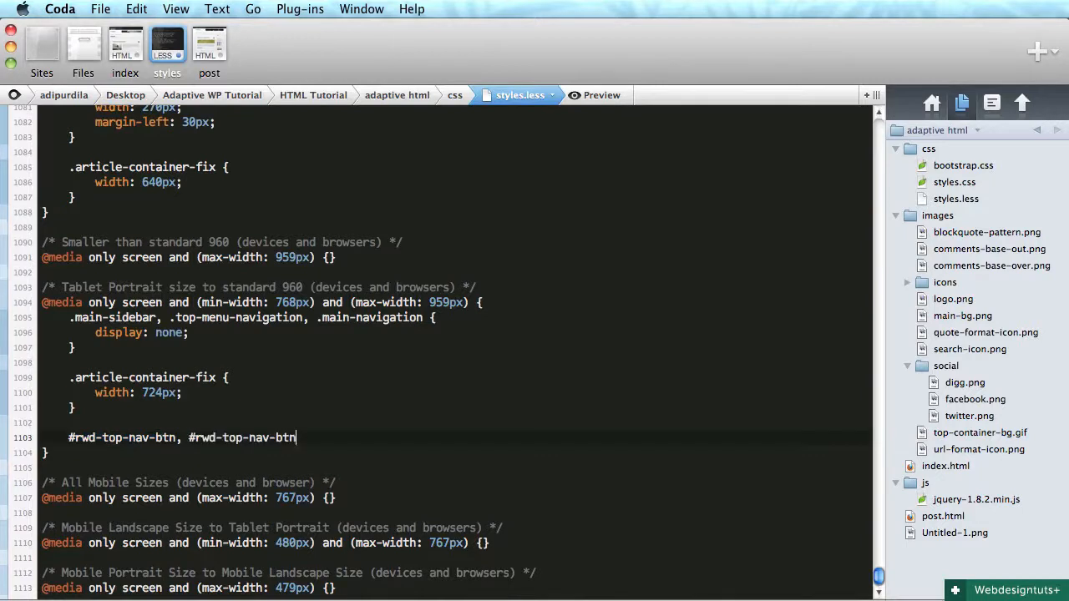
{"action": "double_click", "coordinate": [232, 438]}
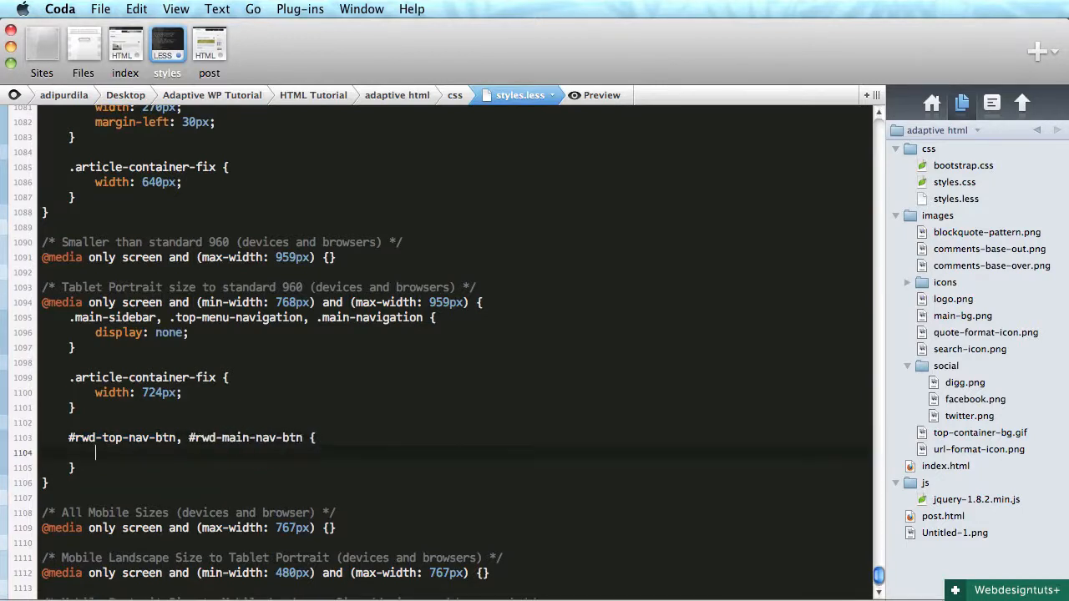
{"action": "type", "text": "display: inline-block;"}
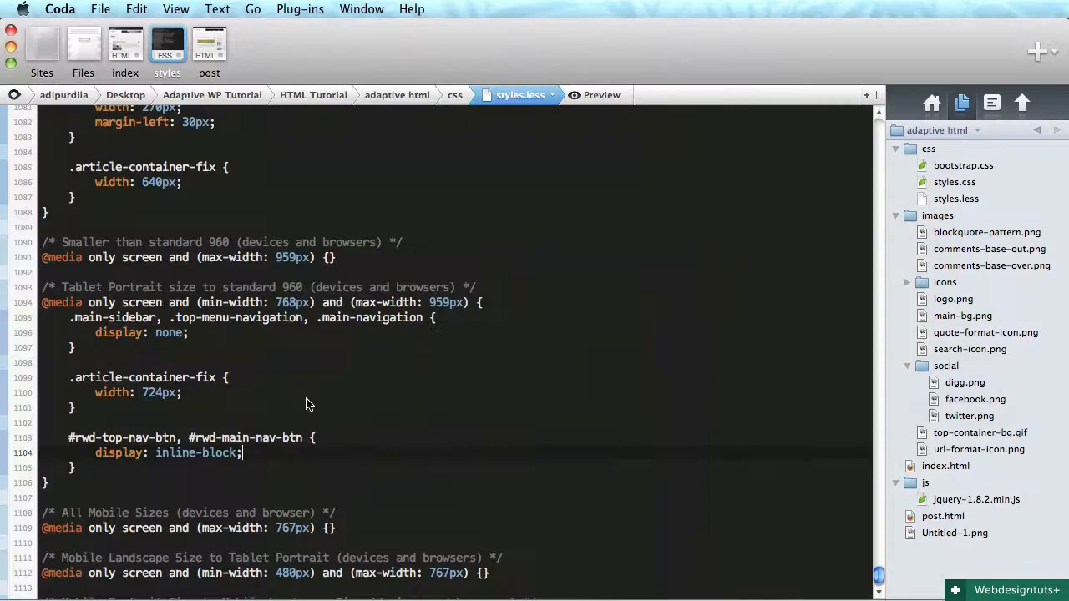
{"action": "type", "text": "margin:"}
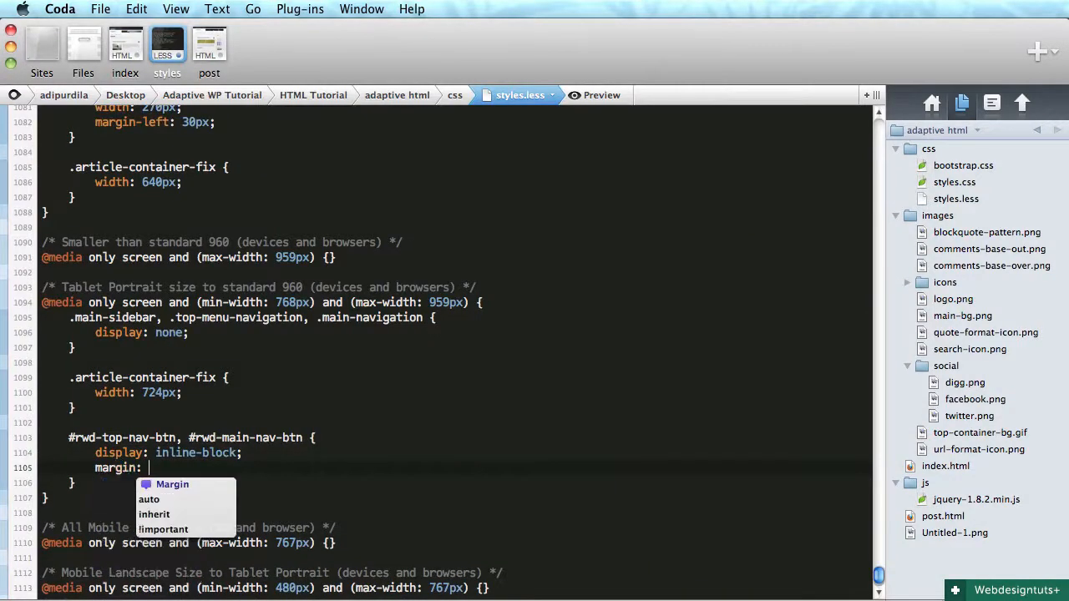
{"action": "type", "text": "1em 0;"}
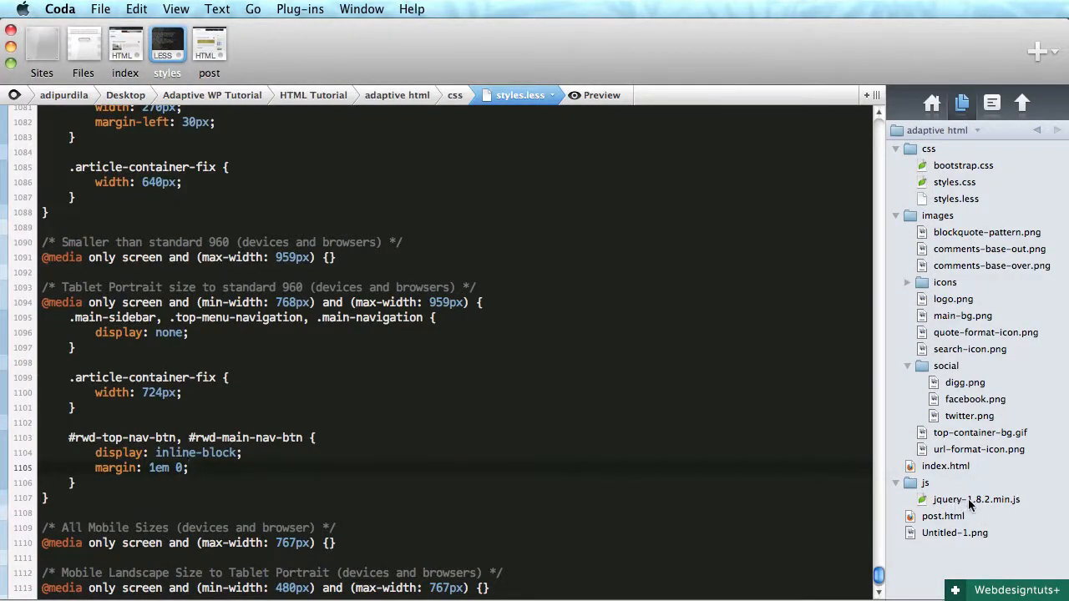
{"action": "right_click", "coordinate": [975, 499]}
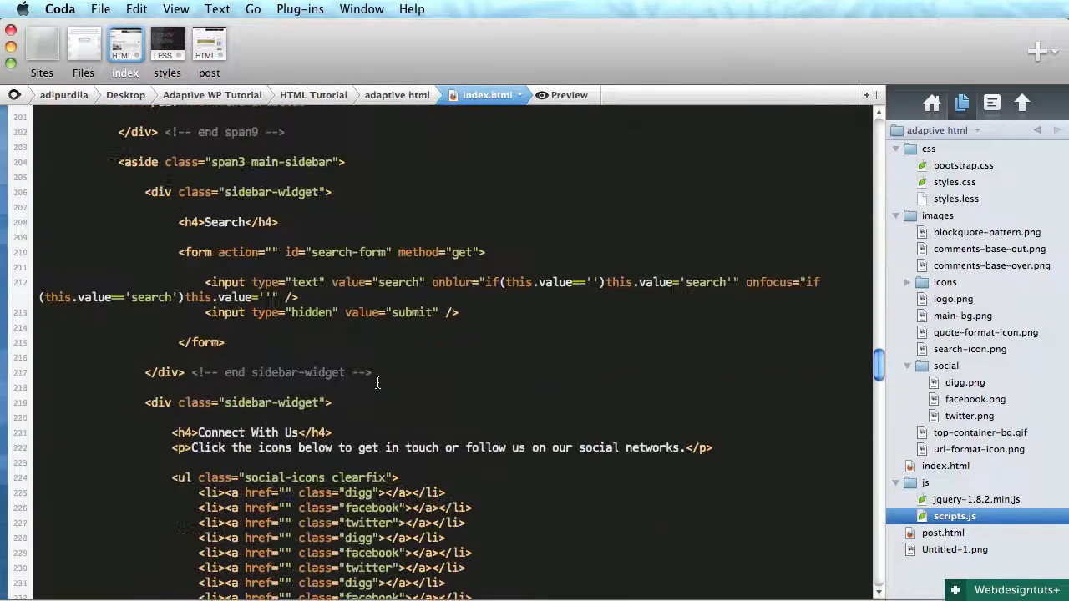
Step: Create an empty scripts.js in the js folder and open it in its own tab
{"action": "scroll", "scroll_direction": "down", "scroll_amount": 3}
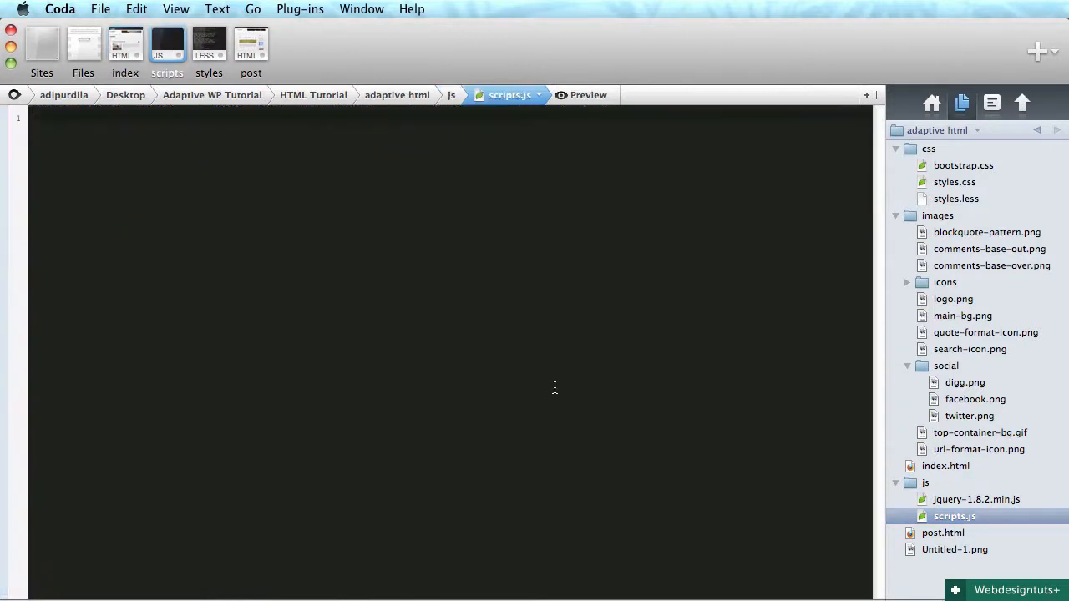
Step: Write a jQuery document-ready block with a #rwd-top-nav-btn click handler calling event.preventDefault()
{"action": "type", "text": "$()"}
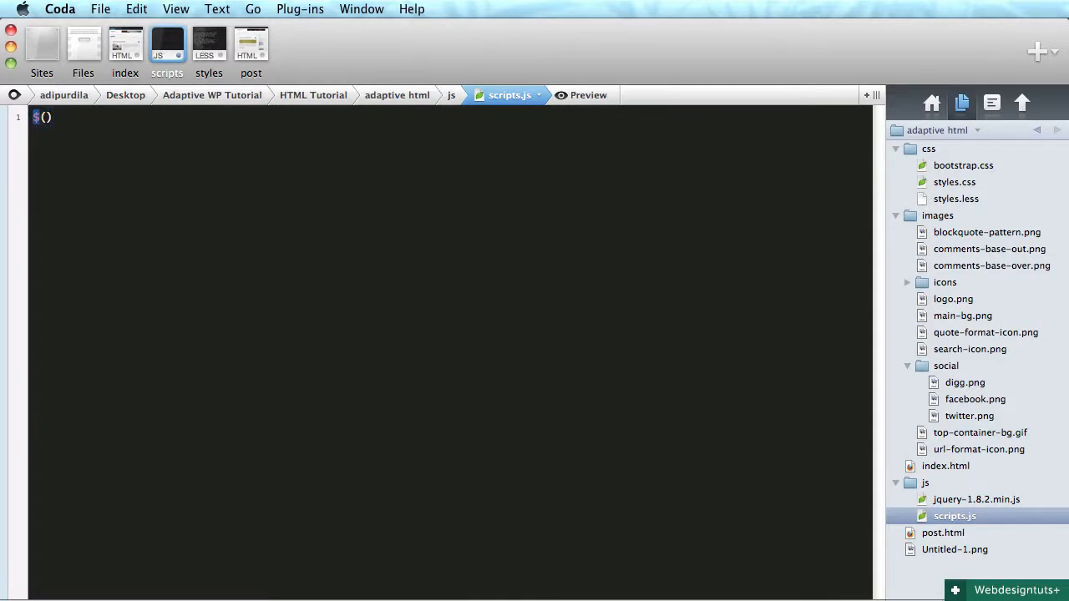
{"action": "type", "text": "jQuery"}
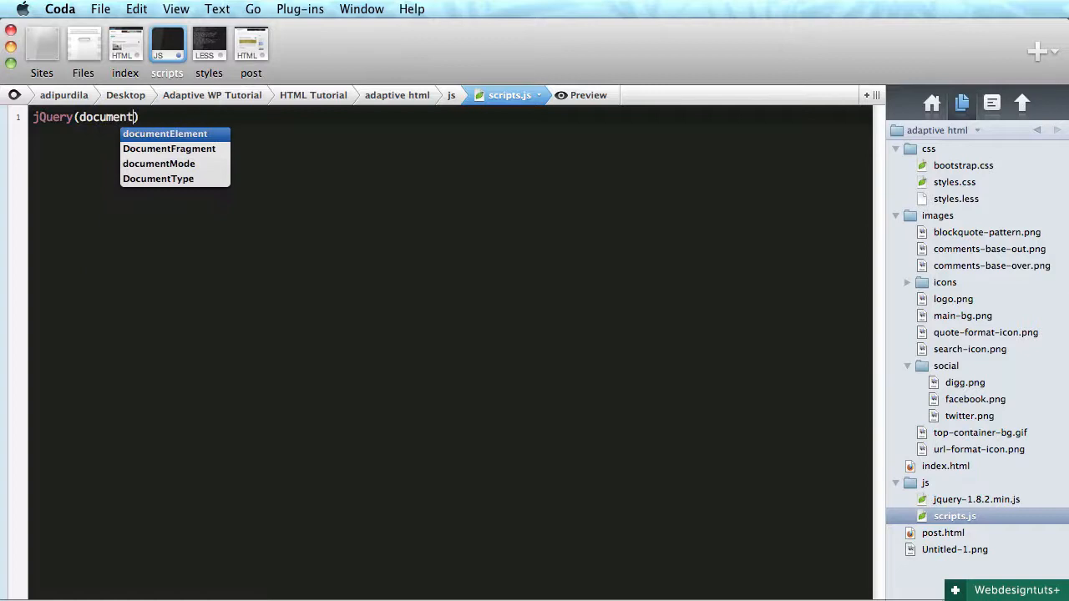
{"action": "type", "text": ".ready"}
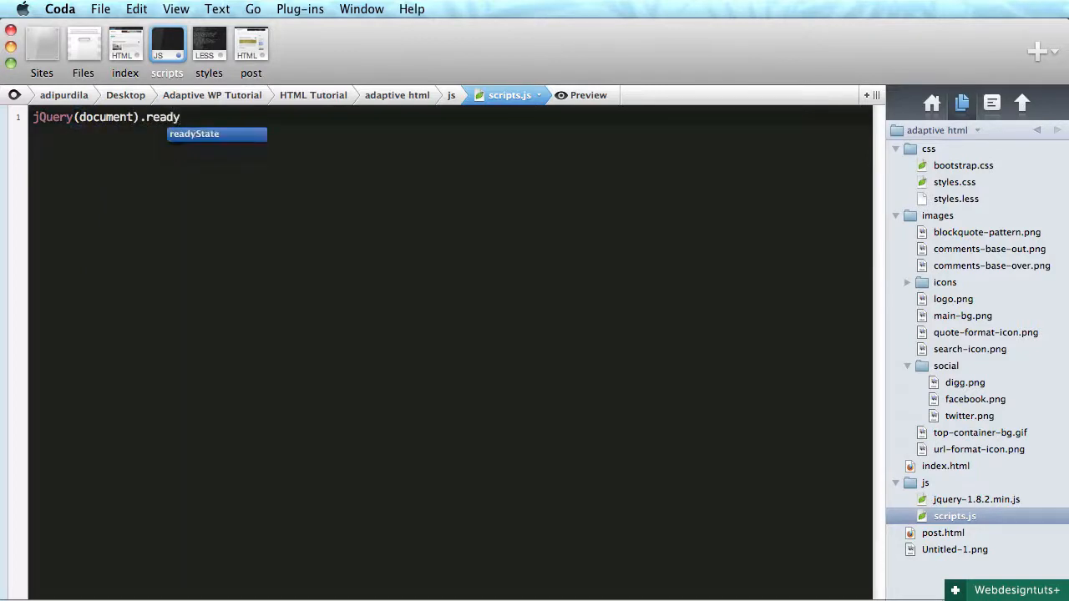
{"action": "type", "text": "(function()"}
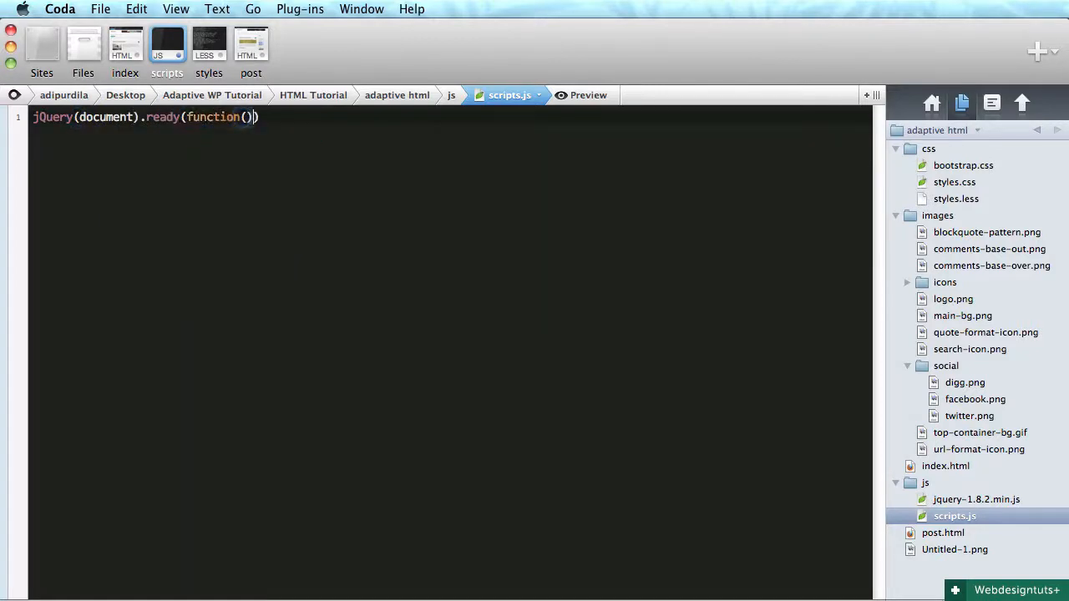
{"action": "type", "text": "{"}
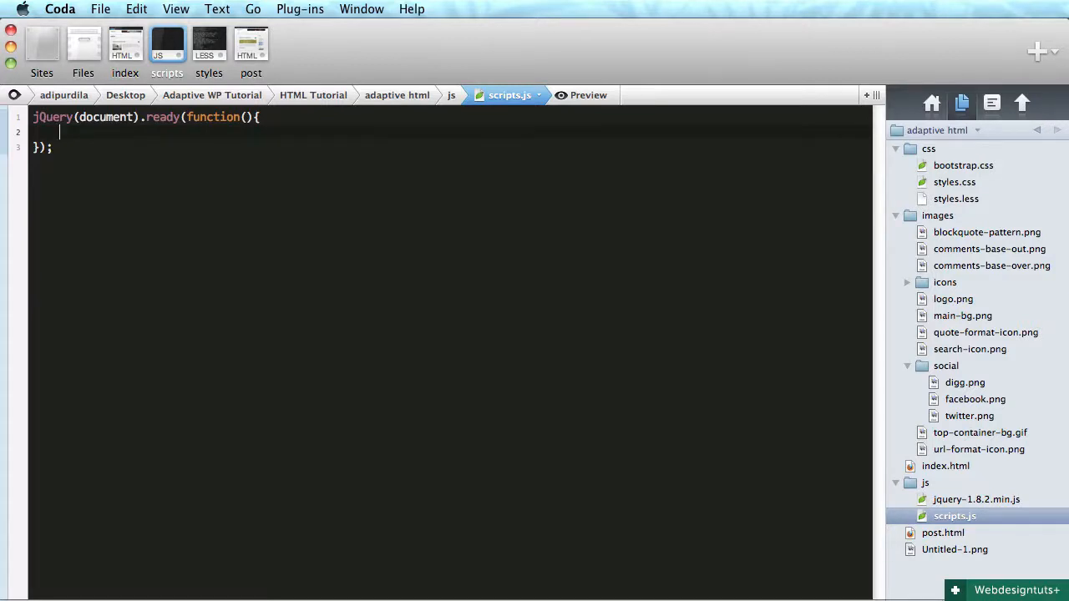
{"action": "type", "text": "j"}
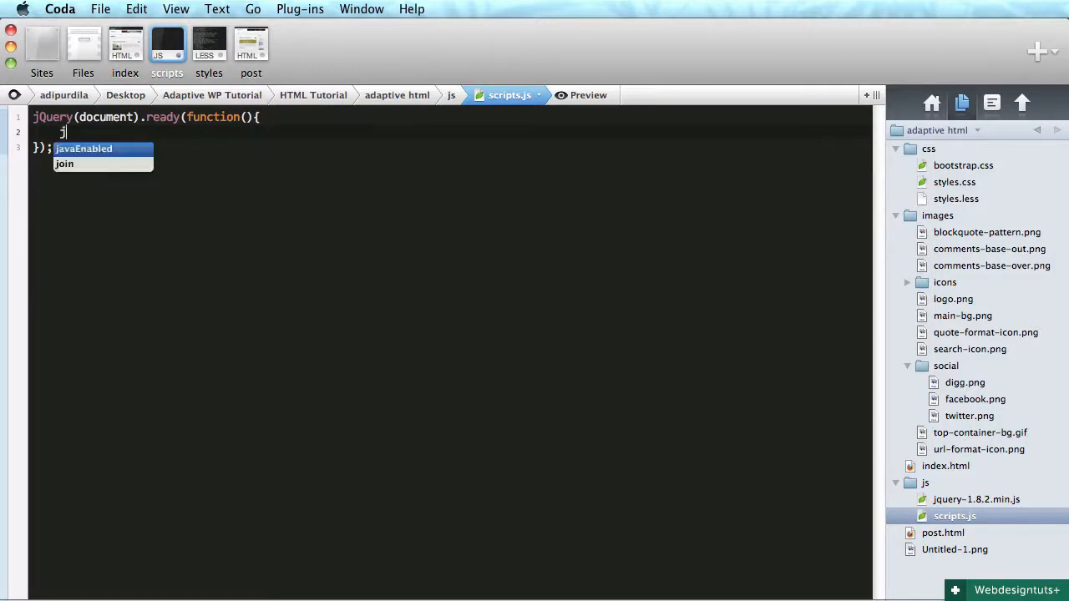
{"action": "type", "text": "Query"}
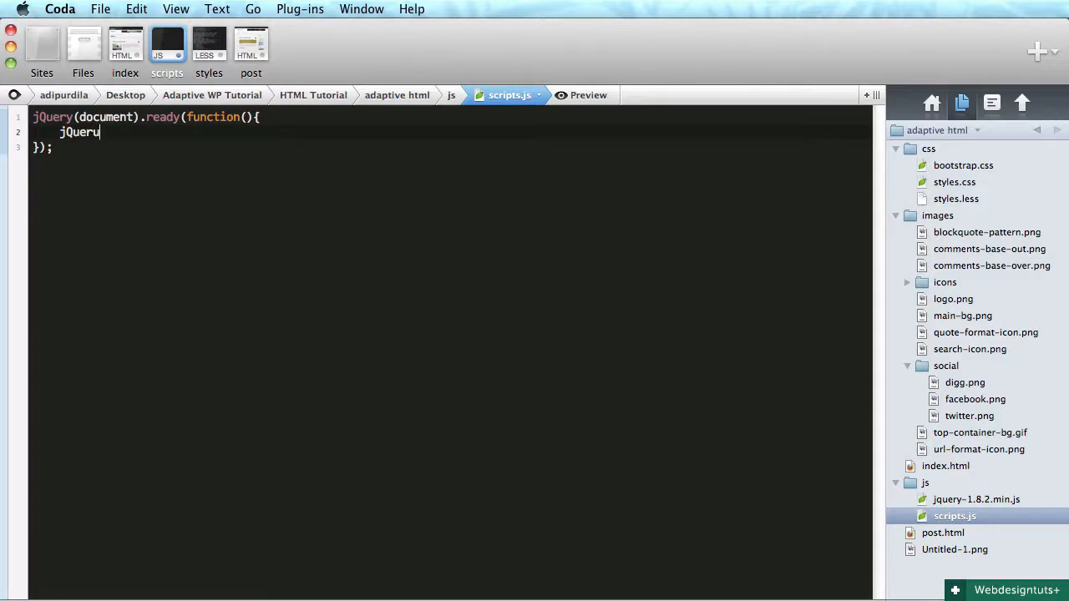
{"action": "type", "text": "('')"}
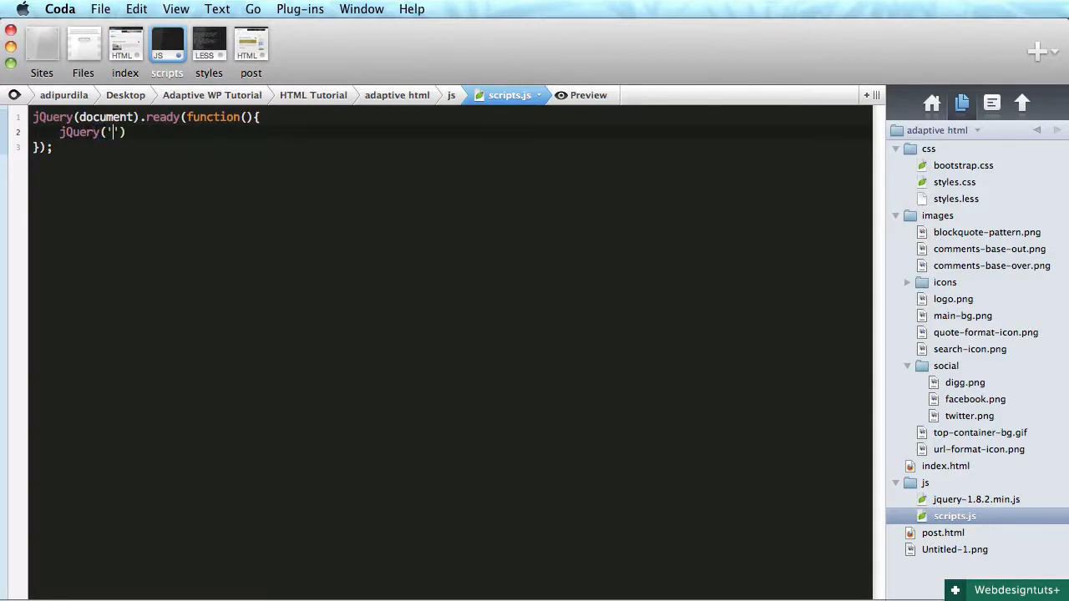
{"action": "type", "text": "#rwd-"}
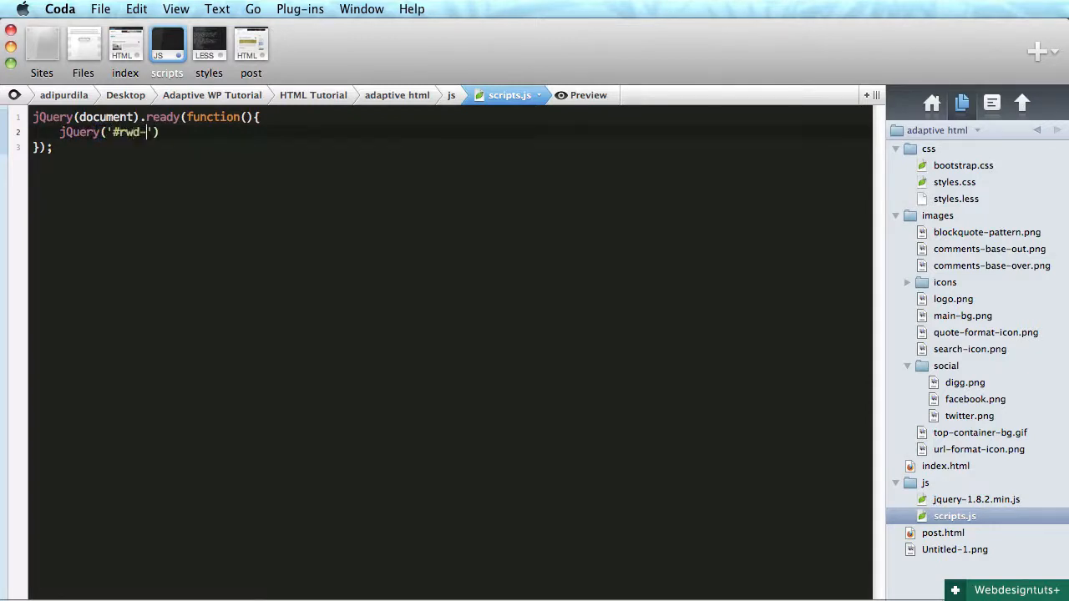
{"action": "type", "text": "top-nav-b"}
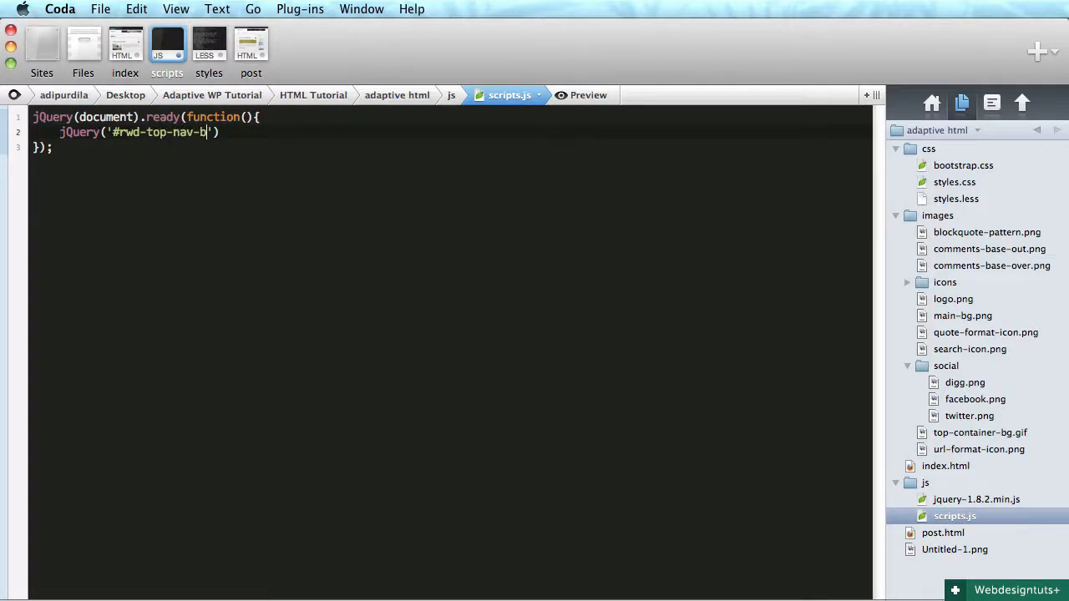
{"action": "type", "text": "tn').cl"}
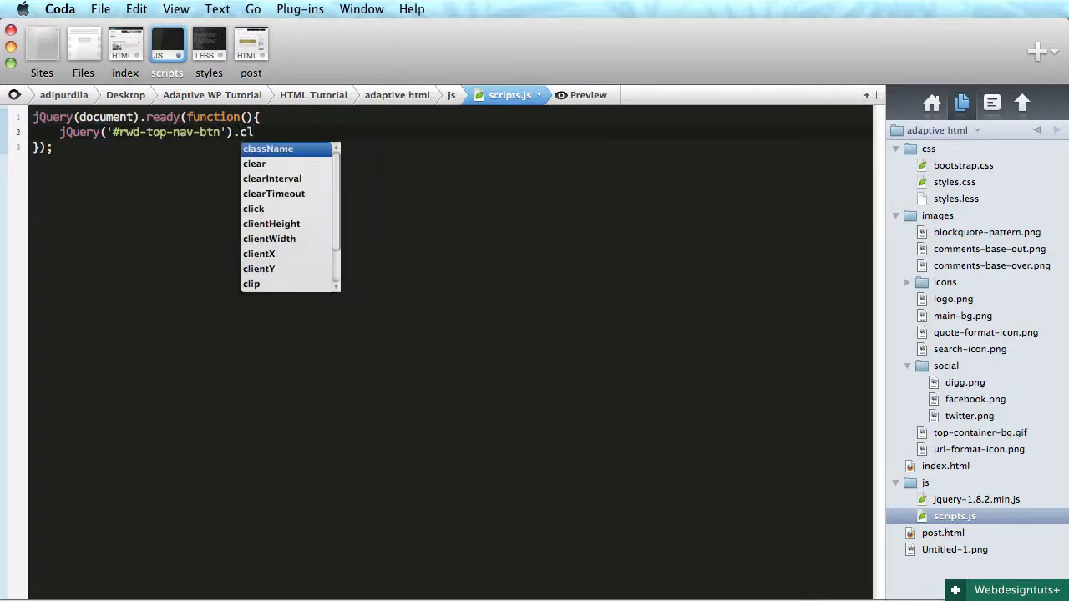
{"action": "type", "text": "ick"}
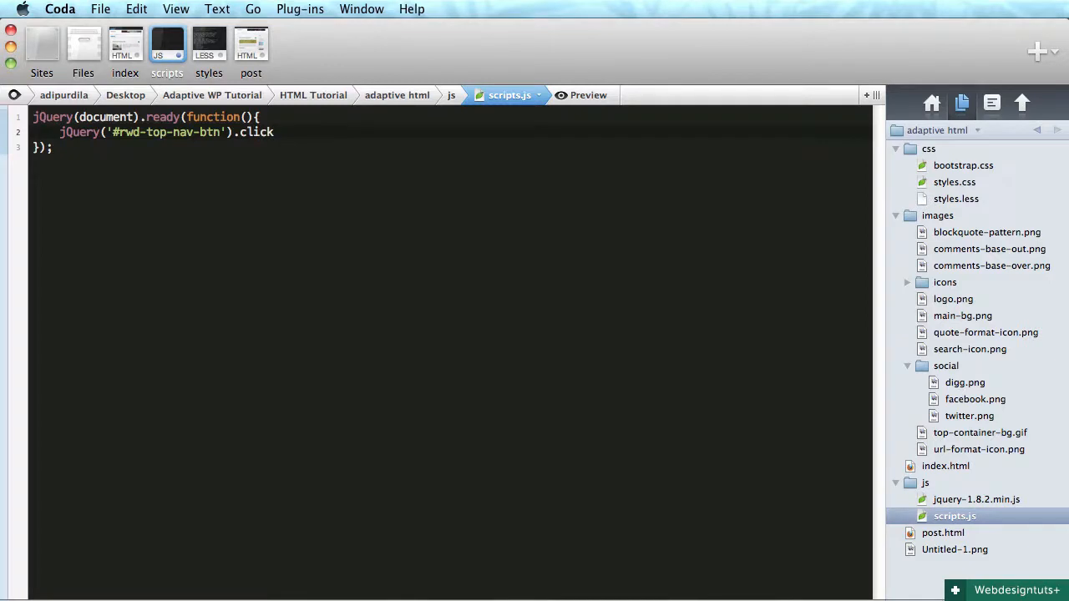
{"action": "type", "text": "(function)"}
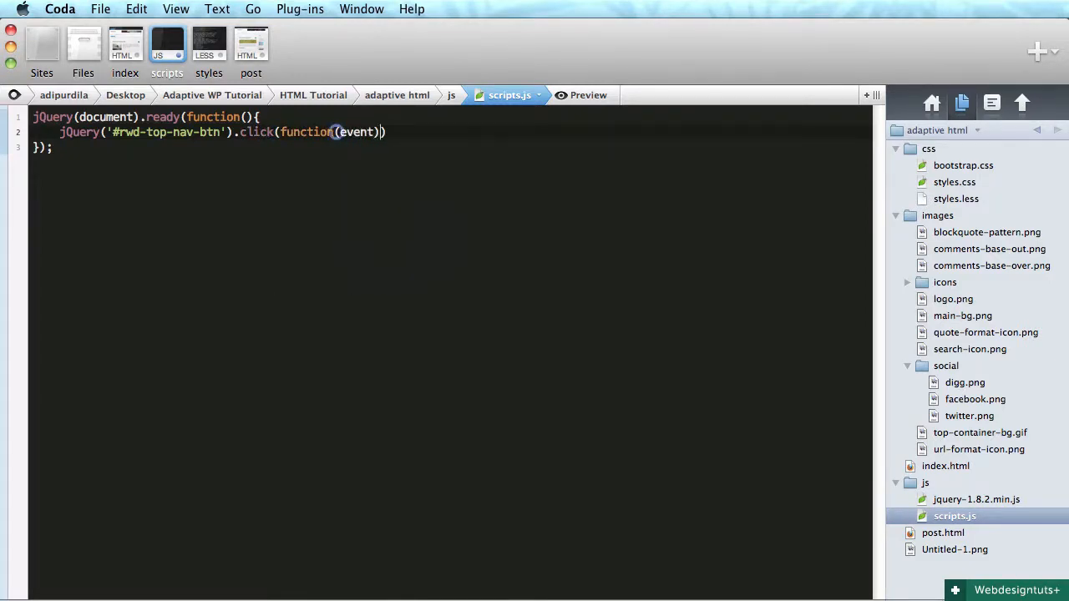
{"action": "type", "text": "{"}
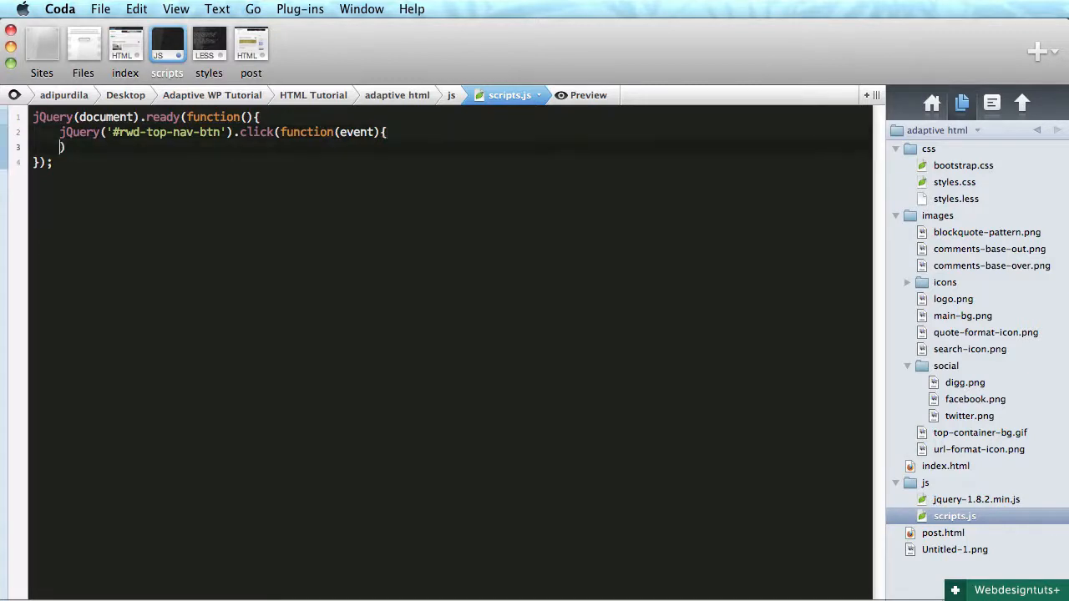
{"action": "type", "text": "});"}
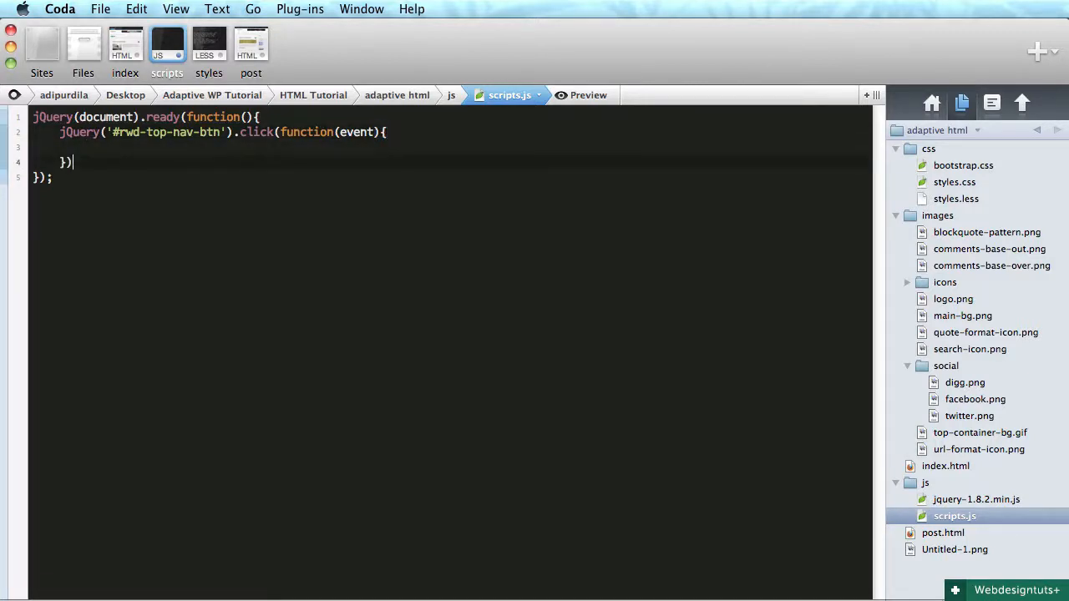
{"action": "type", "text": ";"}
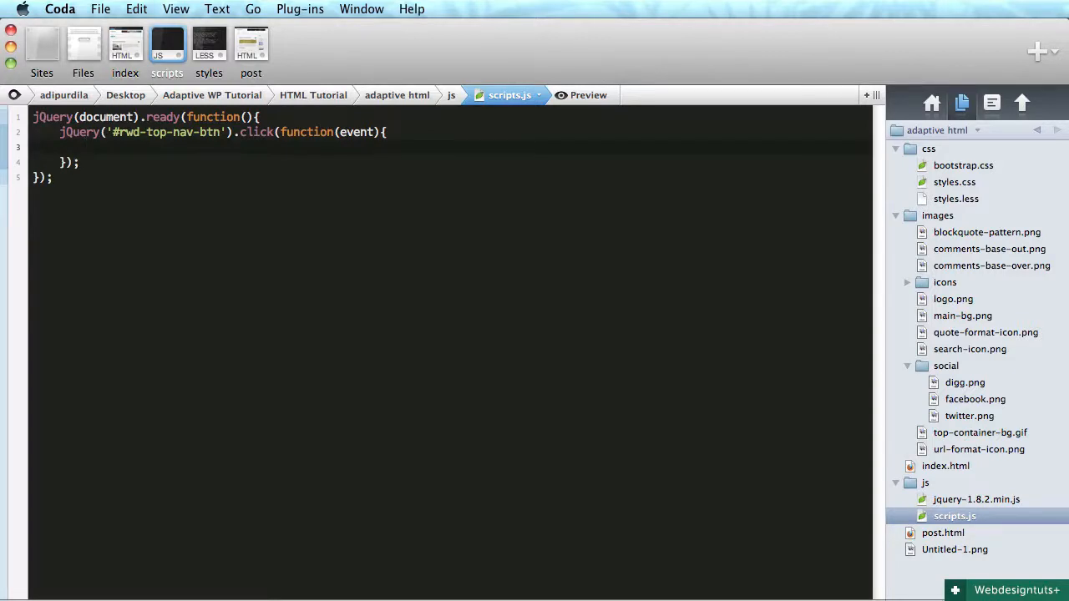
{"action": "type", "text": "event."}
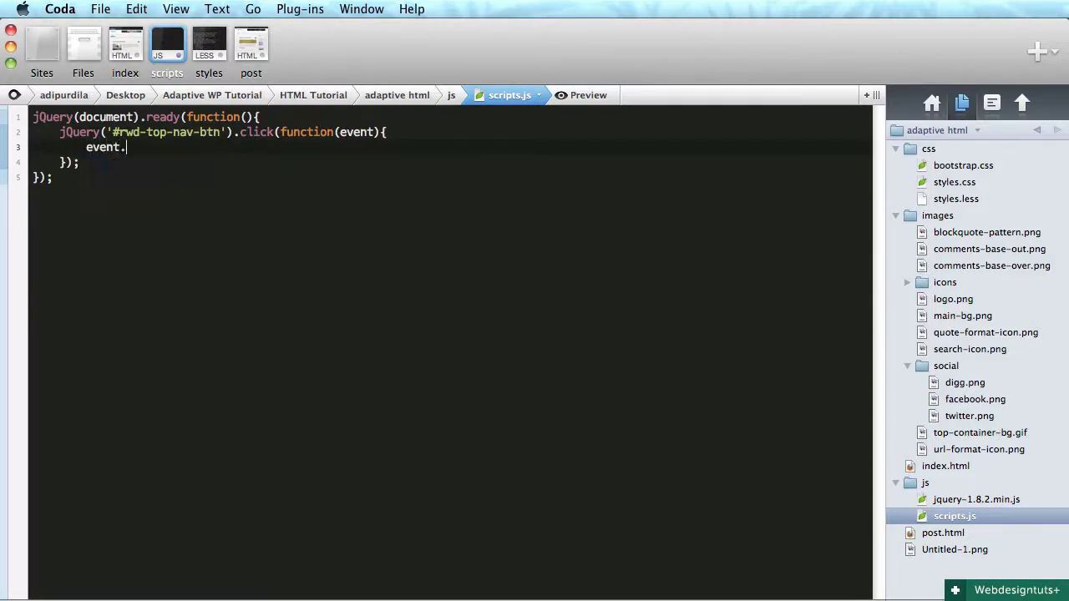
{"action": "type", "text": "preventD"}
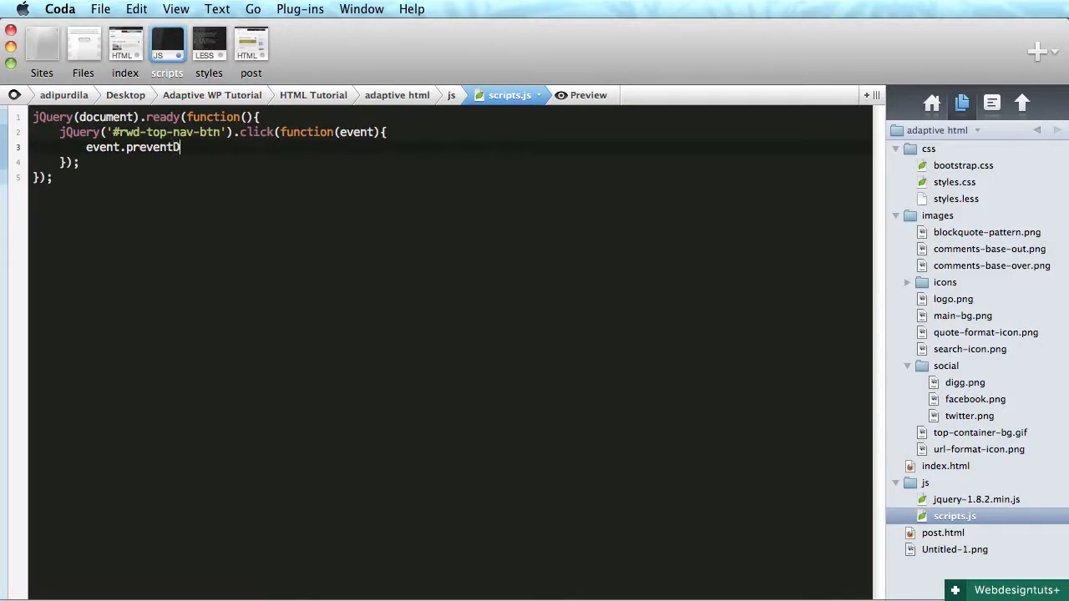
{"action": "type", "text": "efault();"}
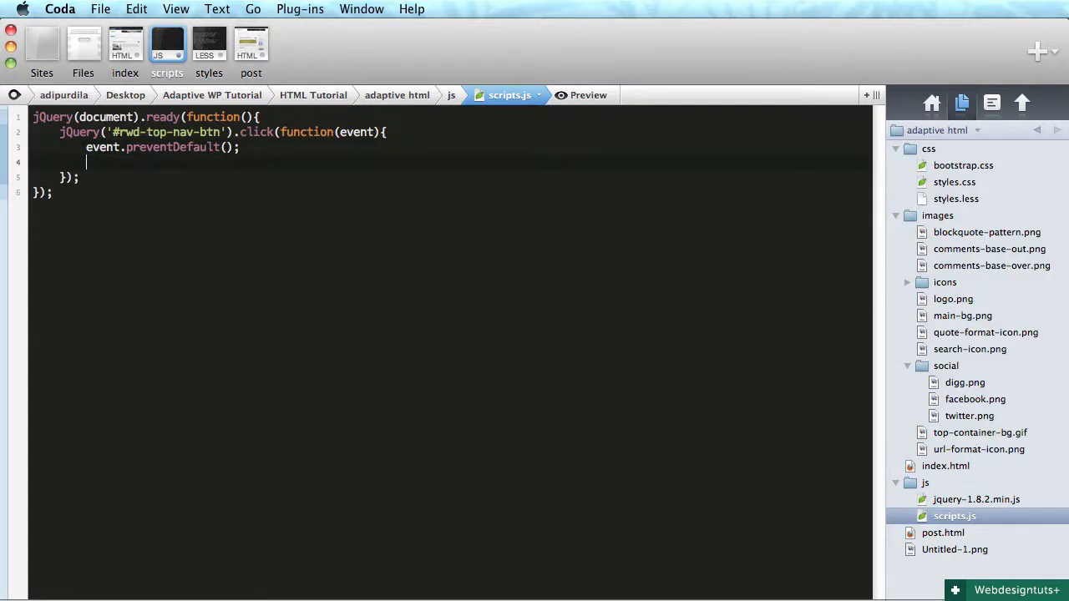
Step: Make the click handler slide-toggle the .rwd-top-nav container
{"action": "type", "text": "jQu"}
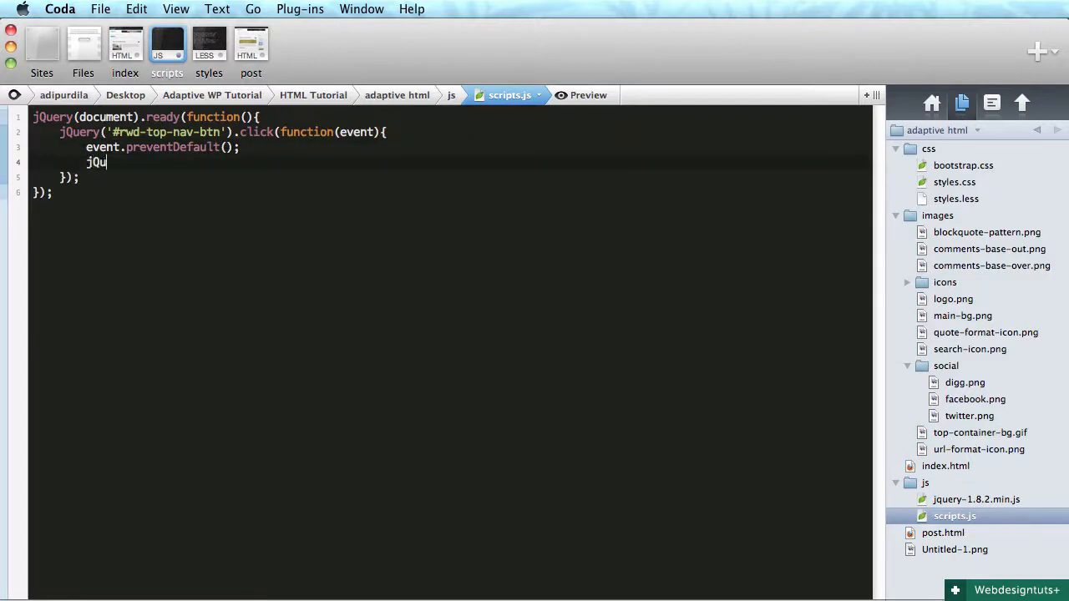
{"action": "type", "text": "ery('')"}
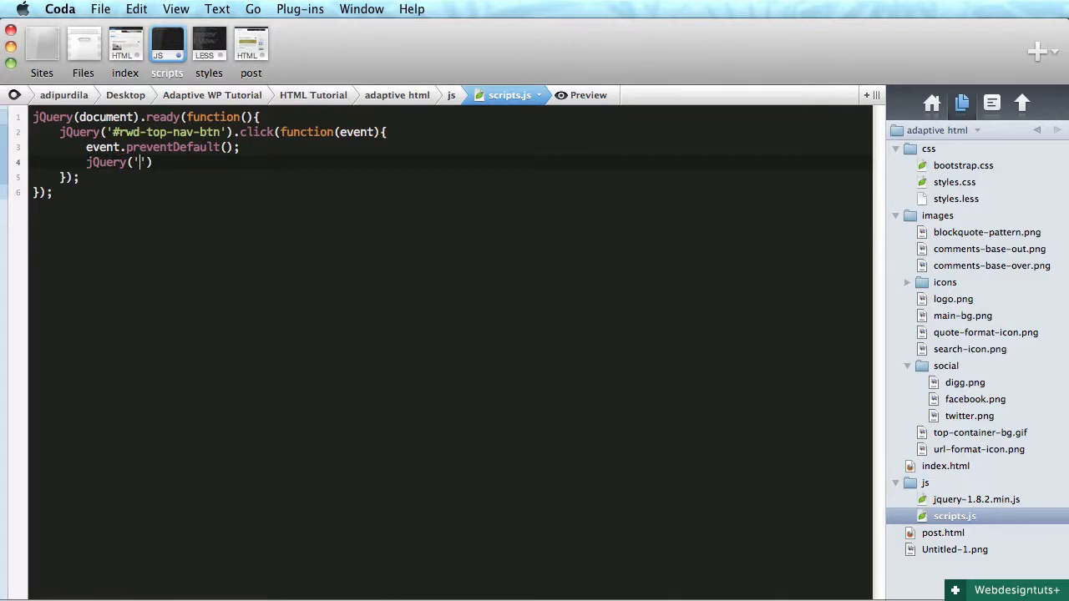
{"action": "type", "text": ".top"}
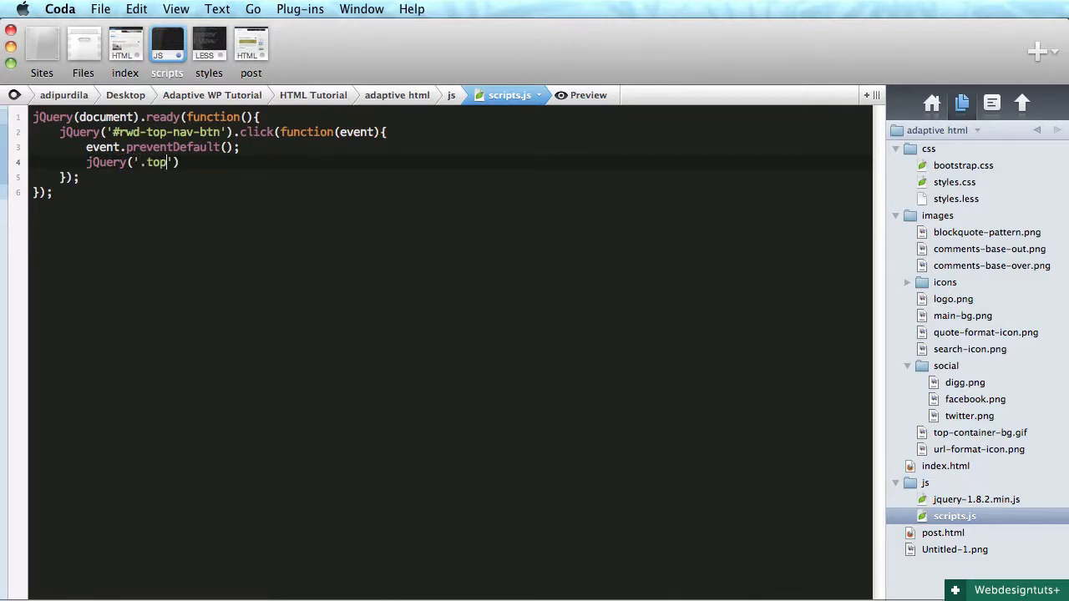
{"action": "type", "text": "rwd"}
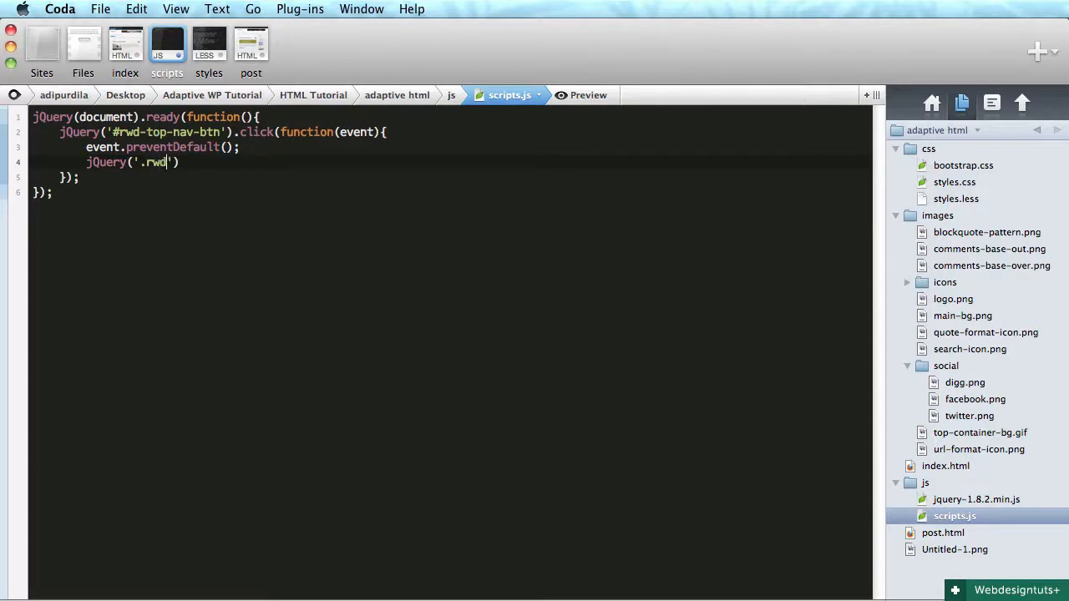
{"action": "type", "text": "-top-nav"}
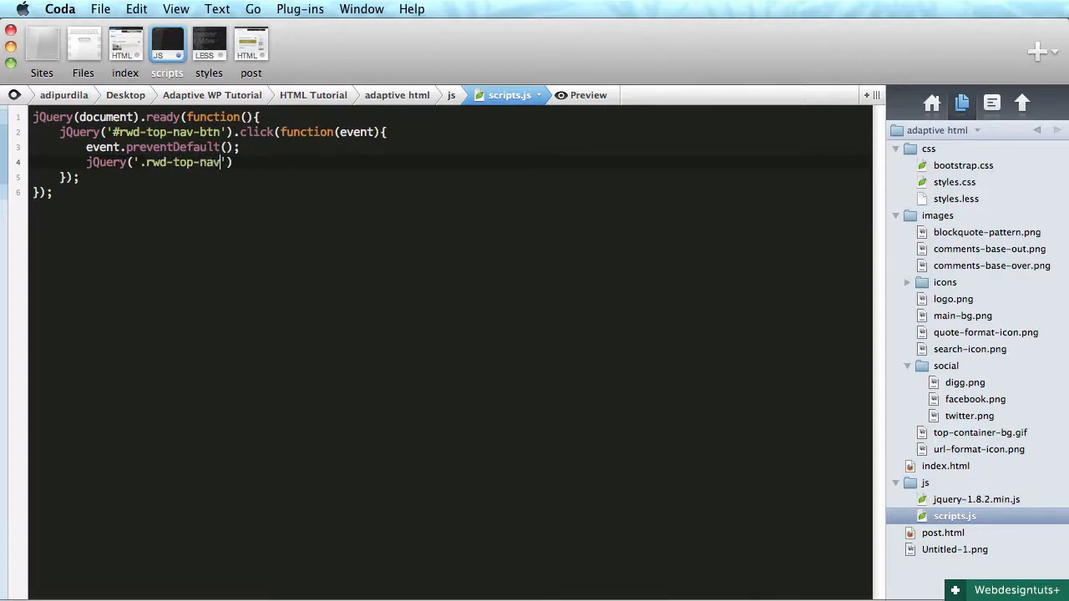
{"action": "type", "text": ".slideToggle"}
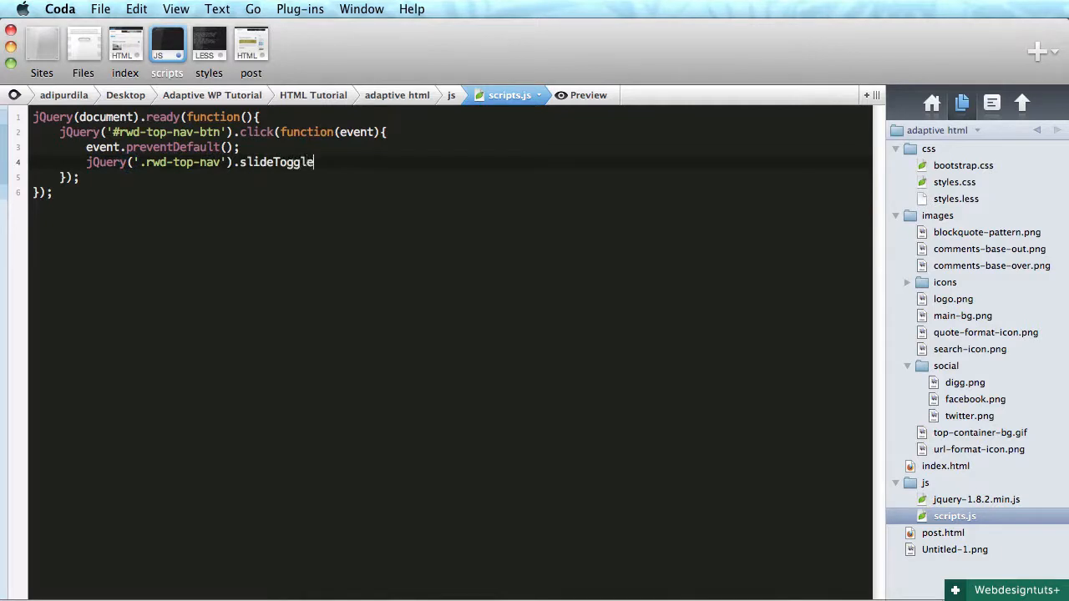
{"action": "type", "text": "();"}
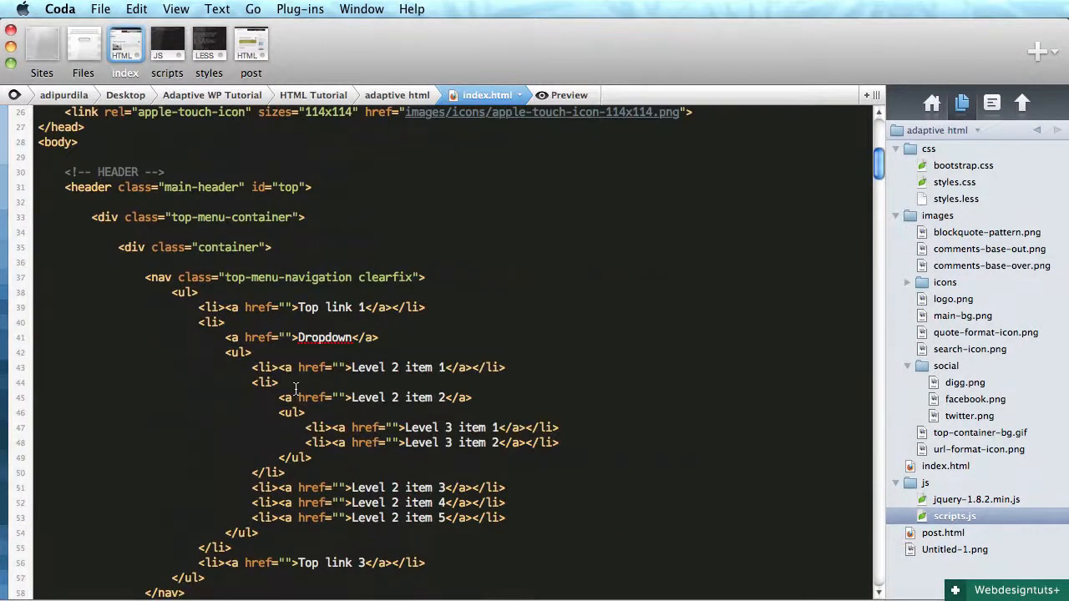
Step: Check index.html's rwd-main-nav markup and add a #rwd-main-nav-btn handler toggling .rwd-main-nav
{"action": "scroll", "scroll_direction": "down", "scroll_amount": 3}
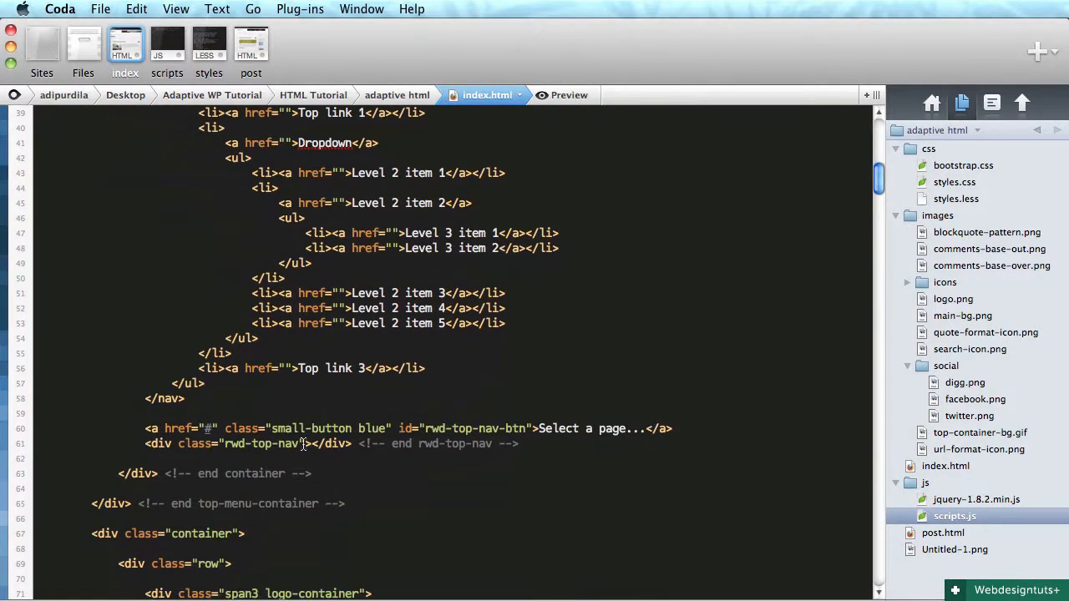
{"action": "type", "text": "dsahdjsahdsa"}
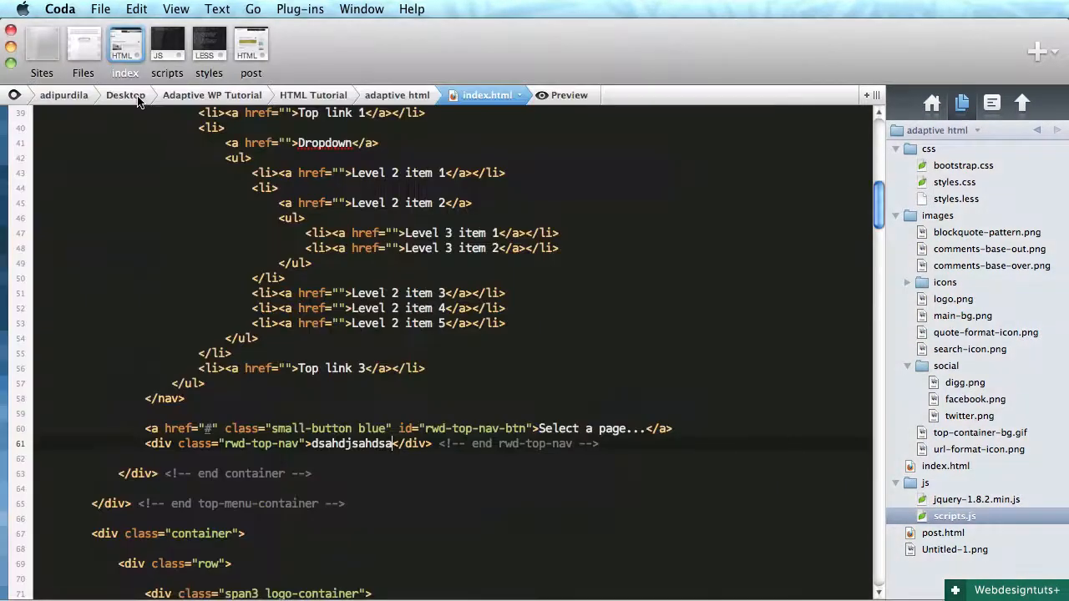
{"action": "left_click", "coordinate": [166, 43]}
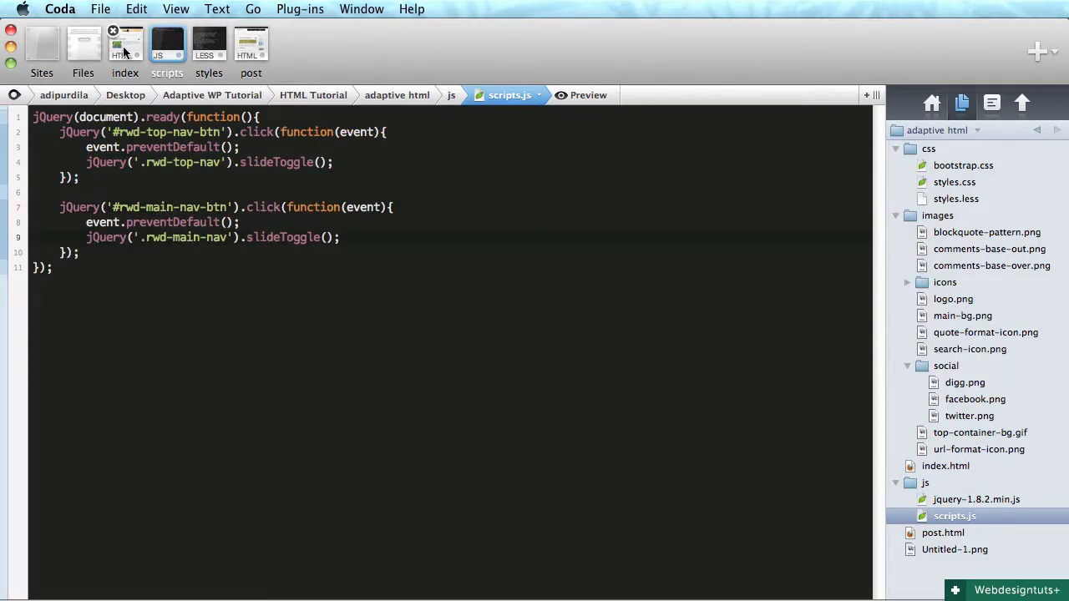
{"action": "left_click", "coordinate": [125, 46]}
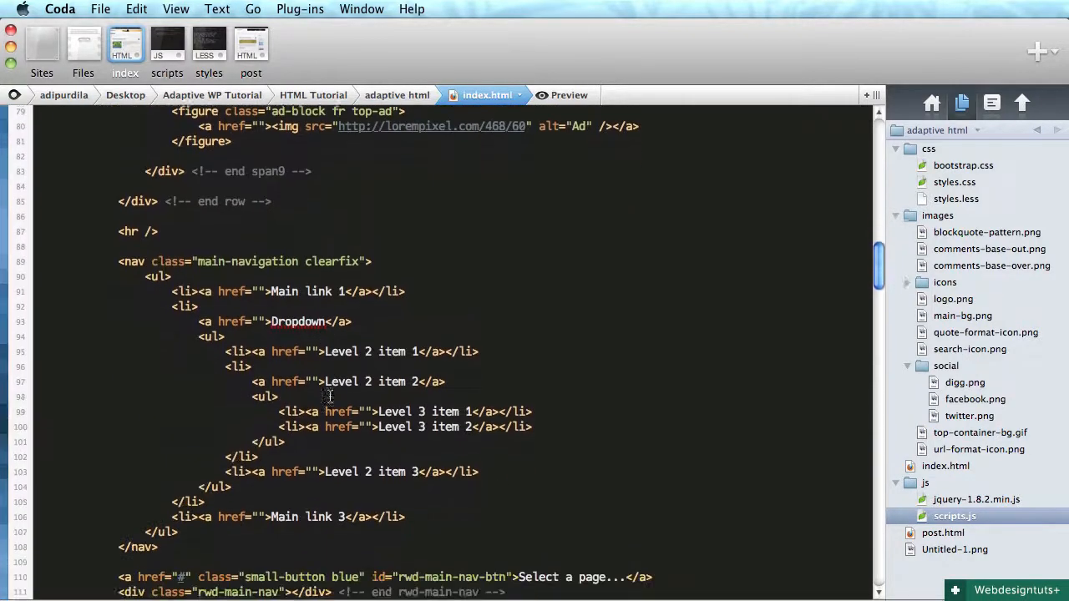
{"action": "type", "text": "dsdsds"}
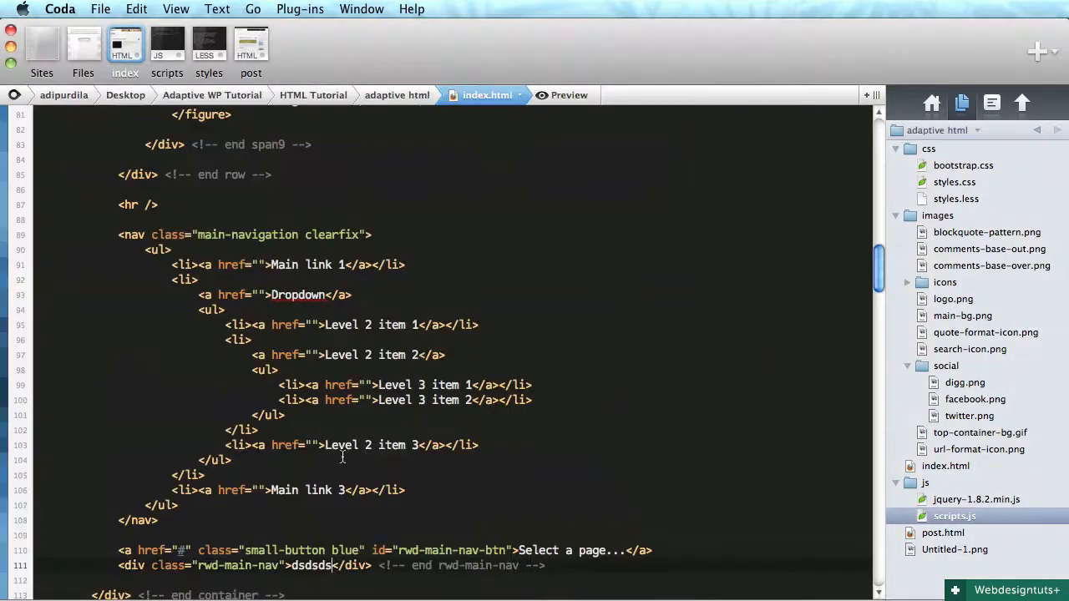
{"action": "double_click", "coordinate": [311, 563]}
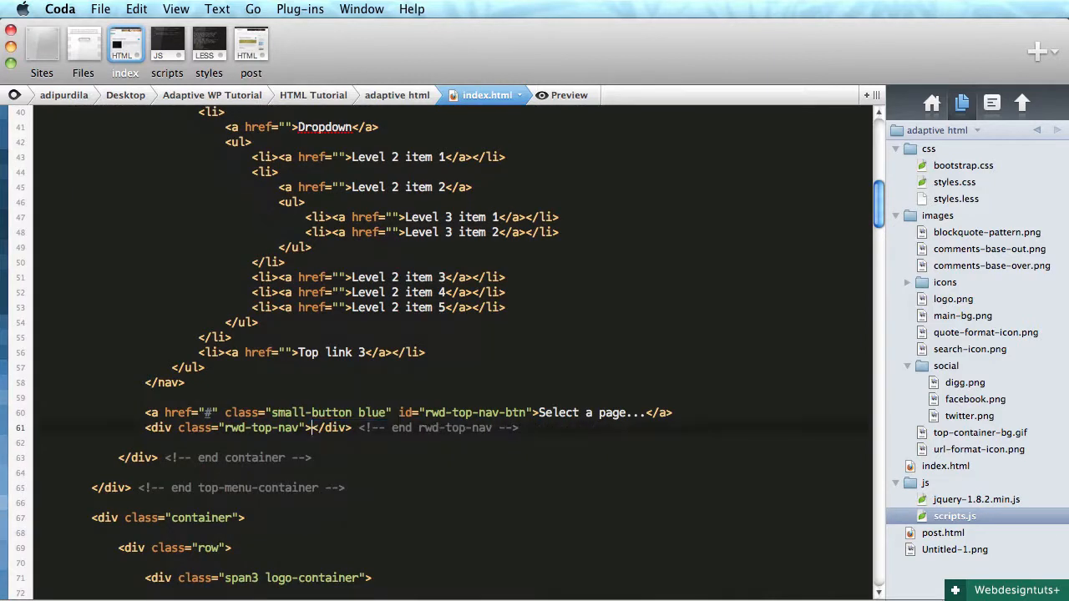
{"action": "left_click", "coordinate": [167, 44]}
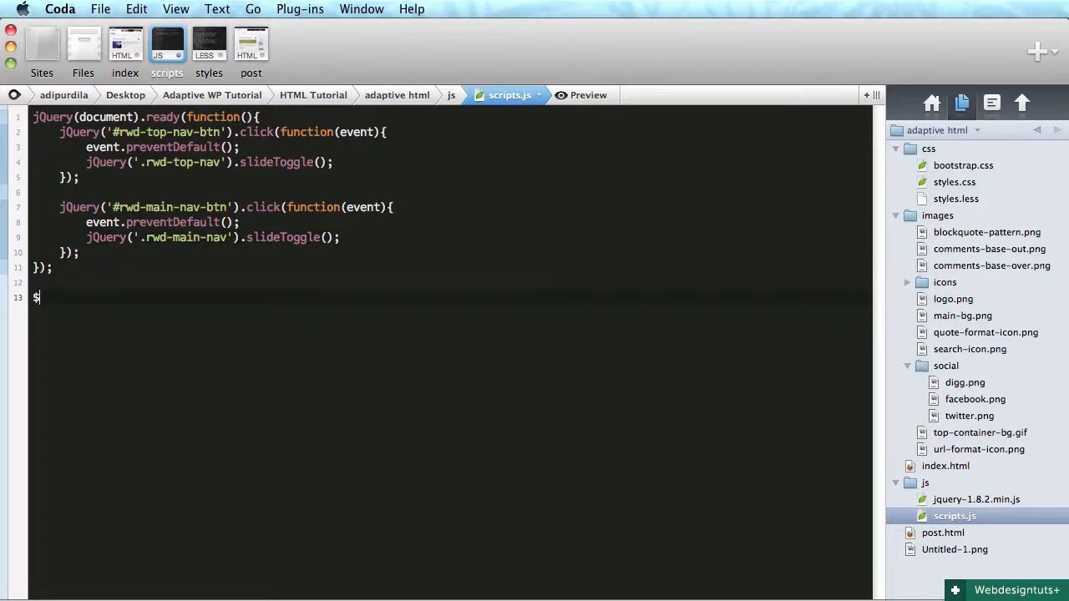
Step: Change $(document) to jQuery(document) in scripts.js's ready line, then bring up index.html
{"action": "type", "text": "('')"}
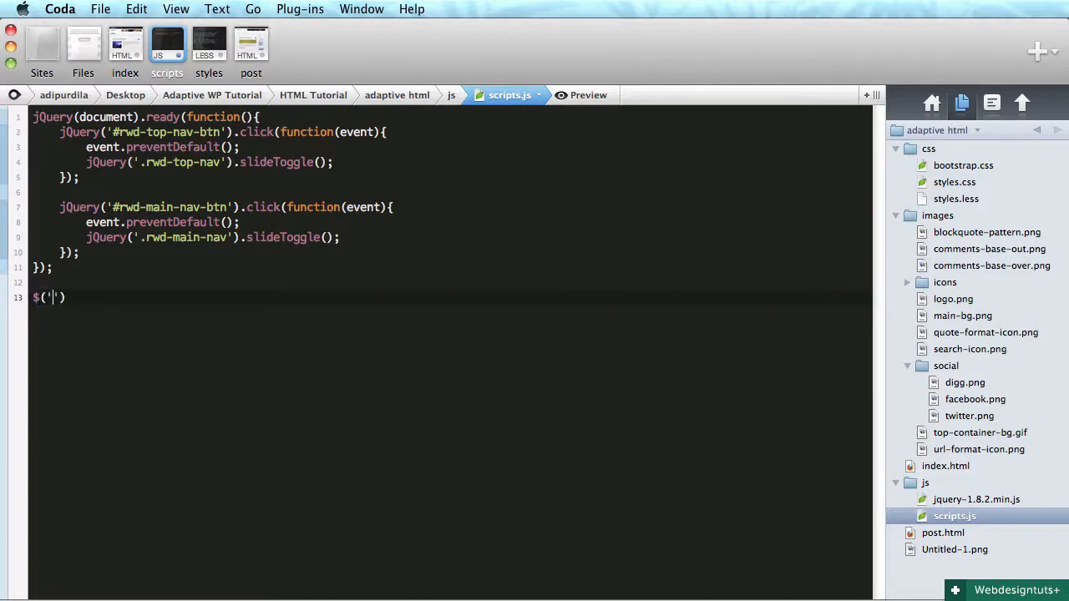
{"action": "type", "text": "selector"}
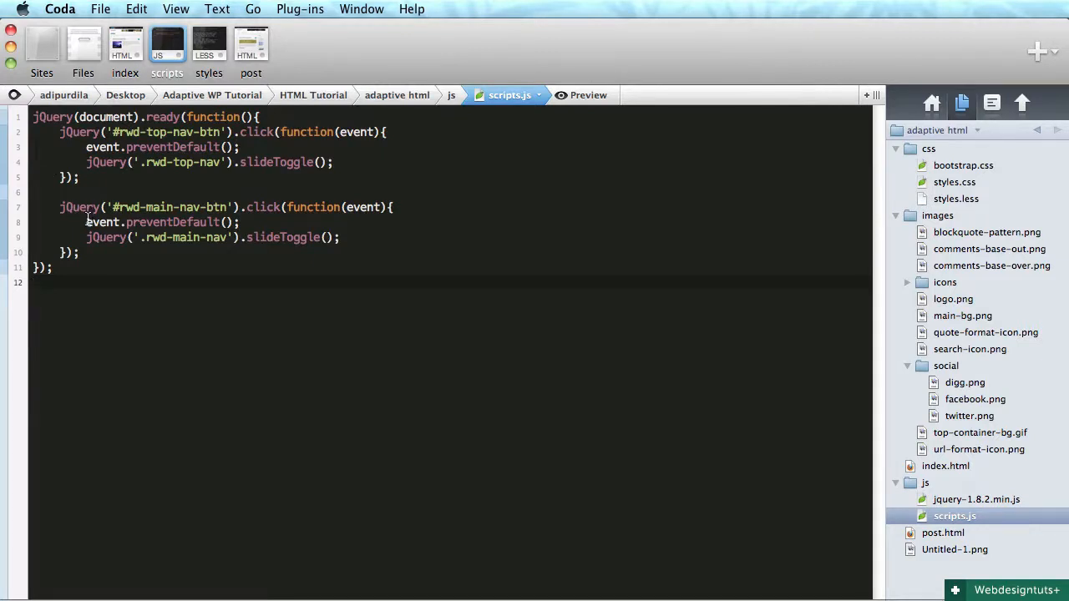
{"action": "double_click", "coordinate": [51, 117]}
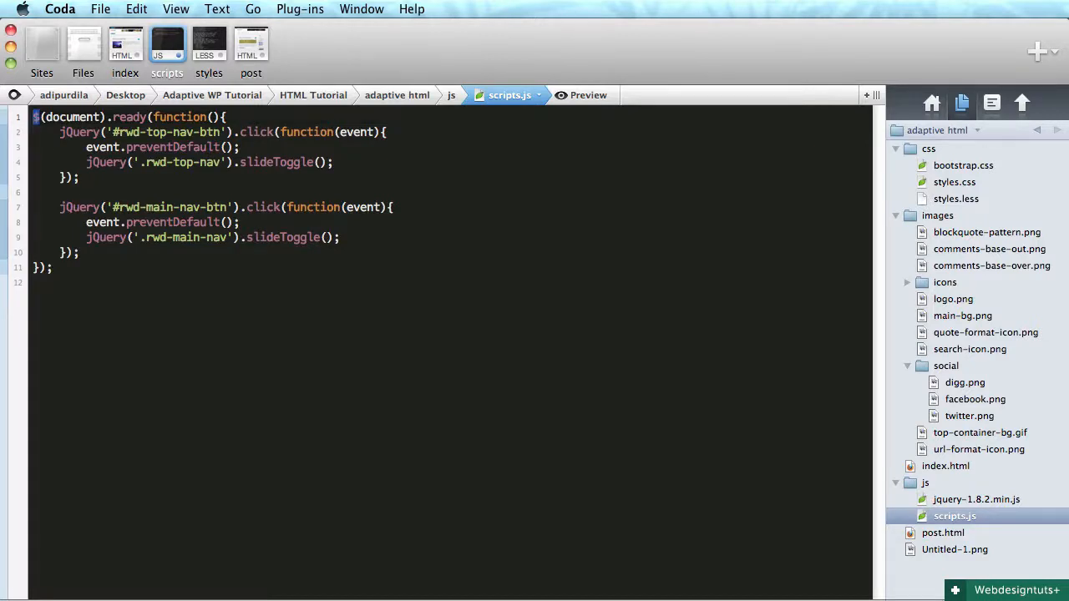
{"action": "type", "text": "jQuery"}
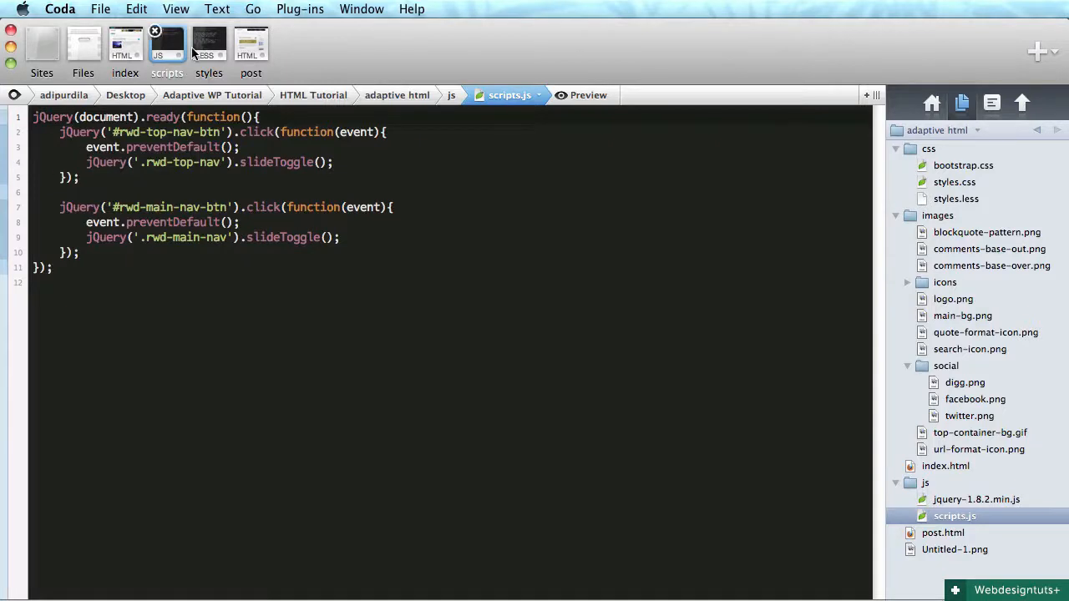
{"action": "left_click", "coordinate": [124, 43]}
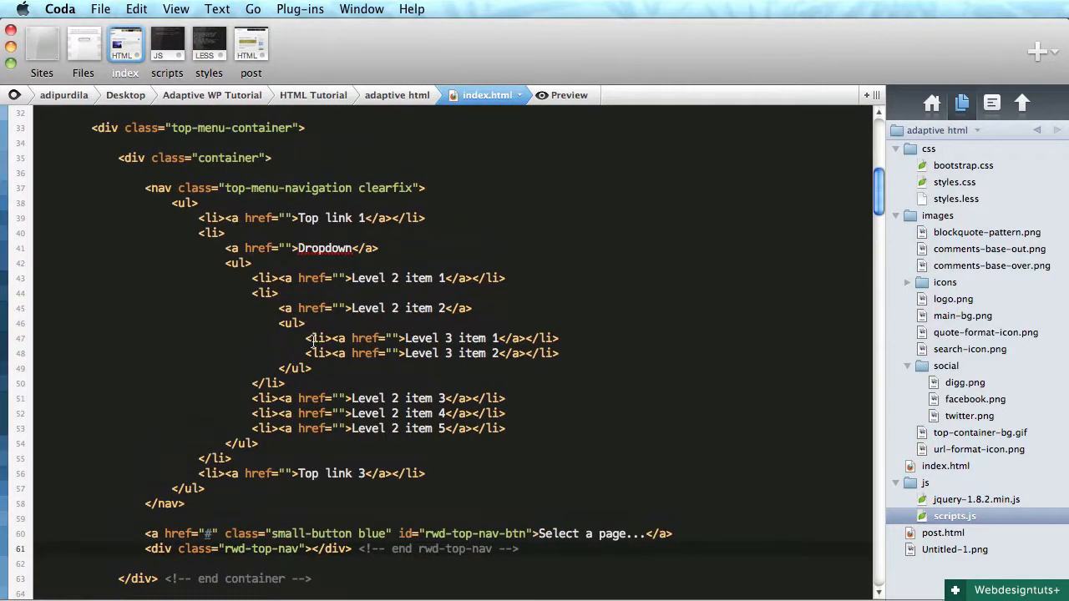
Step: Review index.html's top-menu-navigation list and empty rwd-top-nav div, then return to scripts.js
{"action": "scroll", "scroll_direction": "down", "scroll_amount": 3}
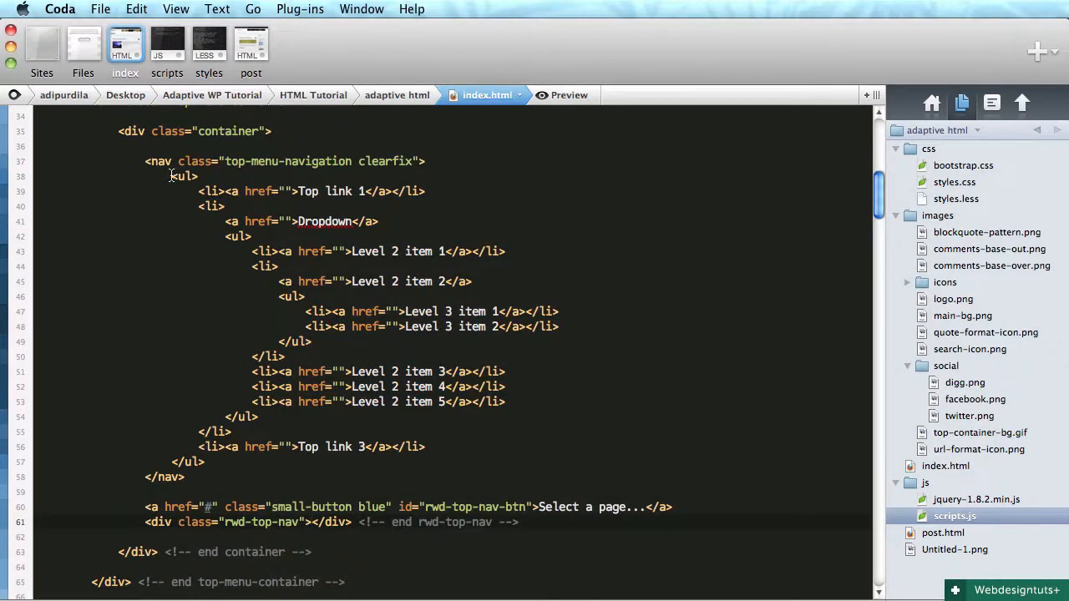
{"action": "left_click_drag", "start_coordinate": [171, 176], "coordinate": [204, 462]}
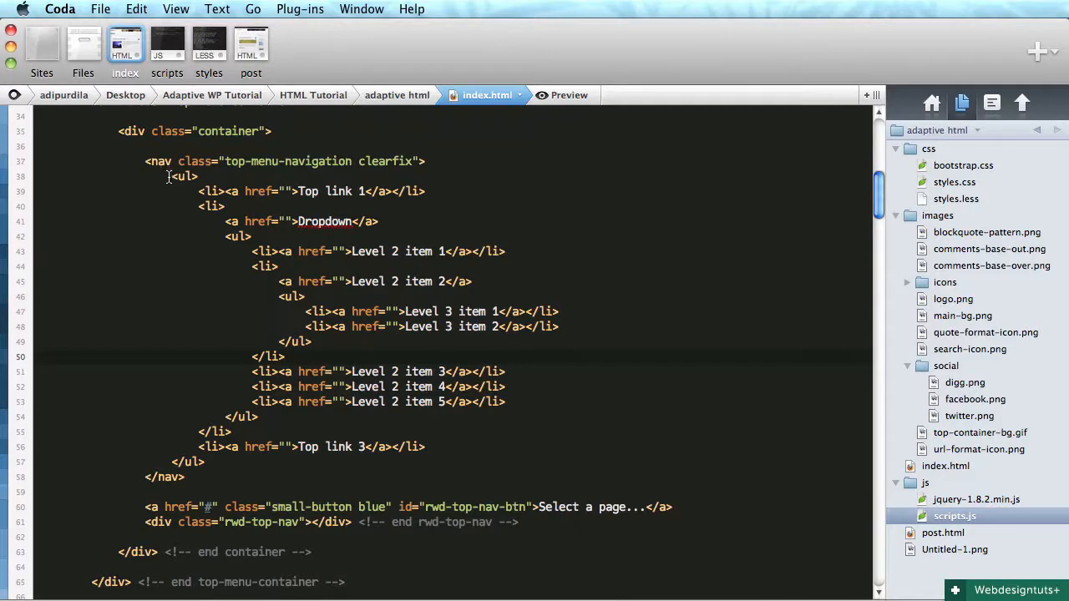
{"action": "left_click_drag", "start_coordinate": [171, 176], "coordinate": [222, 206]}
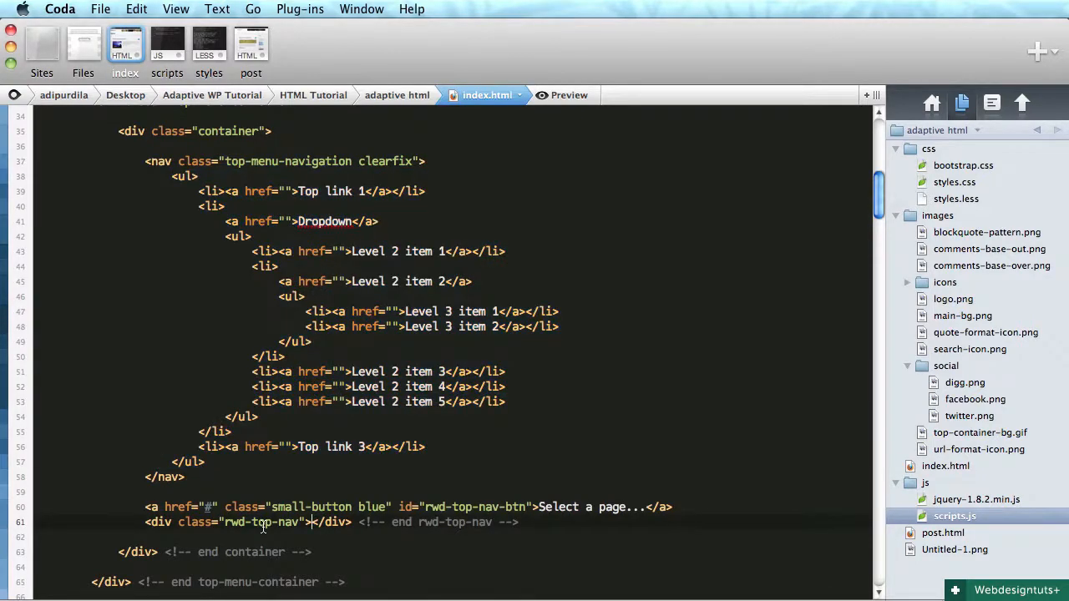
{"action": "left_click", "coordinate": [167, 46]}
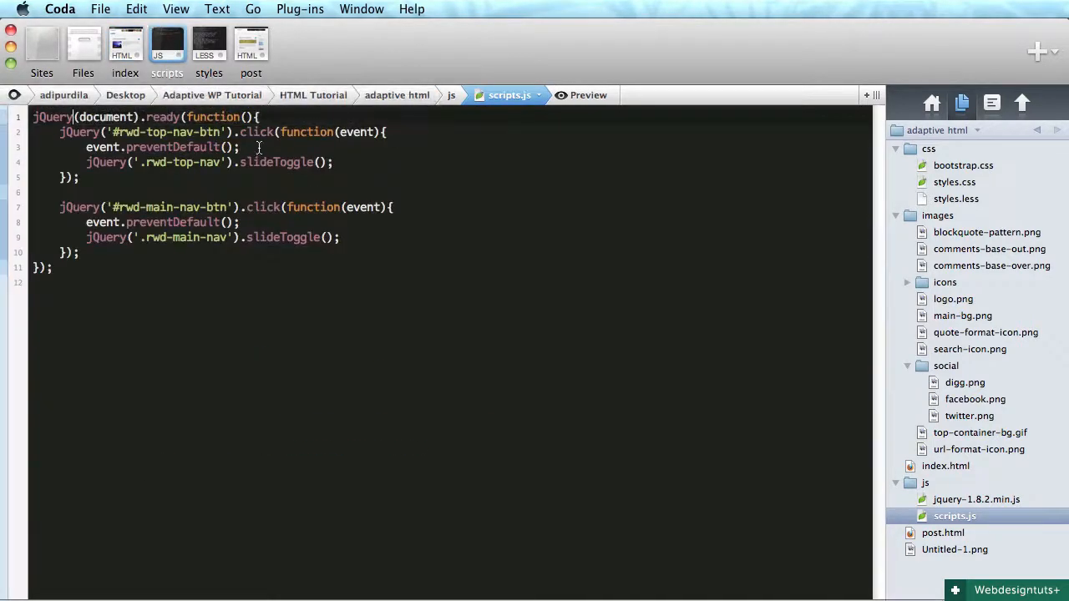
Step: Add a line cloning .top-menu-navigation ul:first-child and appending it to .rwd-top-nav
{"action": "key", "text": "Return"}
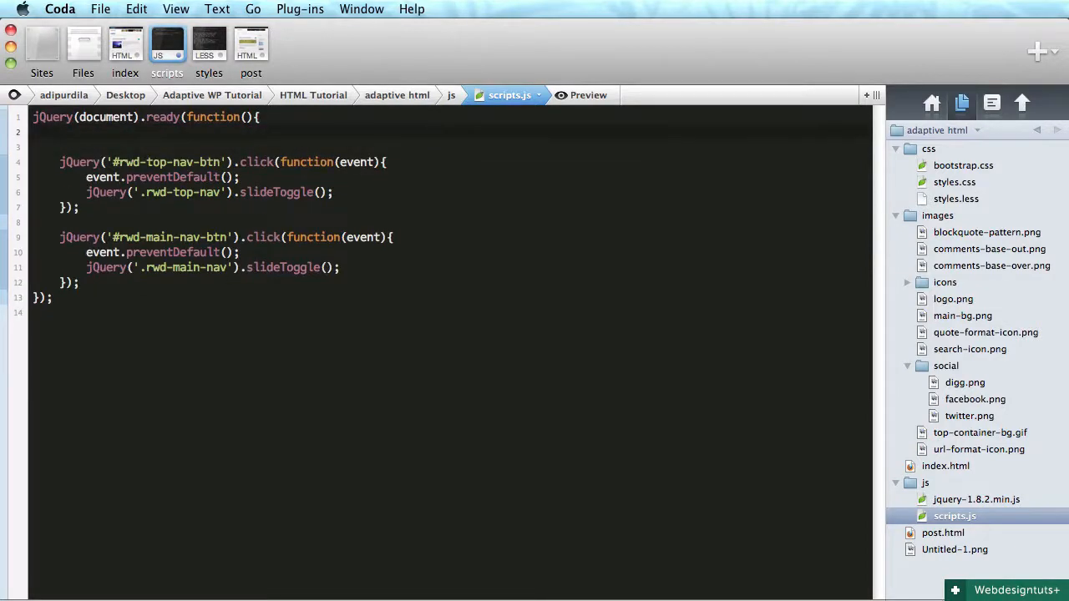
{"action": "type", "text": "jQuer"}
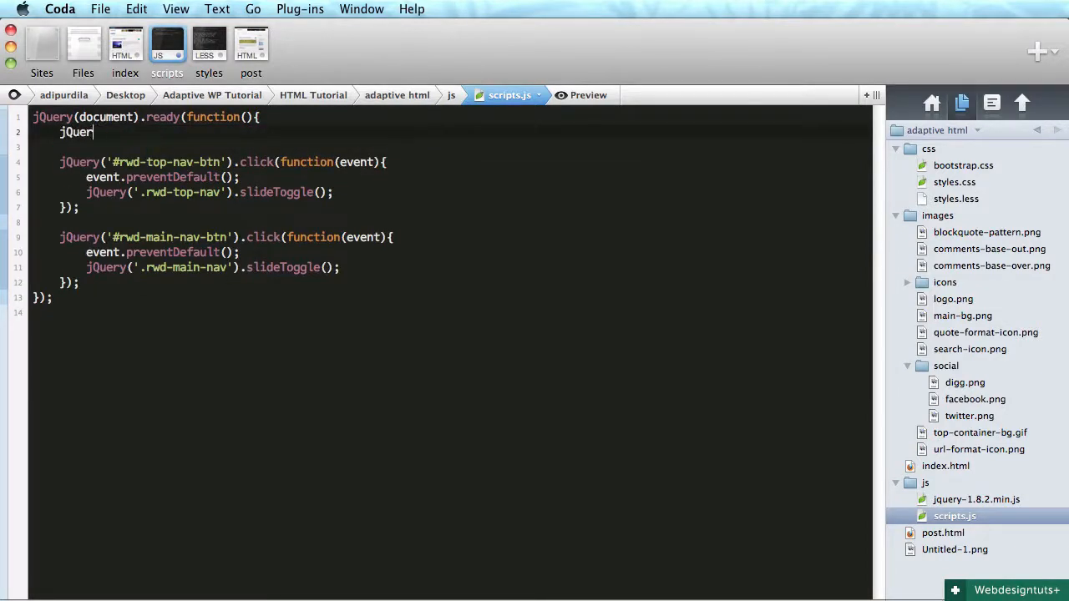
{"action": "type", "text": "y('')"}
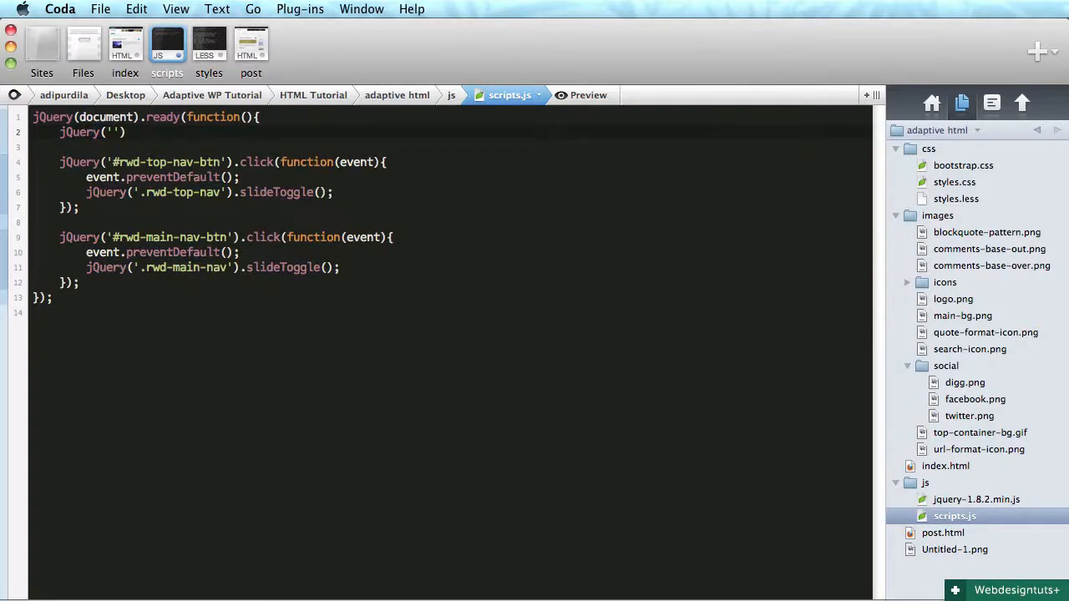
{"action": "type", "text": ".top-"}
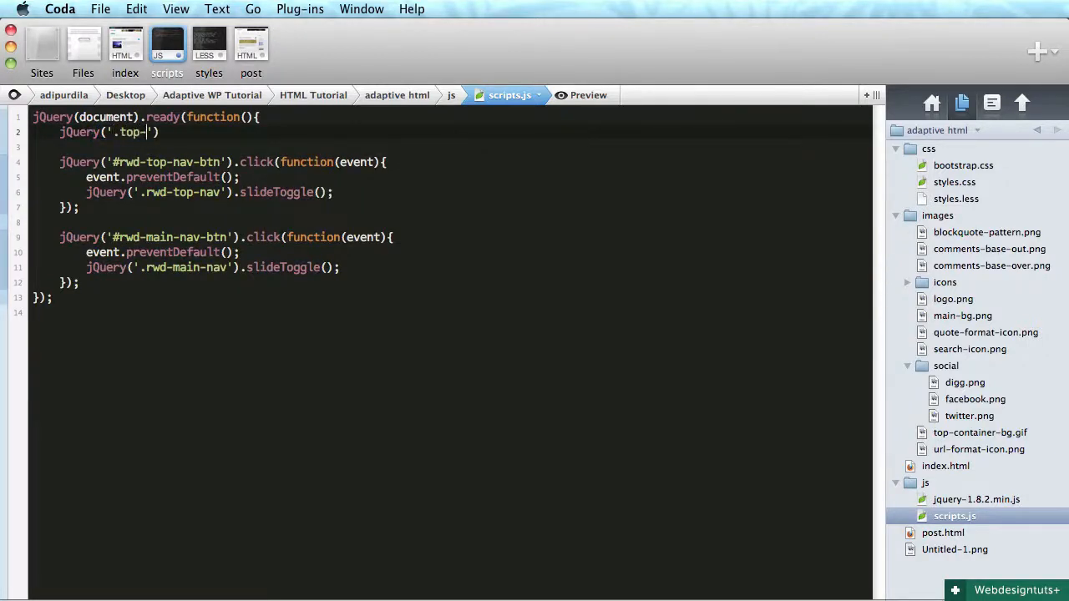
{"action": "type", "text": "menu-navigation ul:first-child"}
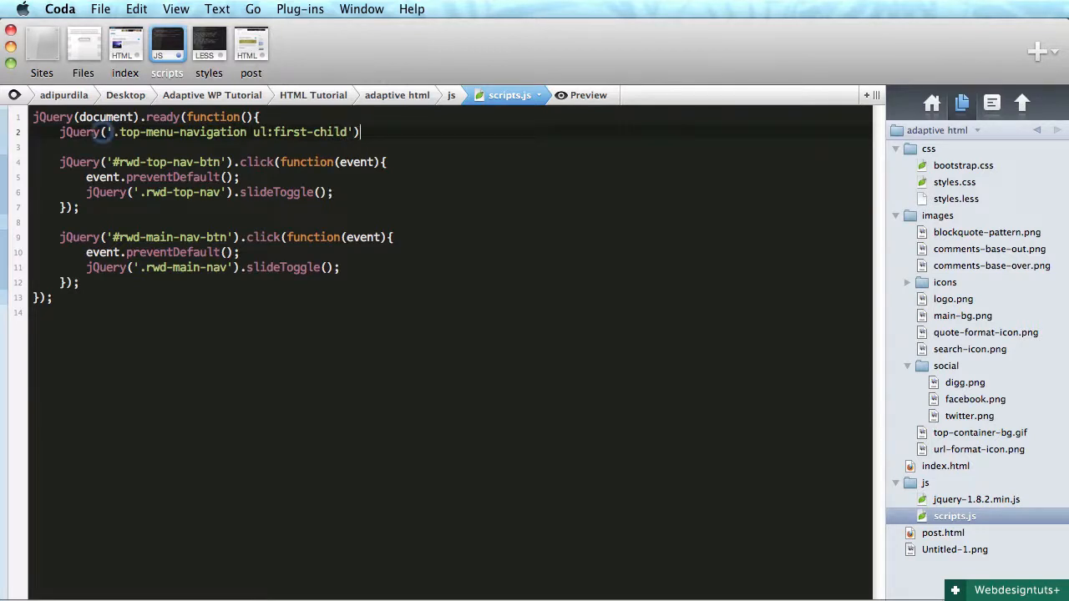
{"action": "type", "text": ".clone()."}
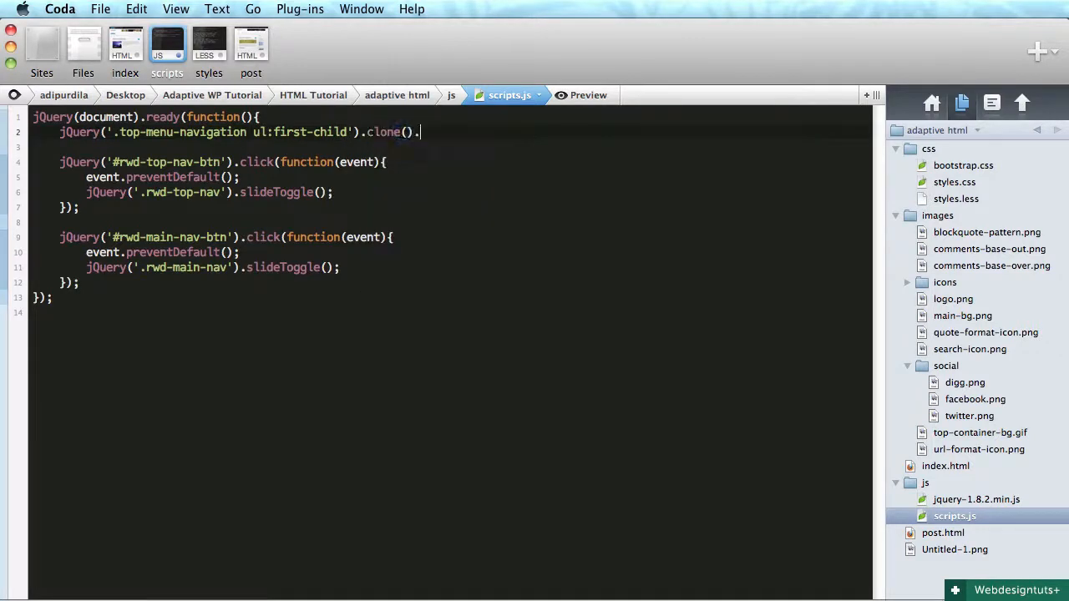
{"action": "type", "text": "appendTo"}
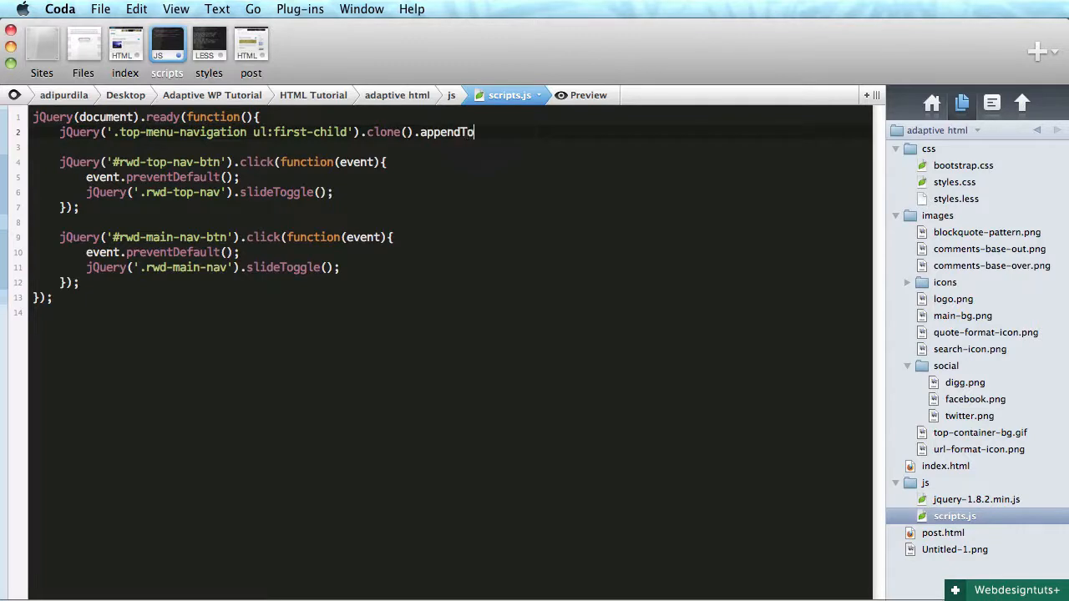
{"action": "type", "text": "('$')"}
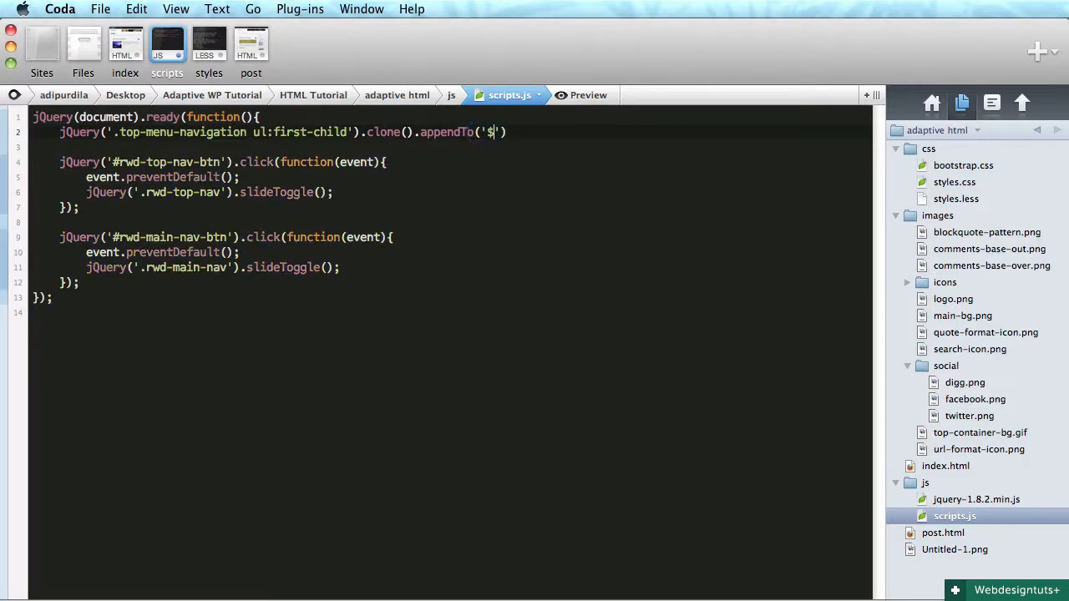
{"action": "type", "text": ".rw"}
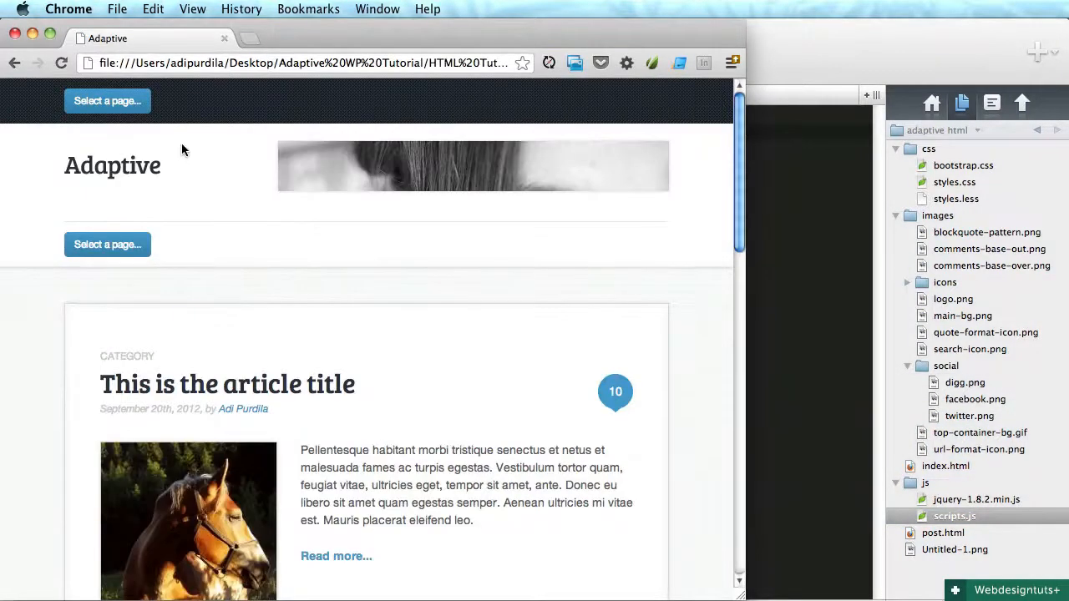
Step: Toggle the Select a page button in Chrome to show and hide the cloned links
{"action": "left_click", "coordinate": [107, 100]}
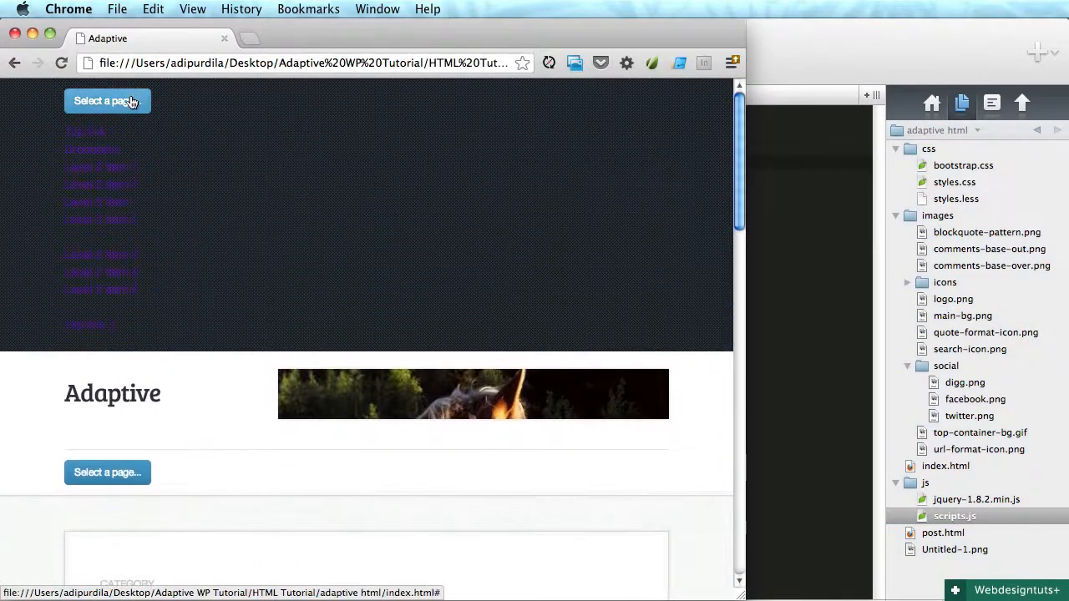
{"action": "left_click", "coordinate": [107, 100]}
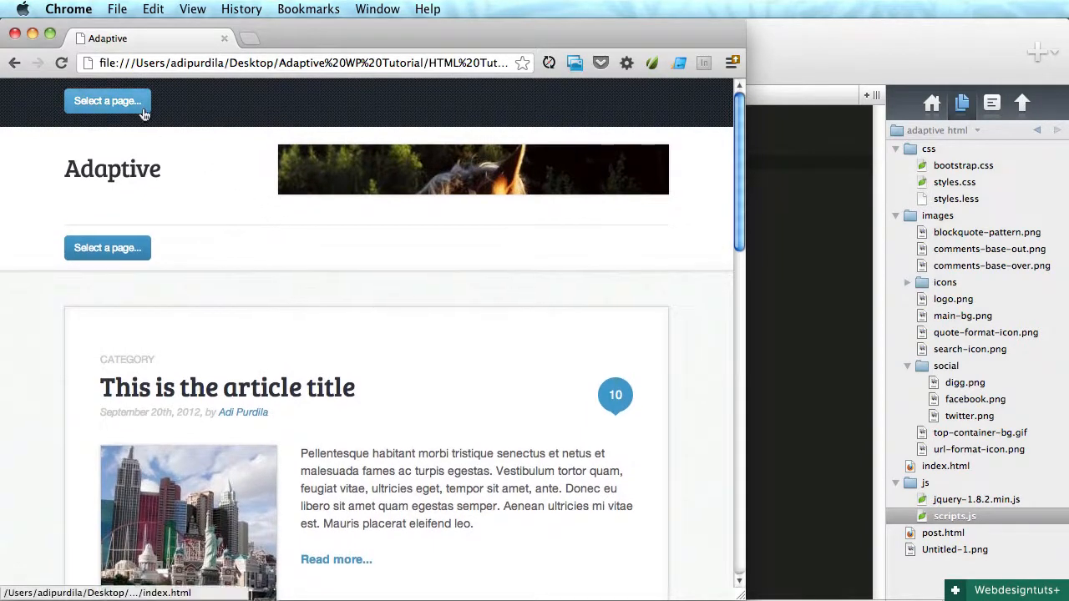
{"action": "left_click", "coordinate": [107, 101]}
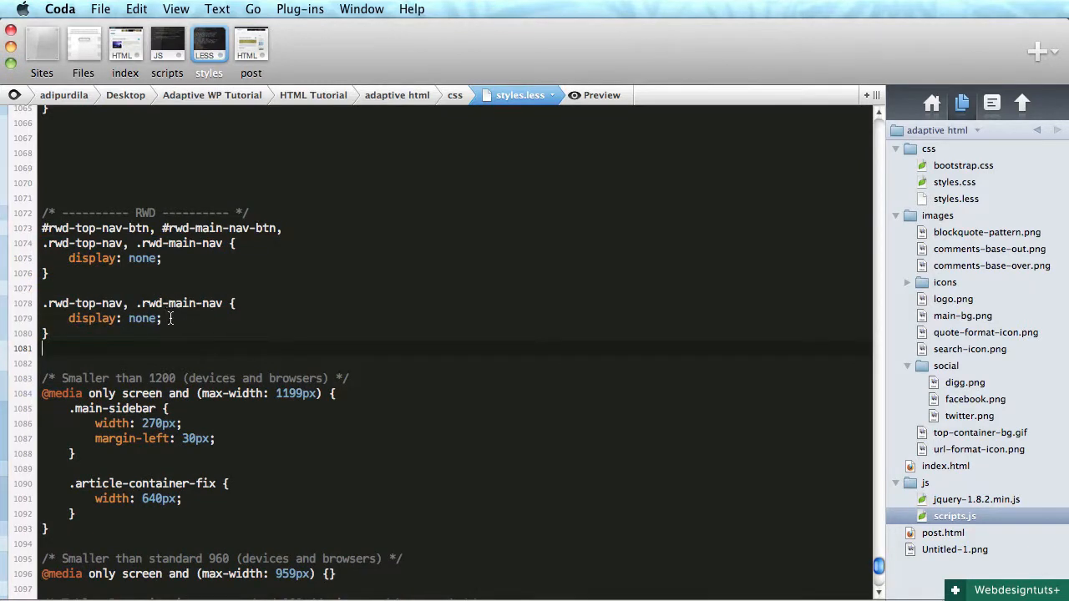
Step: Replace display: none with nested li and a blocks setting link color to white
{"action": "double_click", "coordinate": [93, 318]}
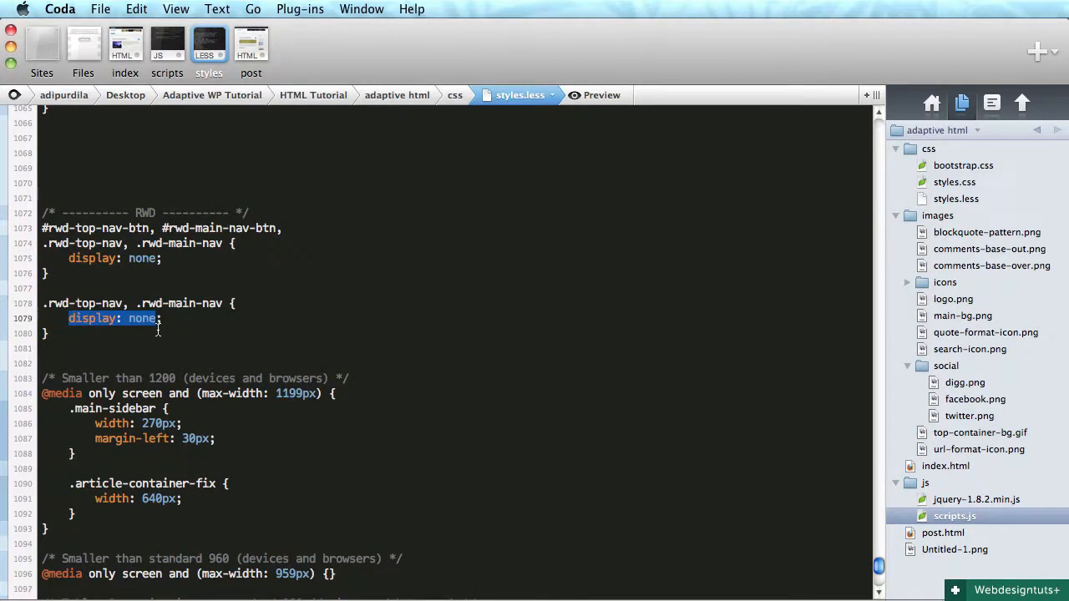
{"action": "type", "text": "li {"}
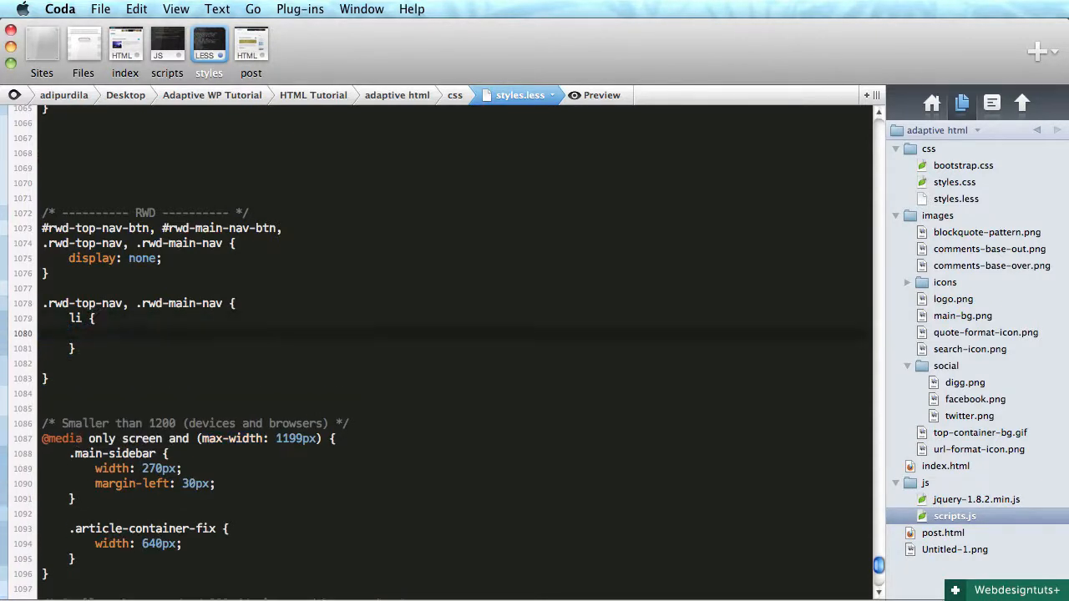
{"action": "type", "text": "a {"}
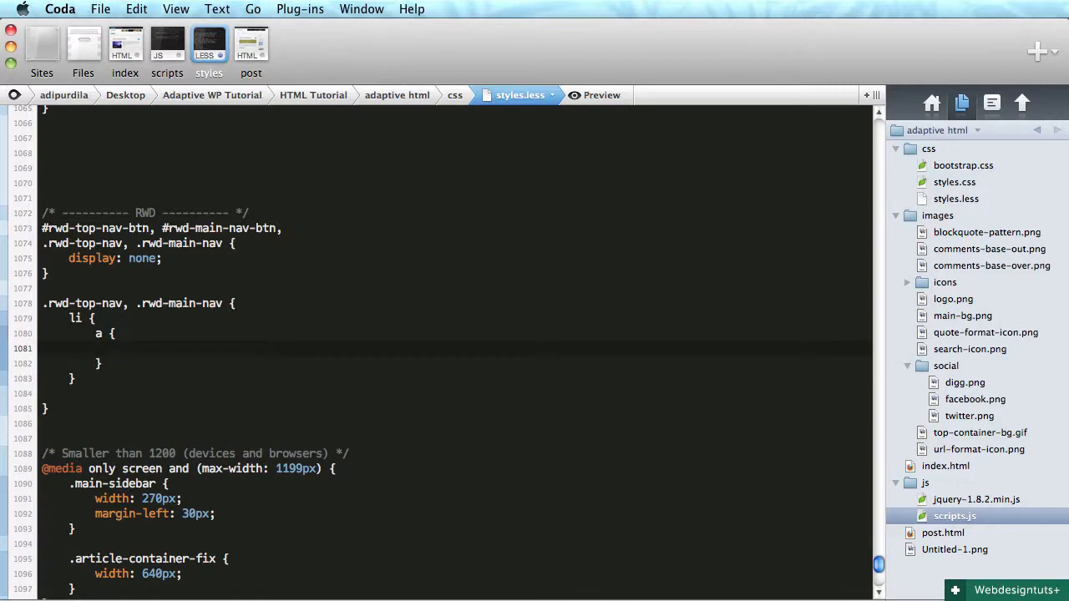
{"action": "type", "text": "co"}
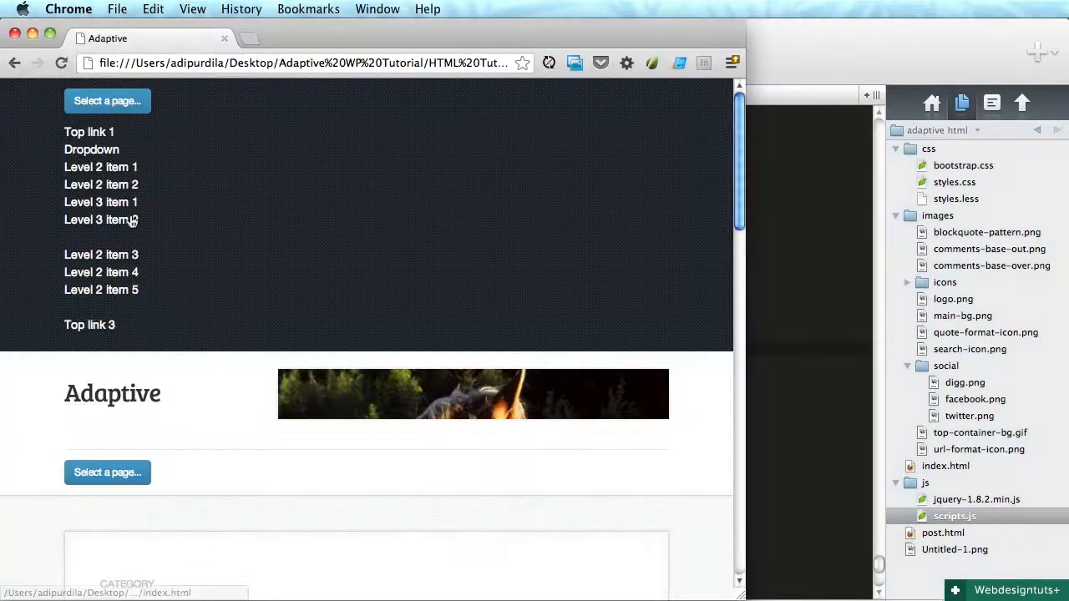
{"action": "mouse_move", "coordinate": [211, 207]}
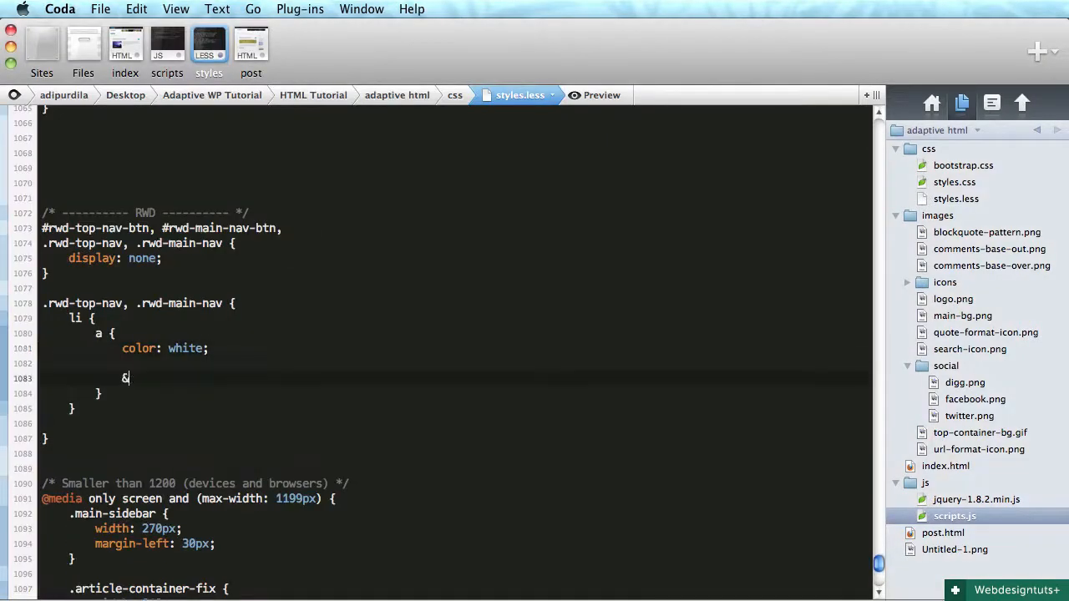
Step: Add an a:hover block and a nested ul rule with margin 0 0 0 2em
{"action": "type", "text": ":hover"}
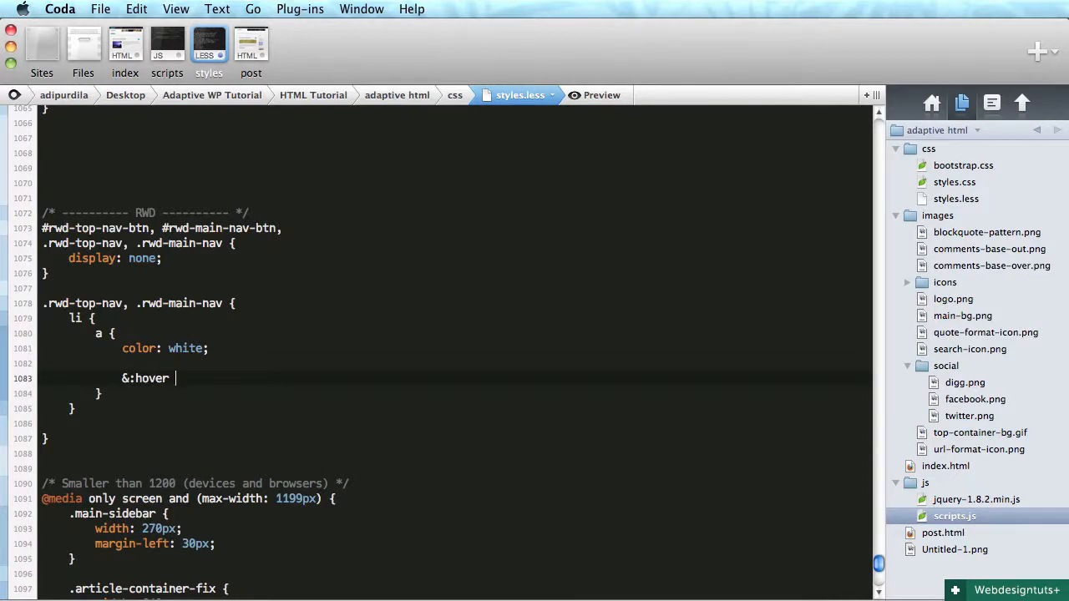
{"action": "type", "text": "{}"}
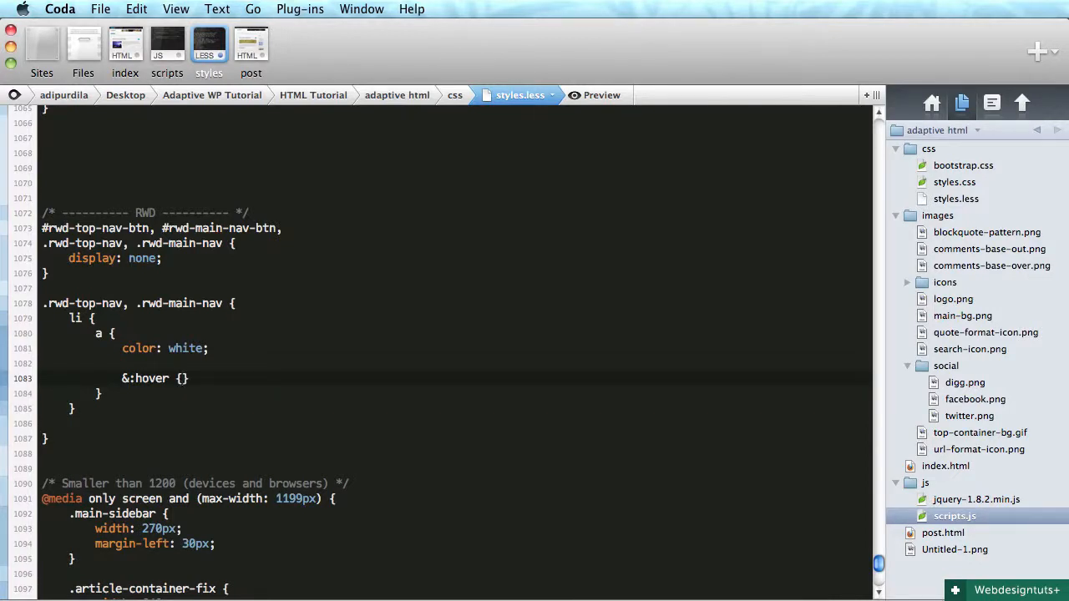
{"action": "left_click", "coordinate": [181, 378]}
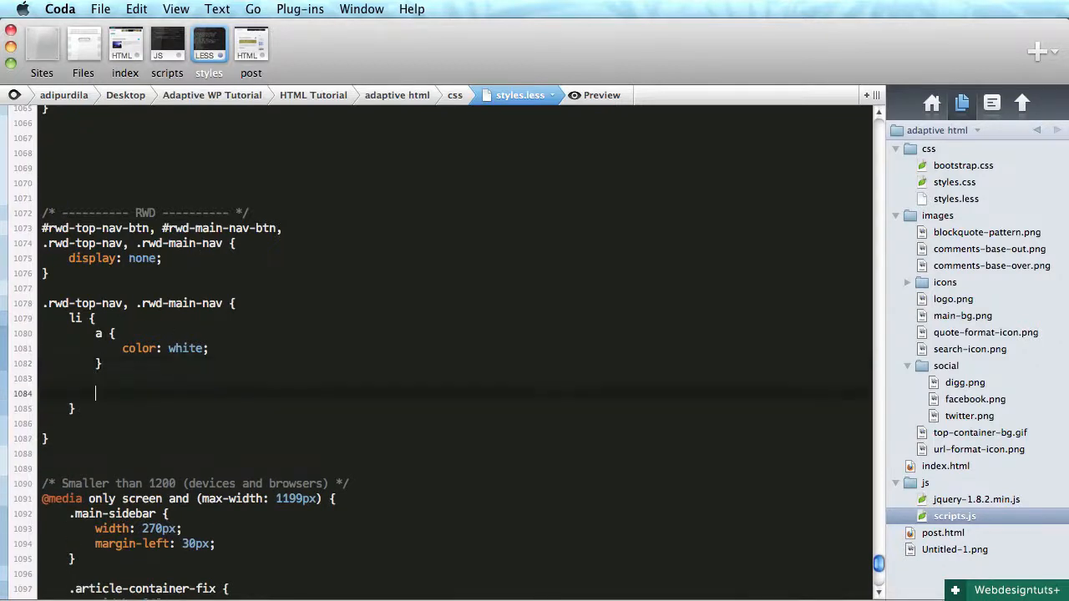
{"action": "type", "text": "ul {"}
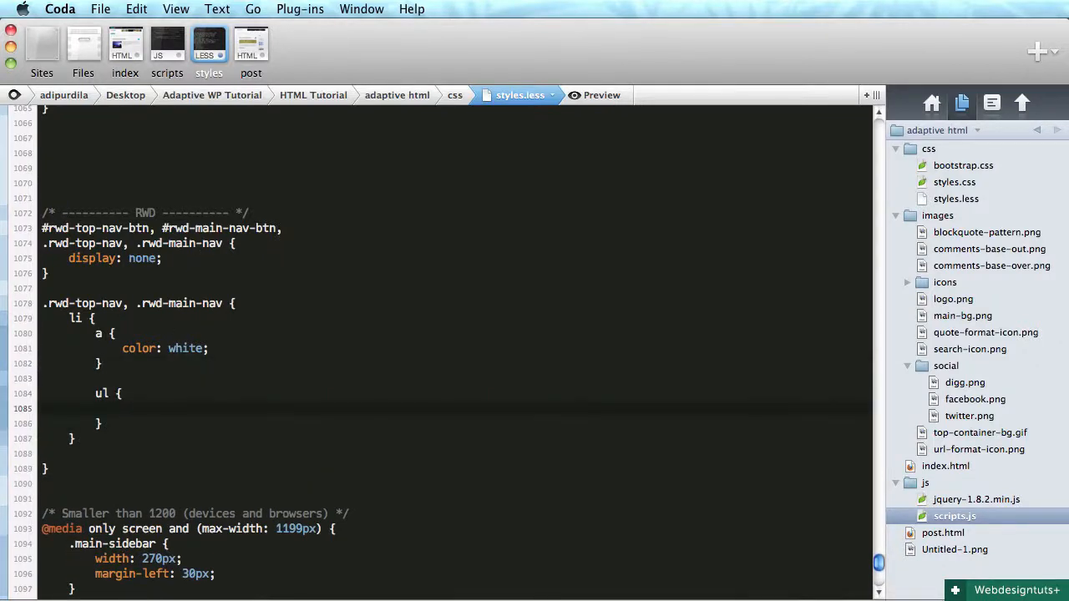
{"action": "type", "text": "margin-left:"}
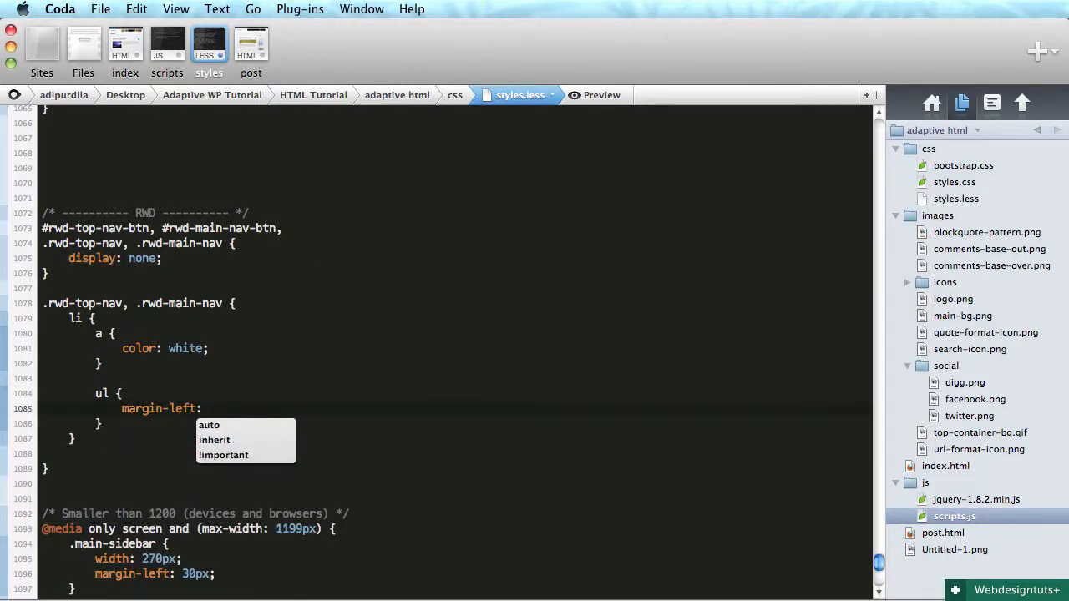
{"action": "left_click", "coordinate": [524, 451]}
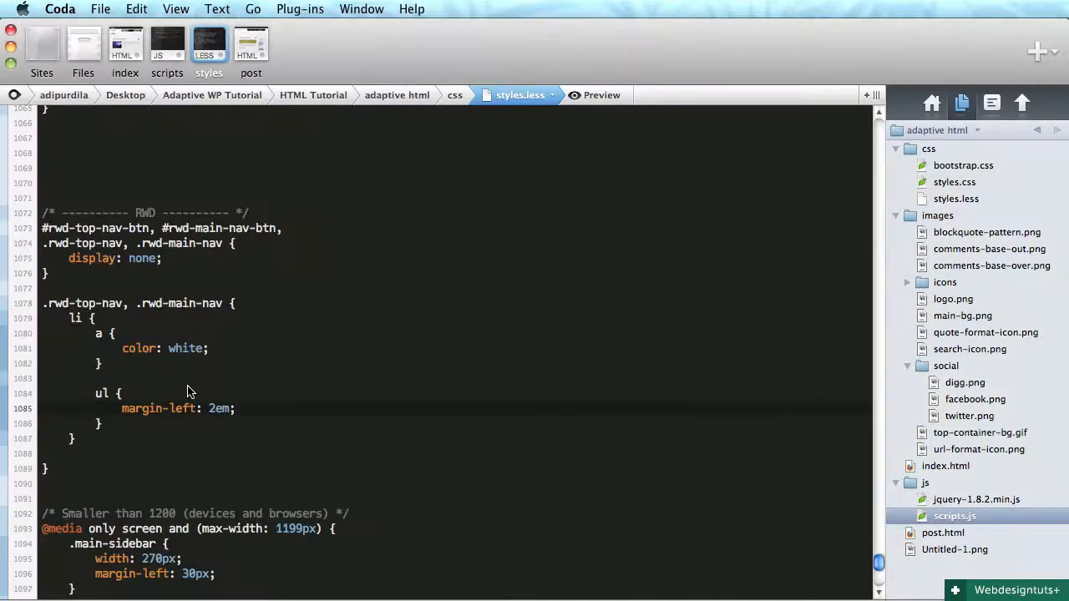
{"action": "double_click", "coordinate": [181, 408]}
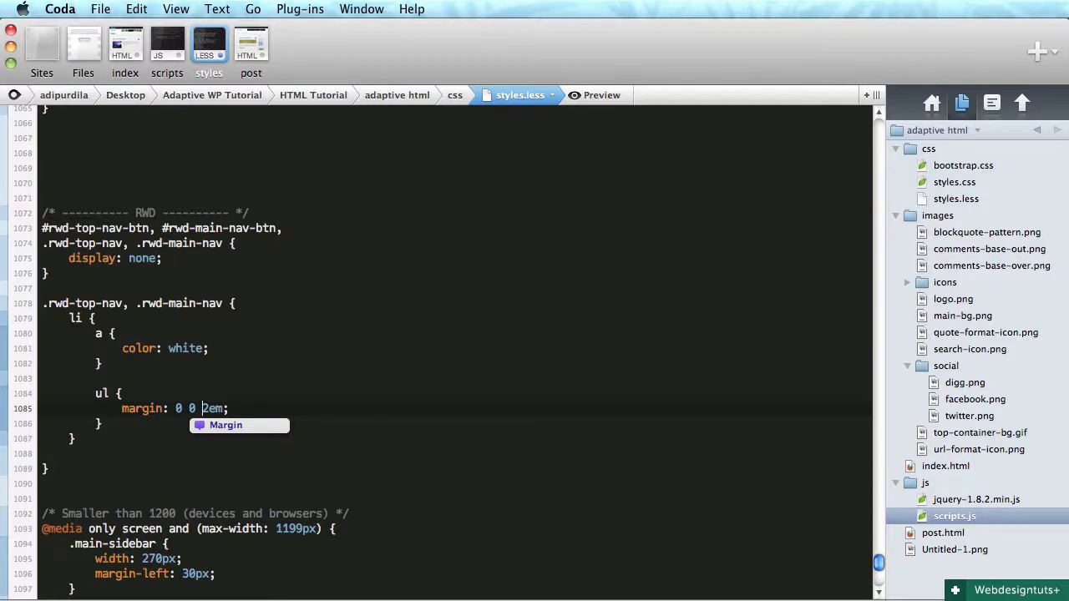
{"action": "type", "text": "0"}
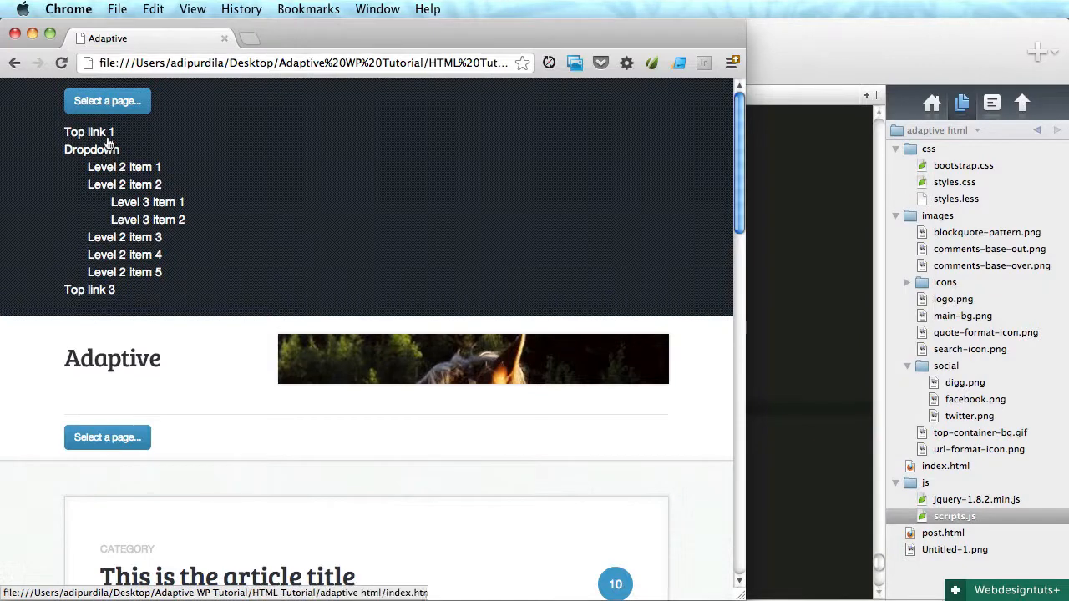
{"action": "mouse_move", "coordinate": [130, 262]}
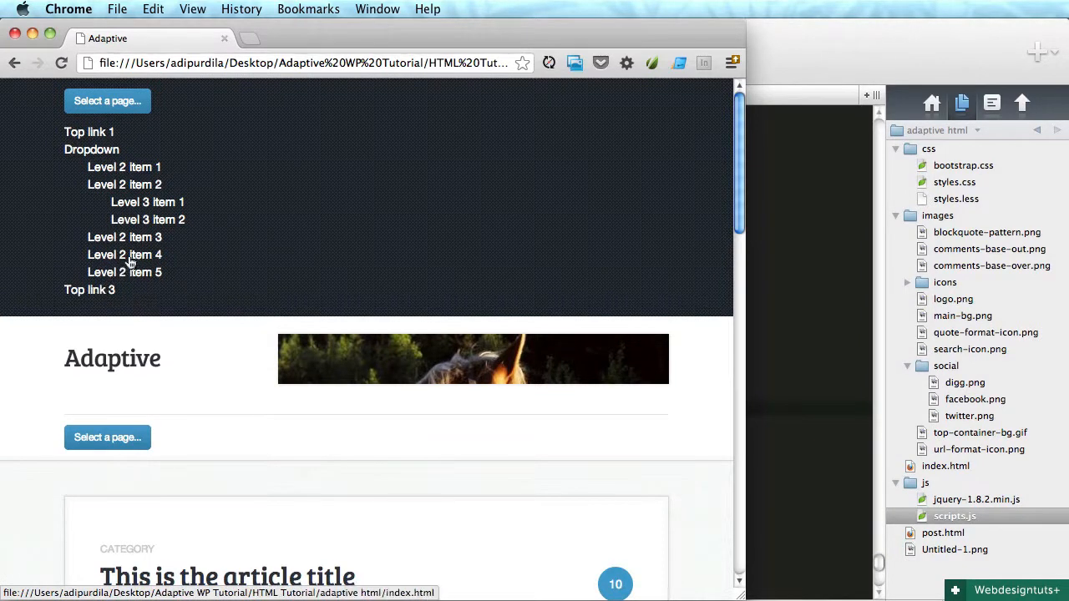
{"action": "mouse_move", "coordinate": [102, 166]}
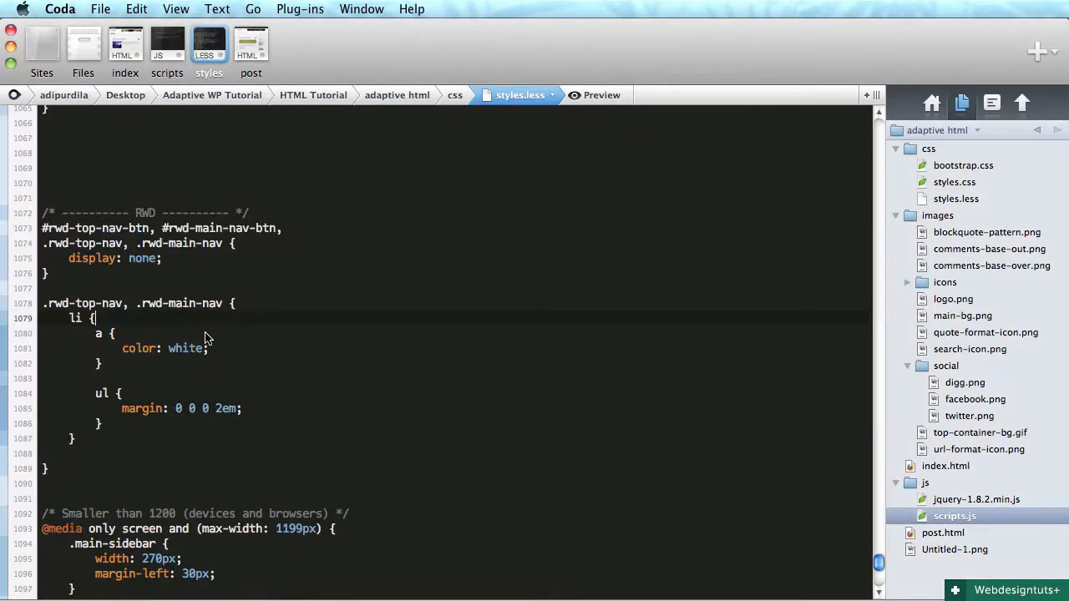
Step: Give the nav list items a bottom margin, settling on 1em instead of 1.5em
{"action": "type", "text": "margin-bottom:"}
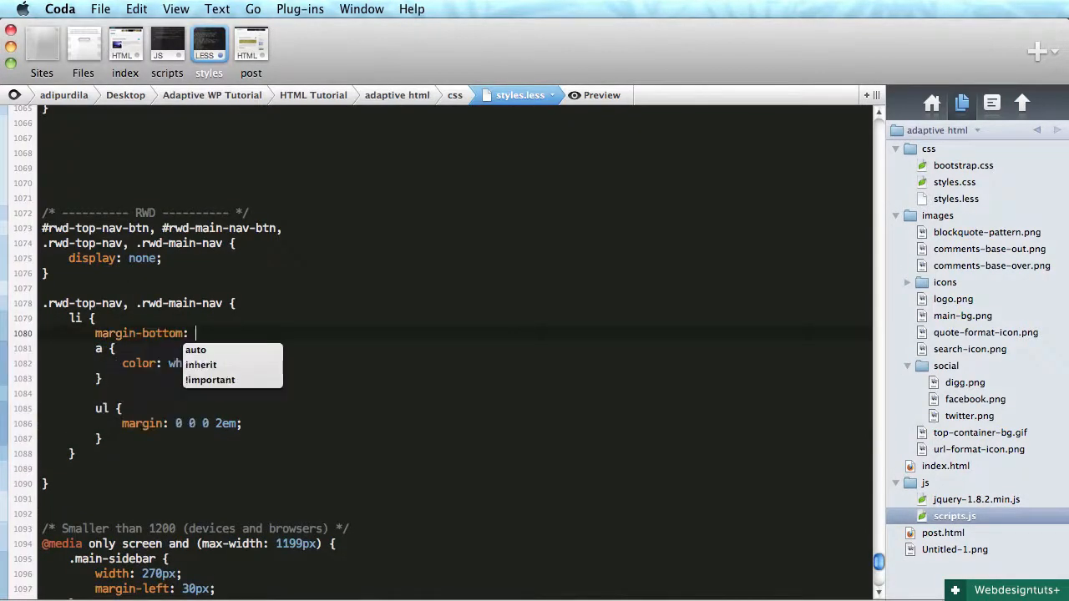
{"action": "type", "text": "1.5em;"}
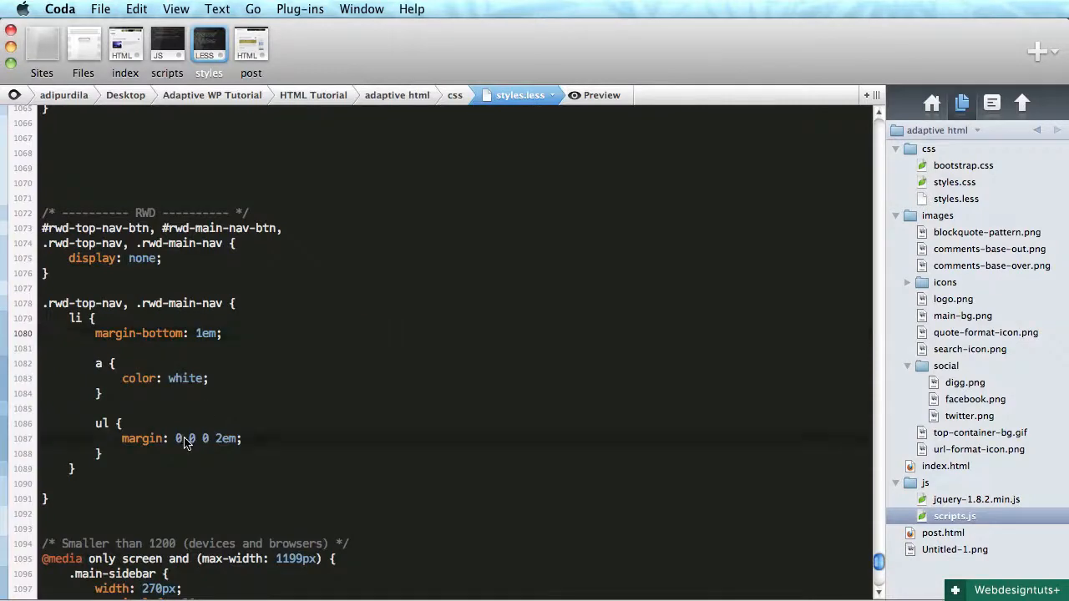
{"action": "type", "text": "1me"}
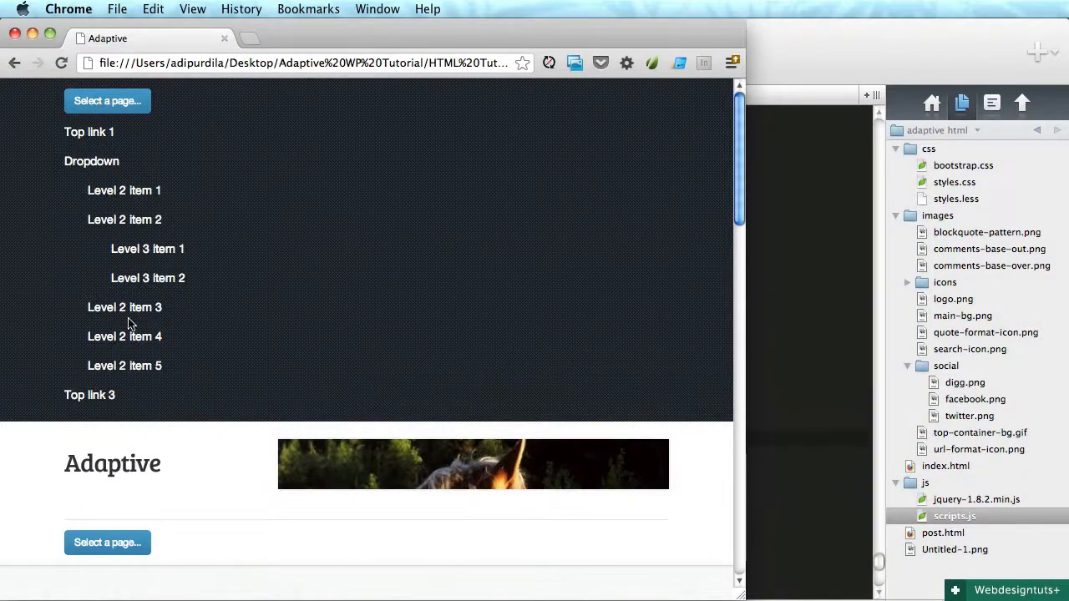
{"action": "mouse_move", "coordinate": [258, 326]}
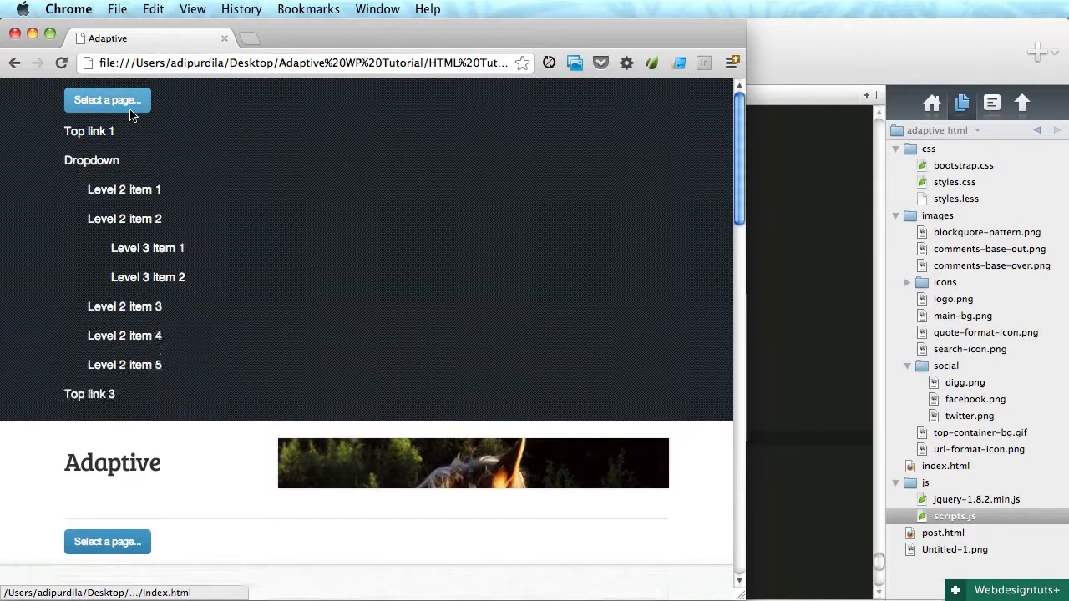
Step: Collapse the spaced-out top menu in Chrome with the Select a page... button
{"action": "left_click", "coordinate": [107, 99]}
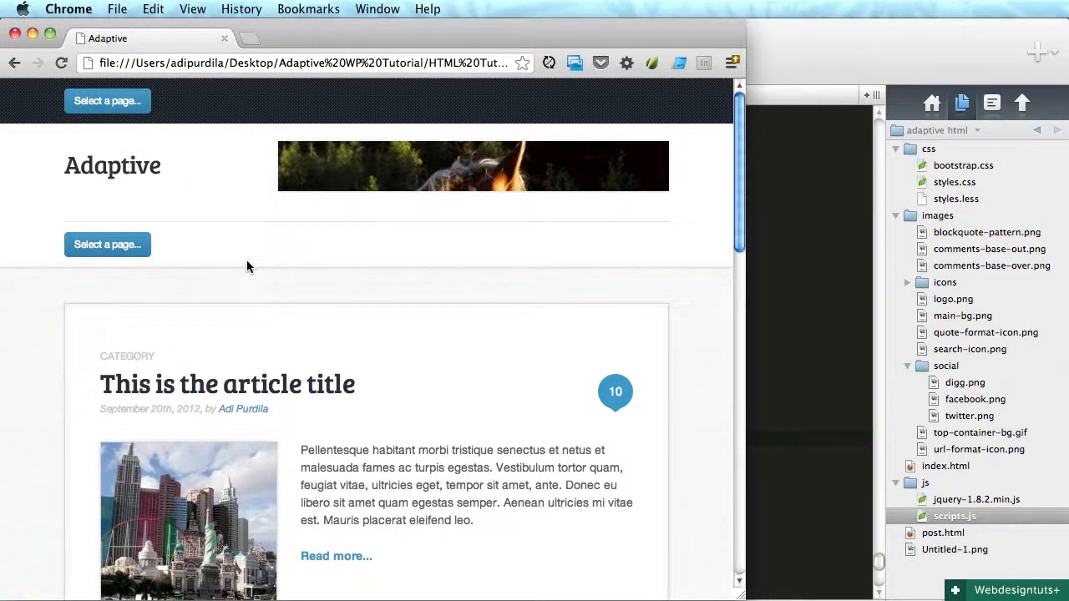
{"action": "scroll", "scroll_direction": "down", "scroll_amount": 3}
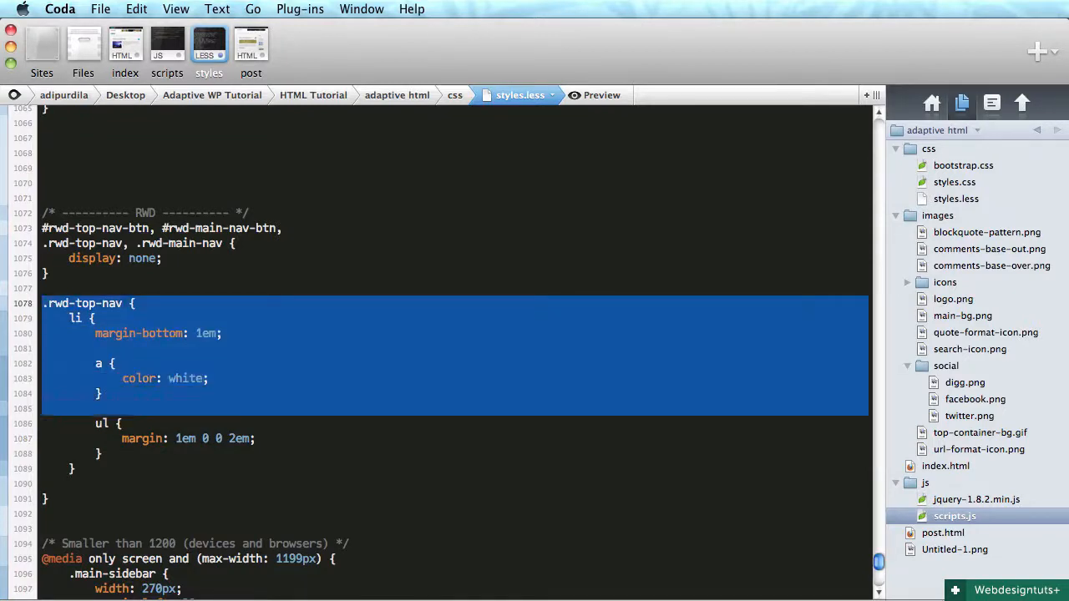
{"action": "left_click", "coordinate": [164, 302]}
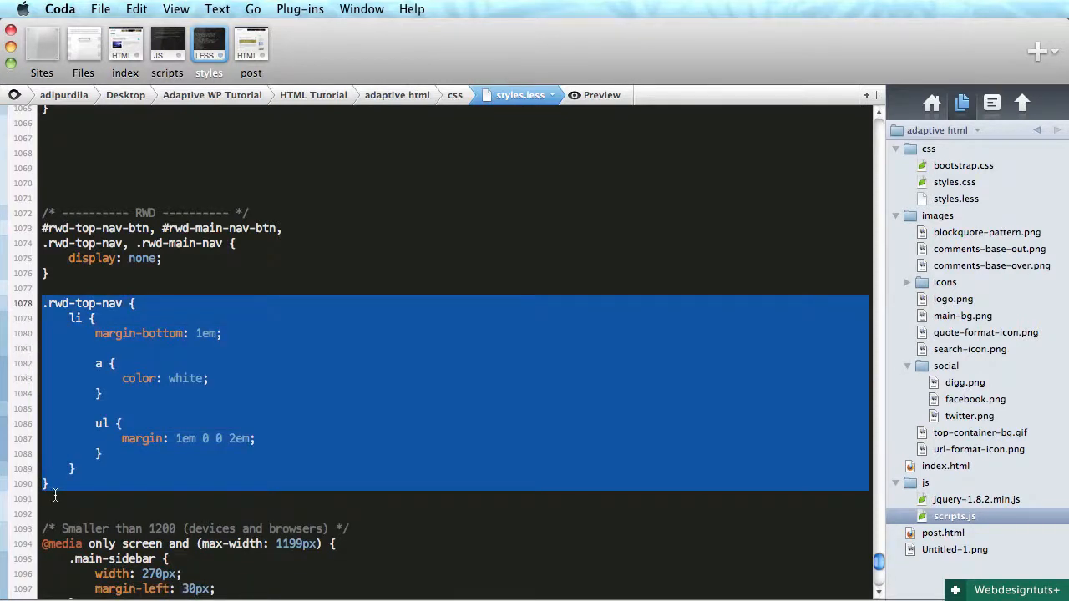
{"action": "scroll", "scroll_direction": "down", "scroll_amount": 3}
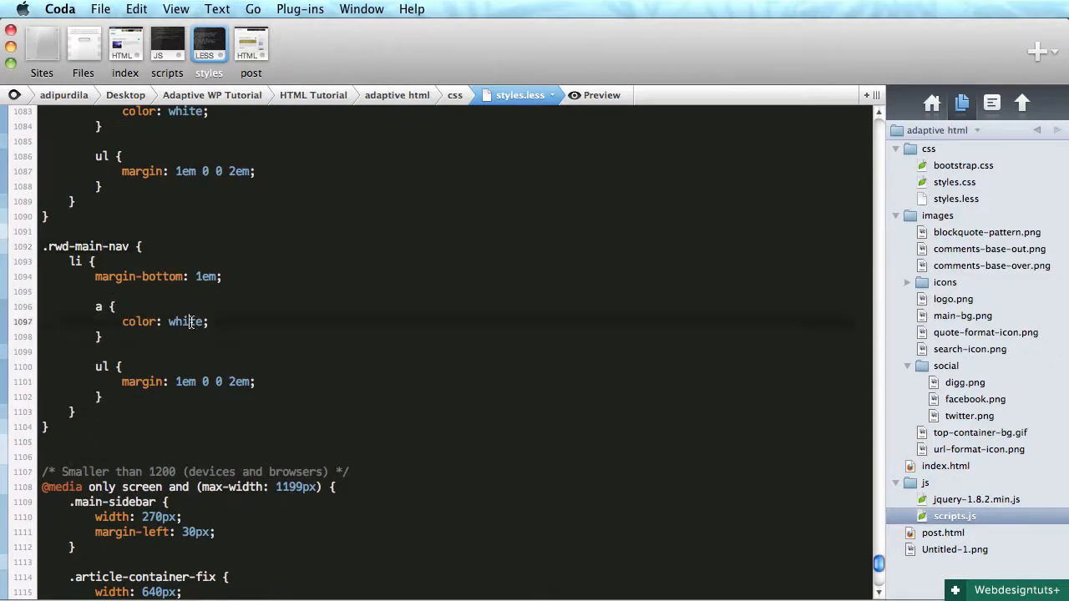
{"action": "type", "text": "@link"}
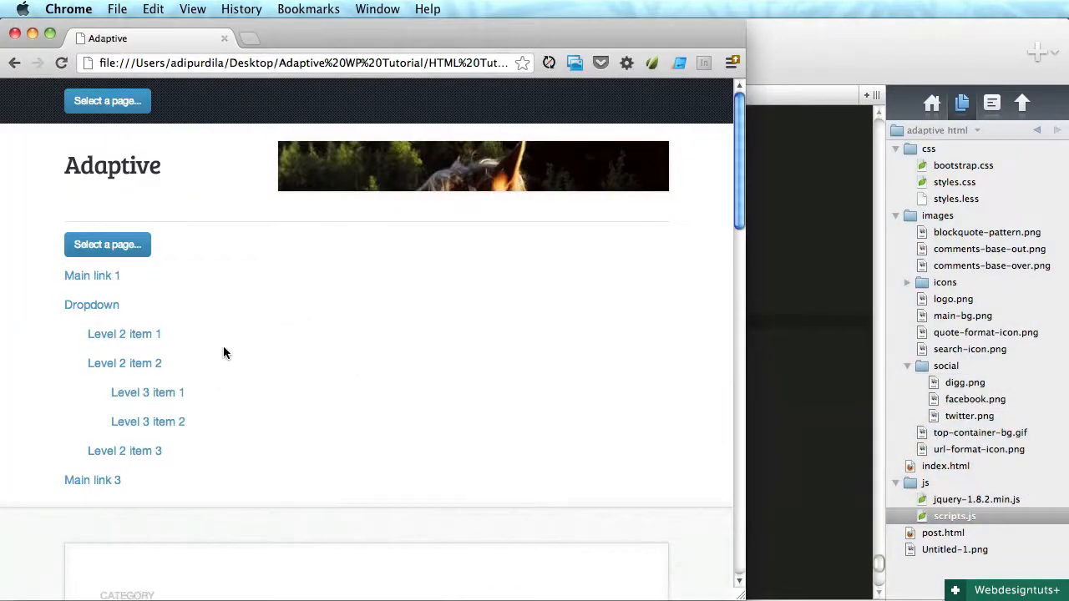
{"action": "mouse_move", "coordinate": [92, 479]}
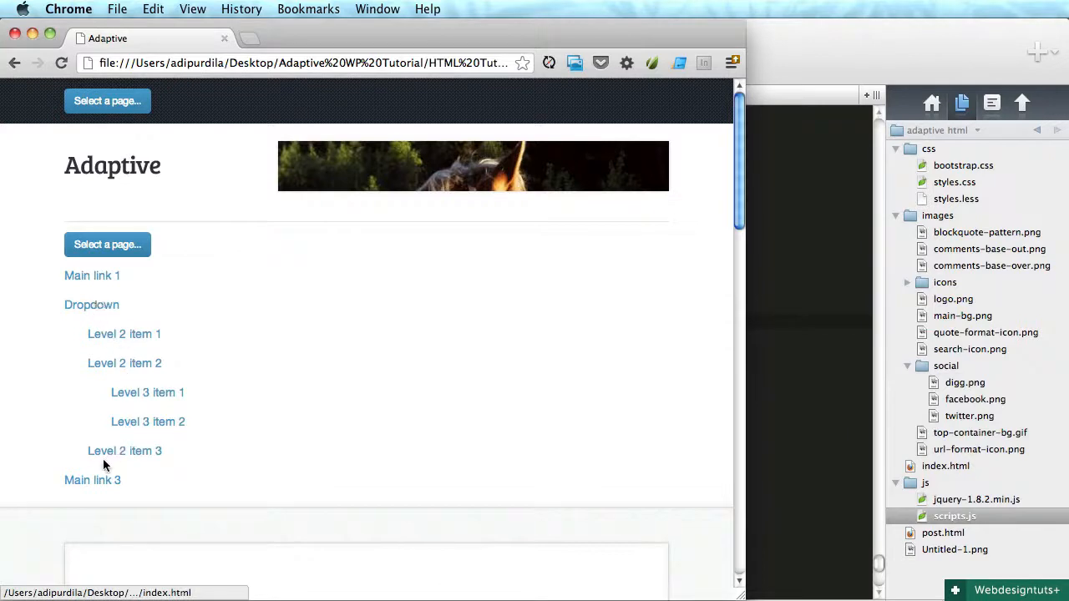
{"action": "mouse_move", "coordinate": [96, 281]}
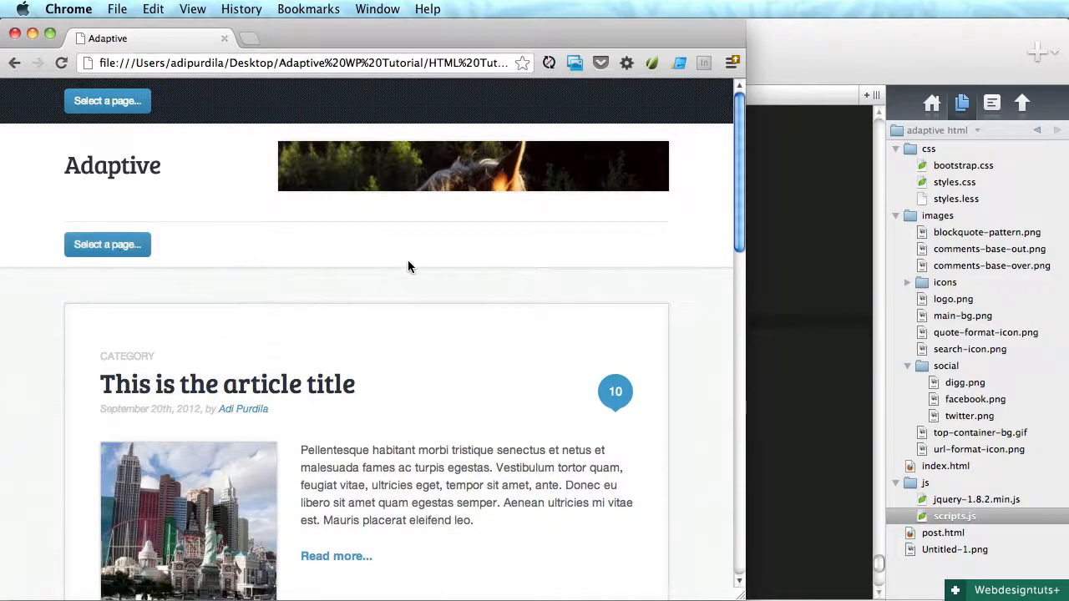
Step: Scroll down through the tablet-width page in Chrome to its posts
{"action": "scroll", "scroll_direction": "down", "scroll_amount": 3}
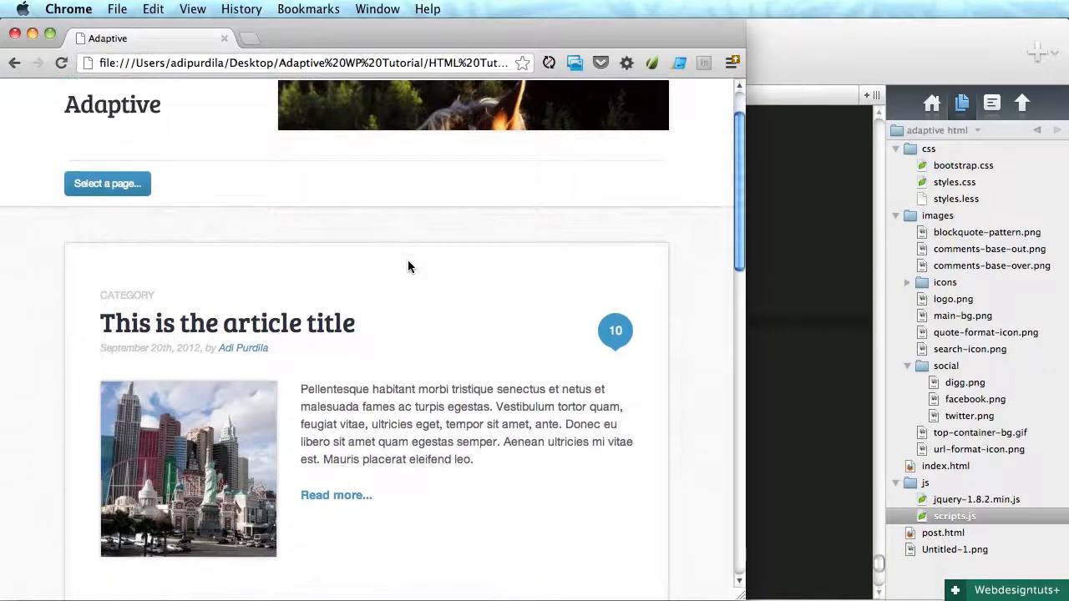
{"action": "scroll", "scroll_direction": "down", "scroll_amount": 3}
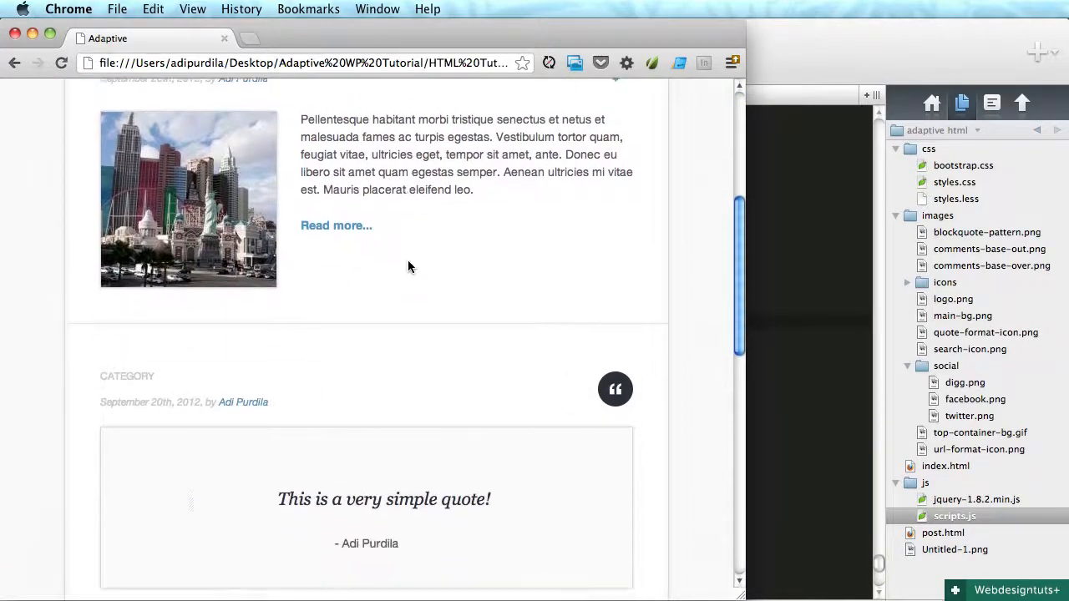
{"action": "scroll", "scroll_direction": "down", "scroll_amount": 3}
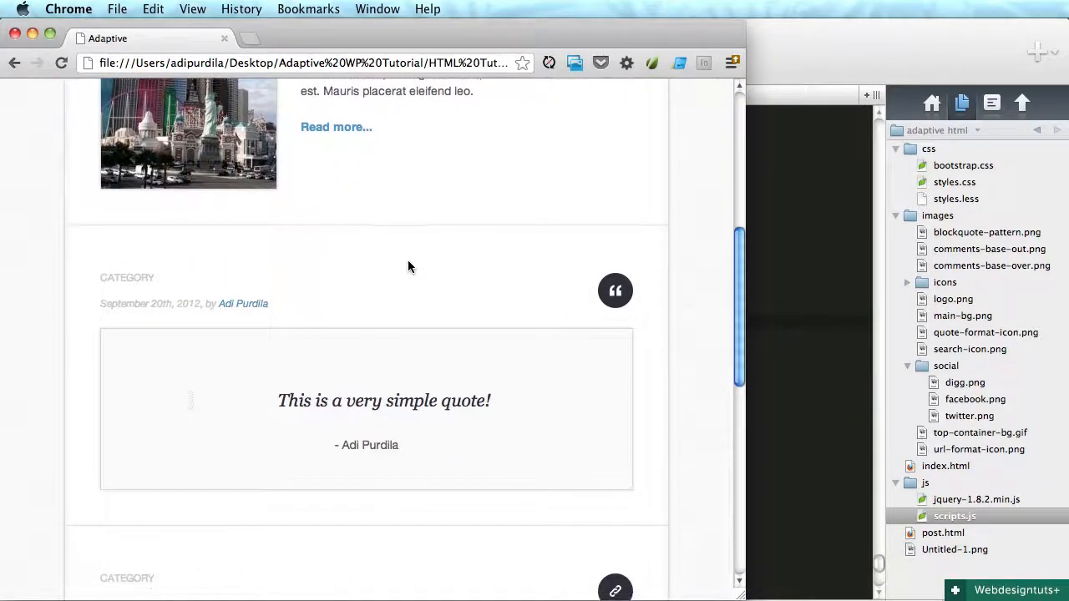
{"action": "scroll", "scroll_direction": "down", "scroll_amount": 3}
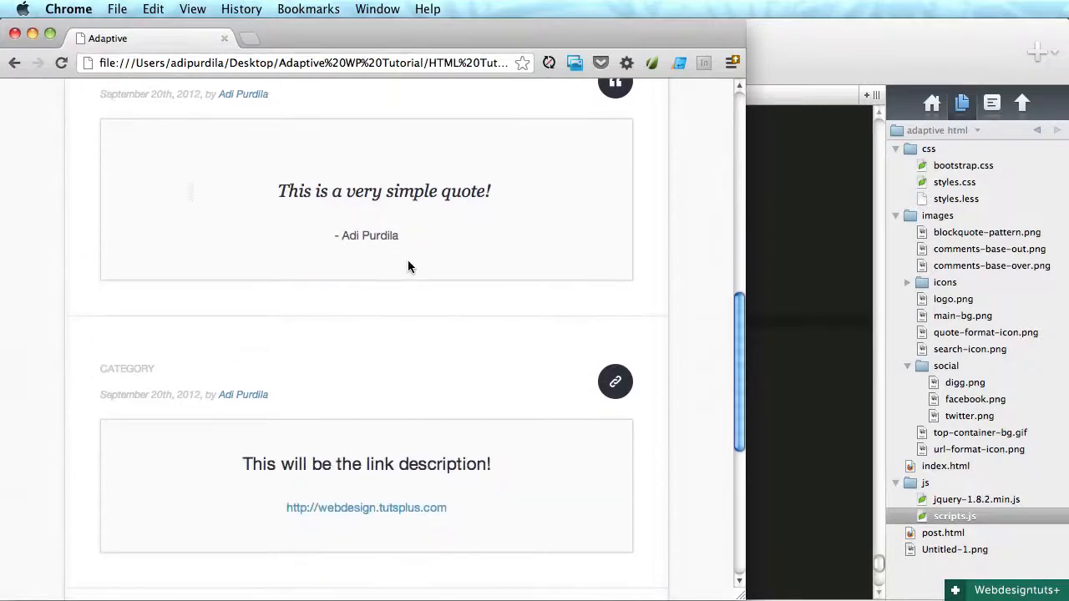
{"action": "scroll", "scroll_direction": "down", "scroll_amount": 3}
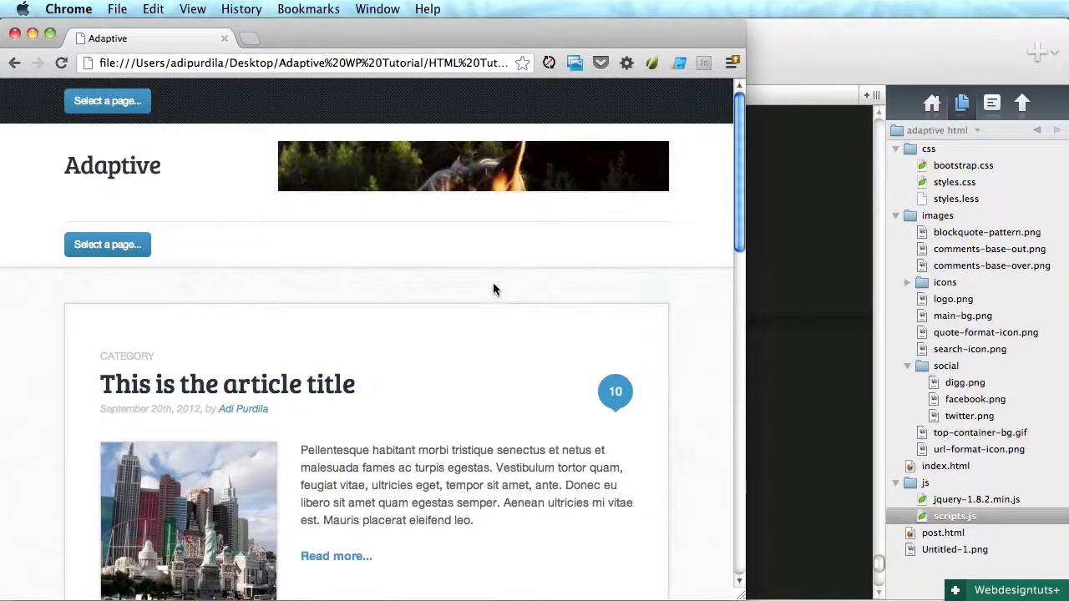
{"action": "mouse_move", "coordinate": [658, 434]}
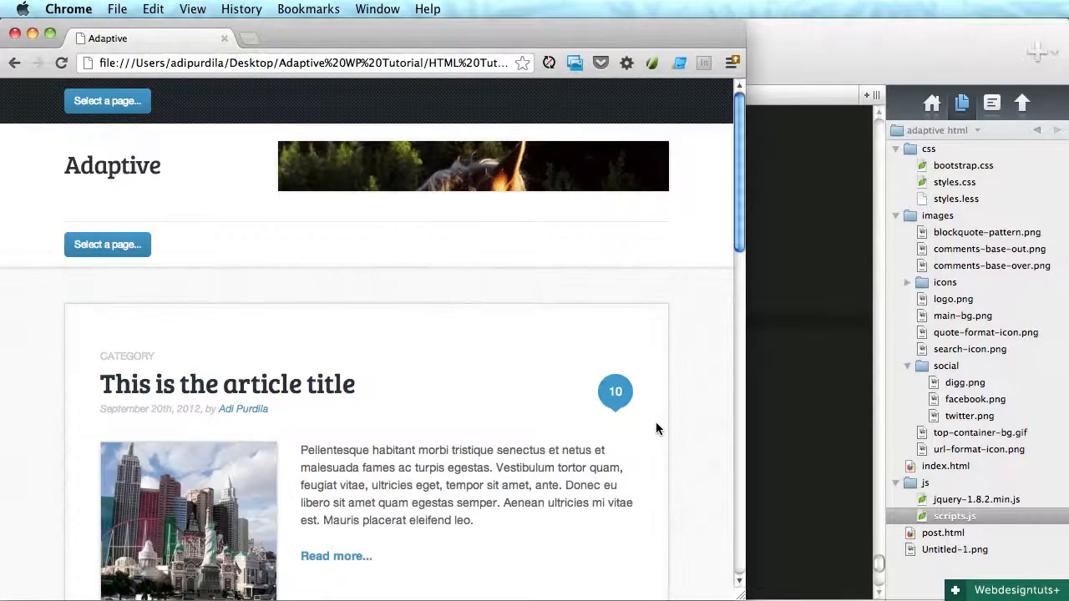
{"action": "mouse_move", "coordinate": [646, 458]}
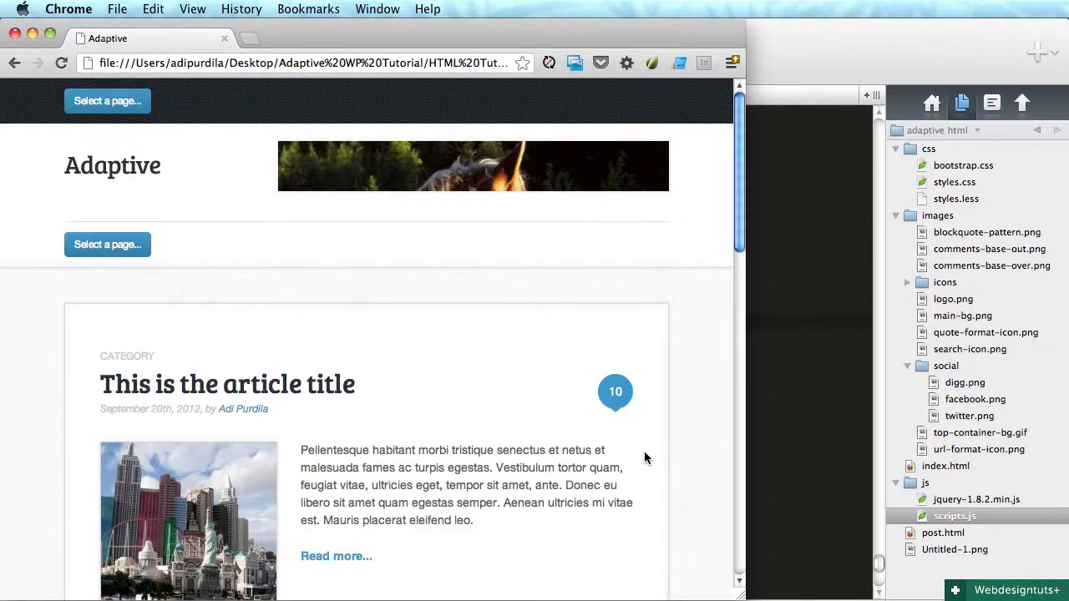
{"action": "mouse_move", "coordinate": [589, 363]}
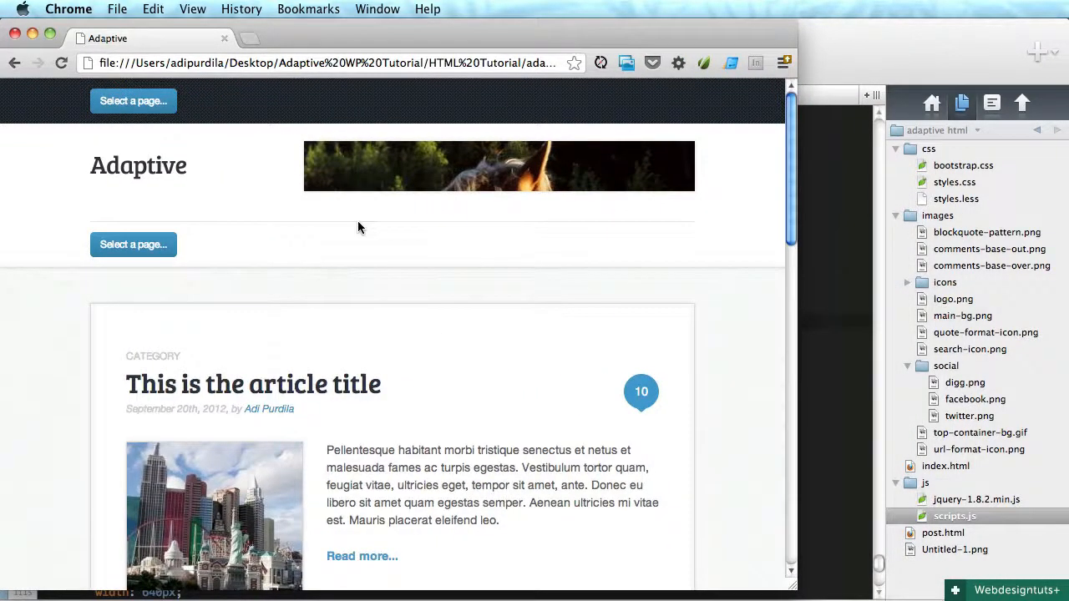
{"action": "mouse_move", "coordinate": [132, 243]}
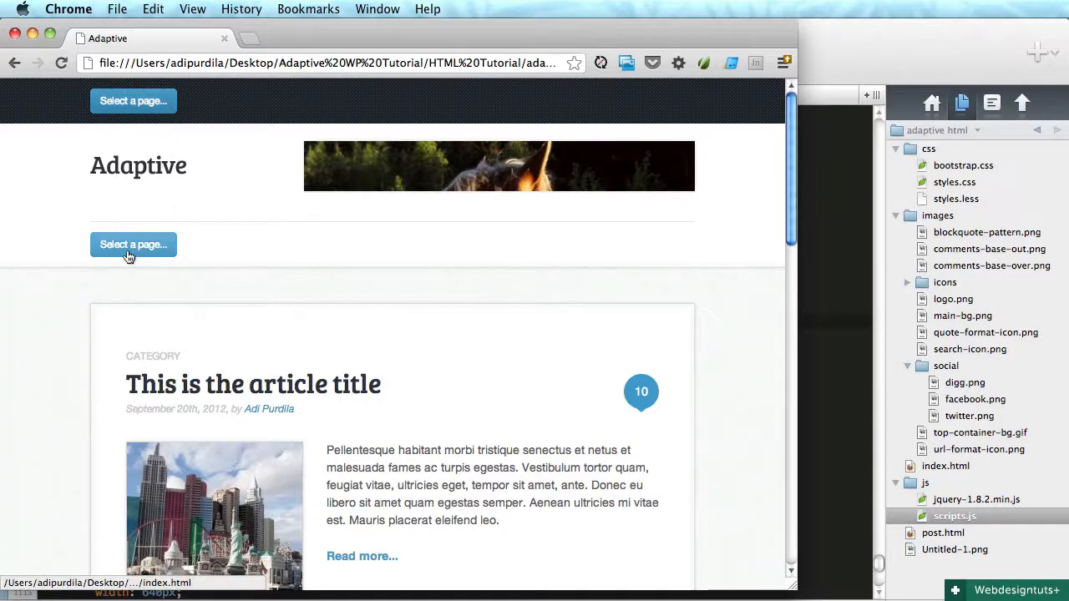
{"action": "mouse_move", "coordinate": [212, 260]}
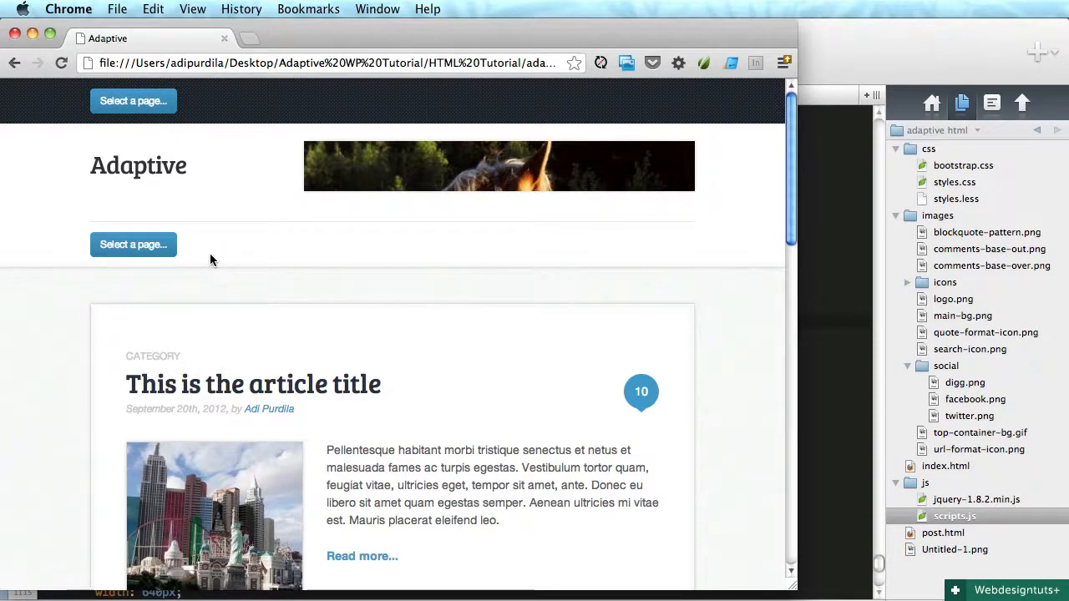